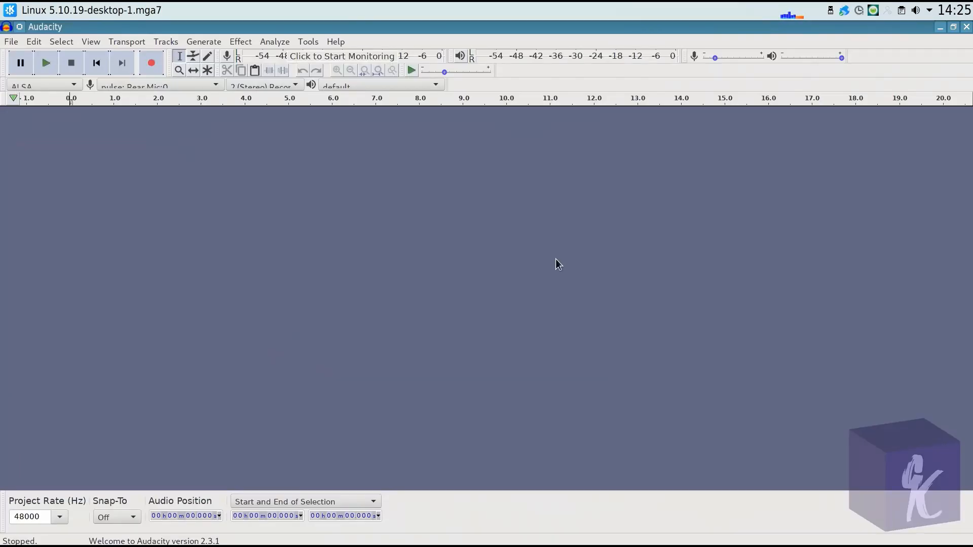
mouse_move(11, 42)
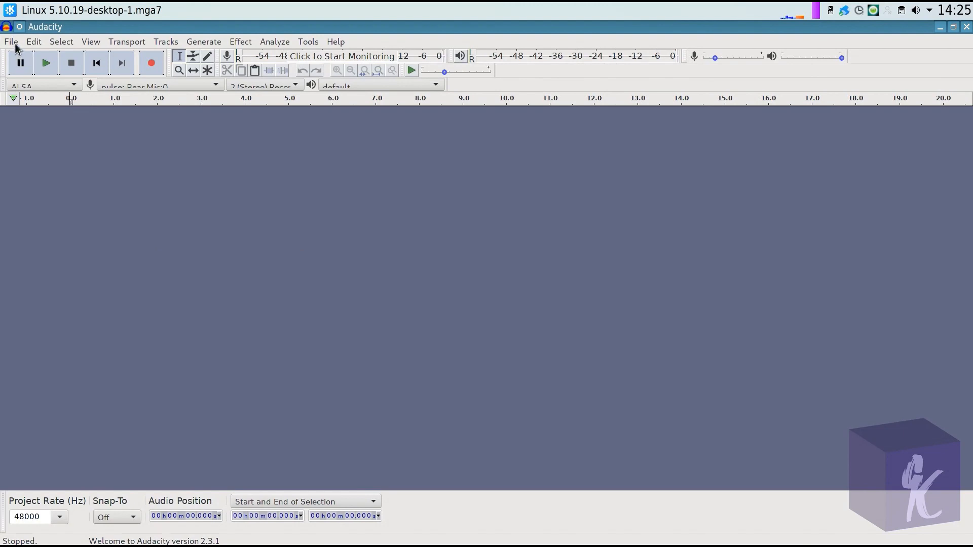
Step: Import audio from a file, browsing into YouTube-DL/DudeThatLogo to find the CBS DVD Logo mp4
click(10, 41)
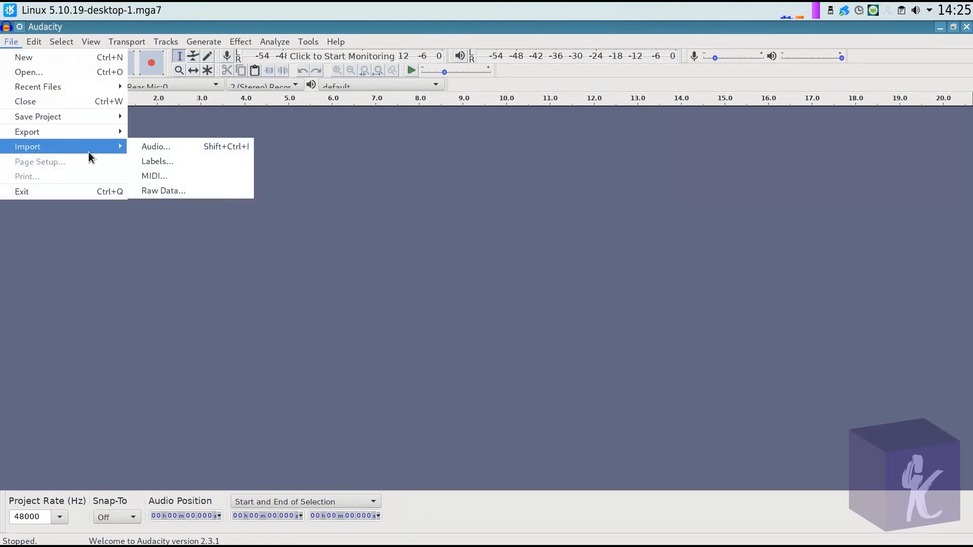
click(156, 145)
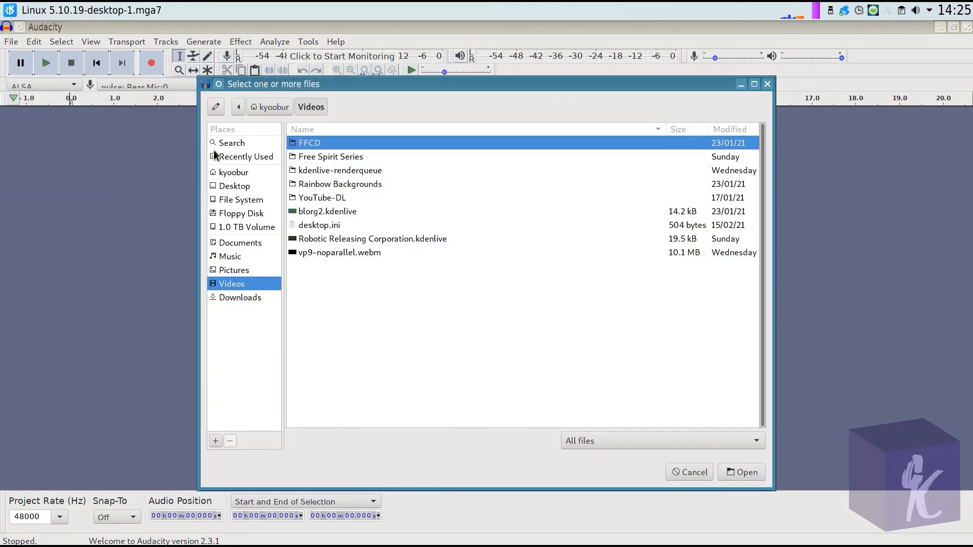
click(321, 198)
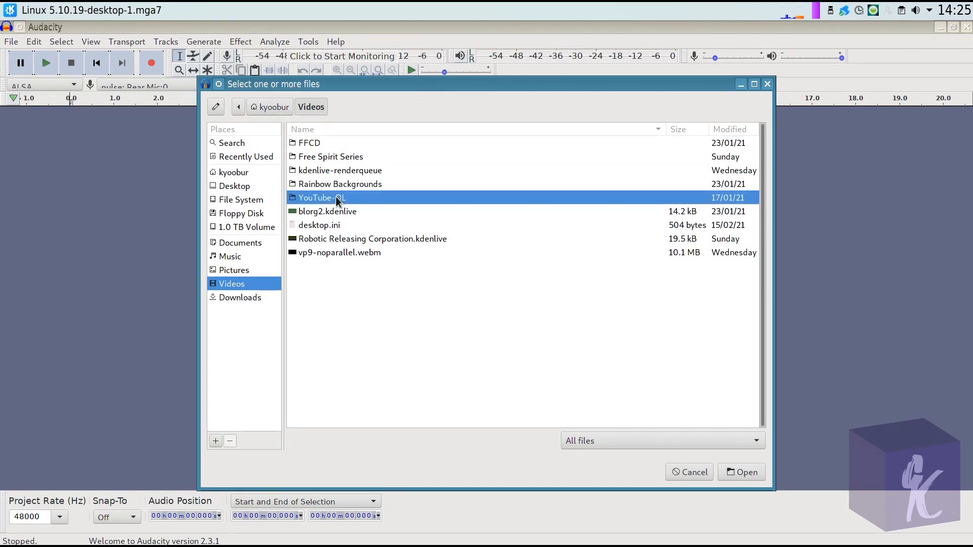
double_click(336, 197)
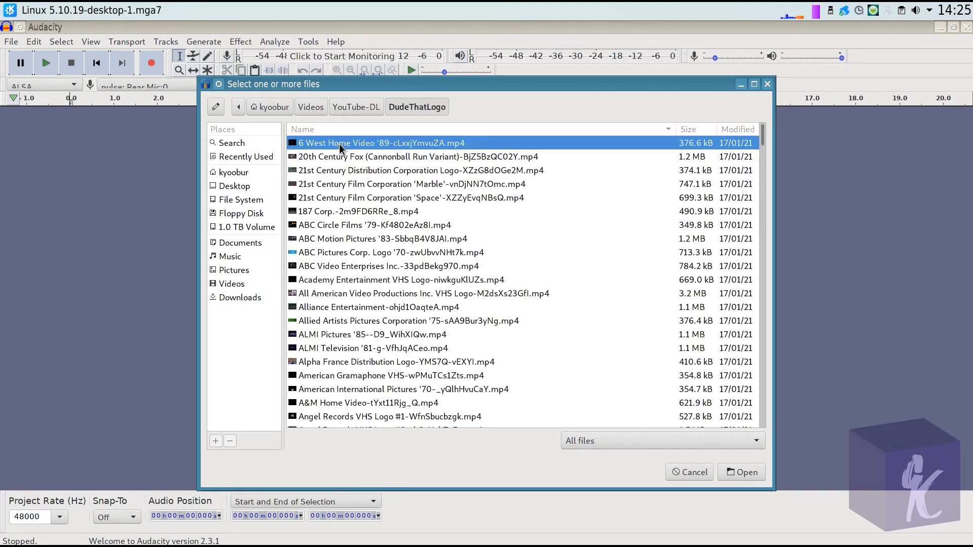
scroll(down, 3)
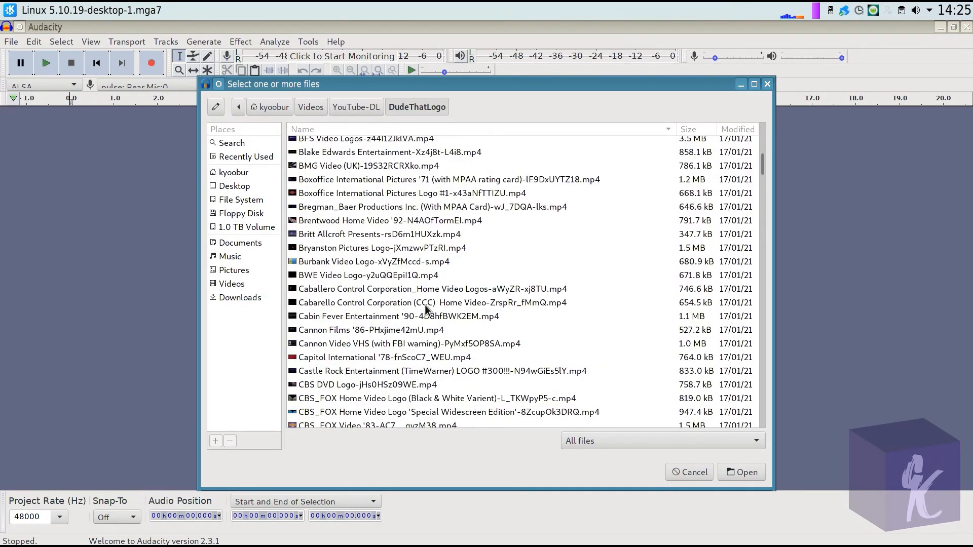
scroll(down, 3)
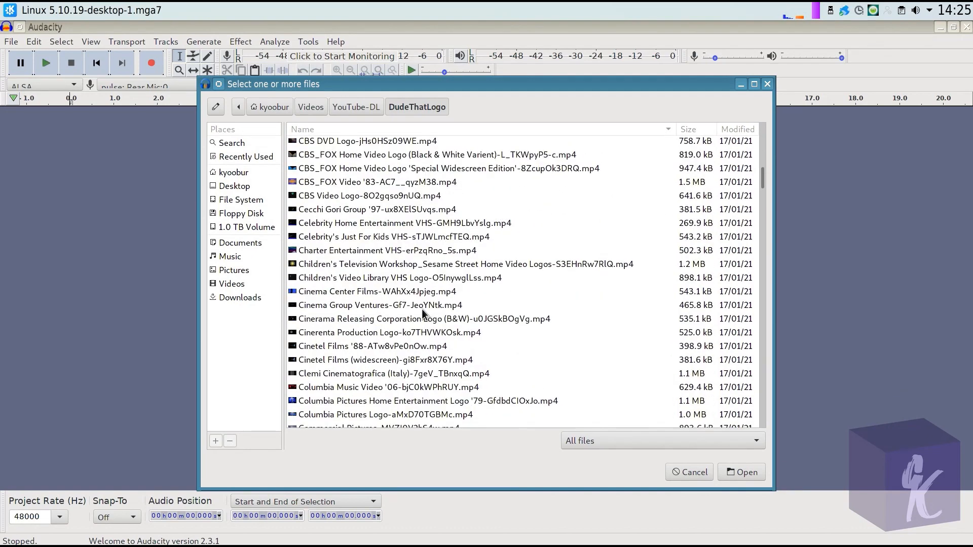
scroll(up, 3)
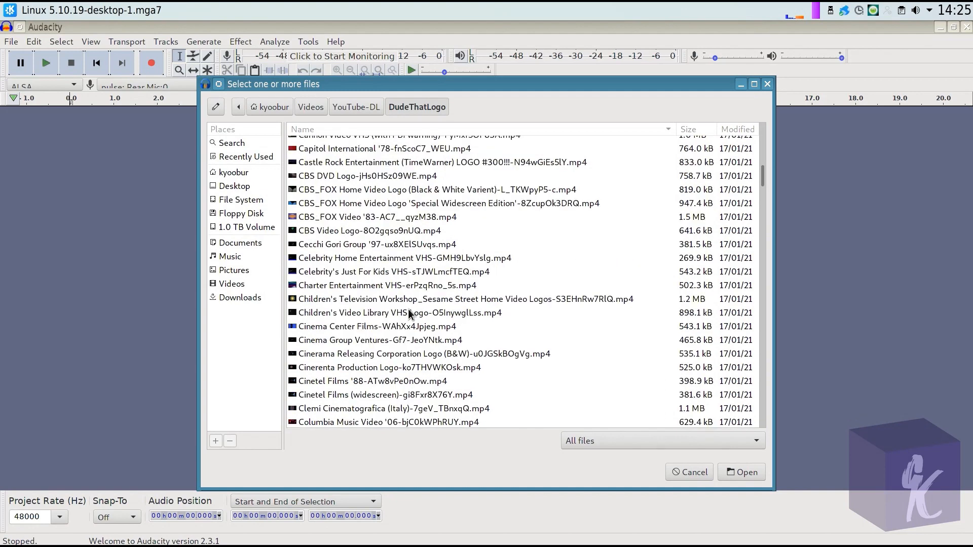
scroll(up, 3)
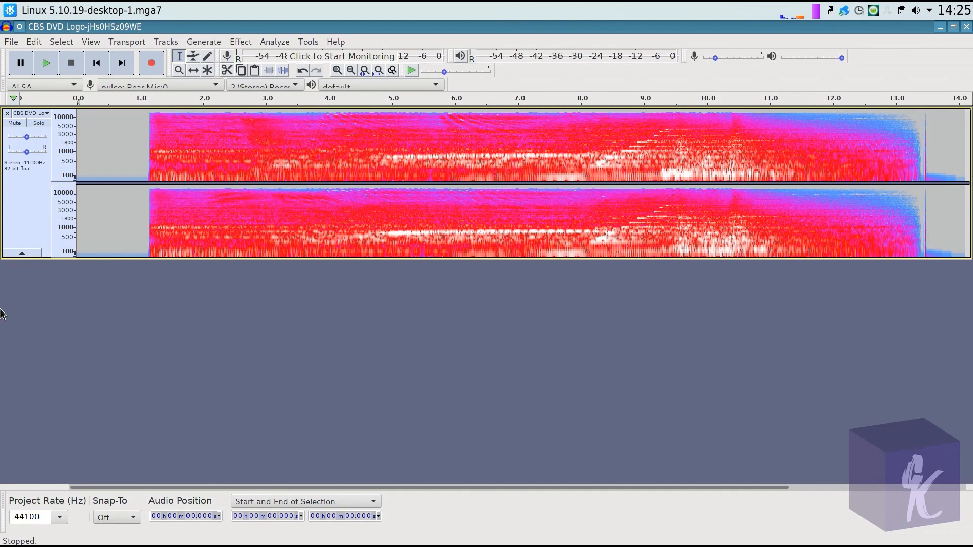
mouse_move(44, 225)
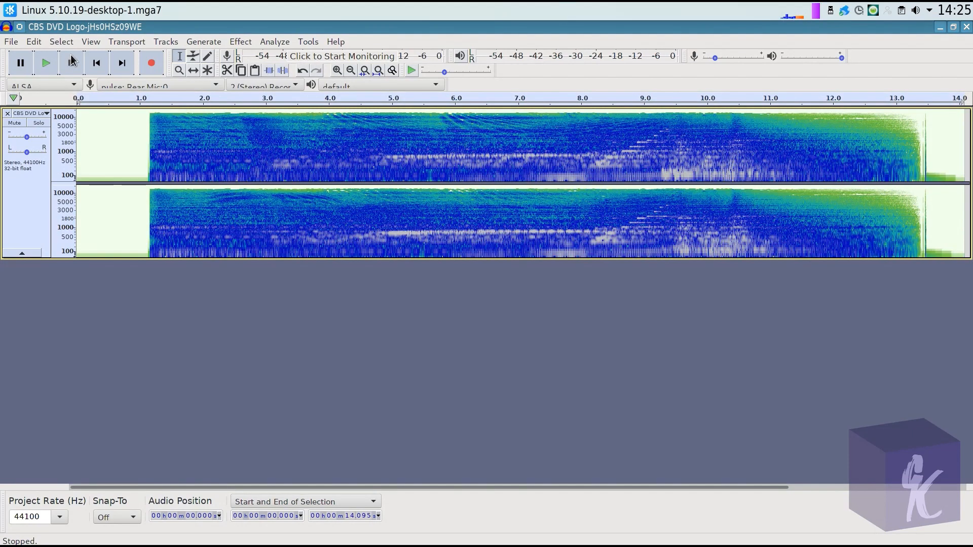
Step: Resample the CBS DVD Logo track to 48000 Hz and set the project rate to 48000 Hz
click(165, 42)
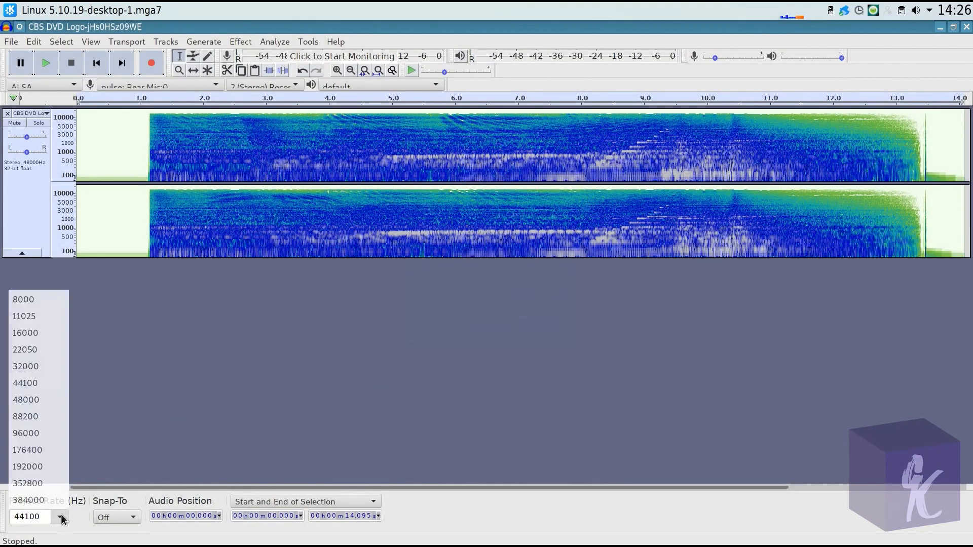
click(25, 399)
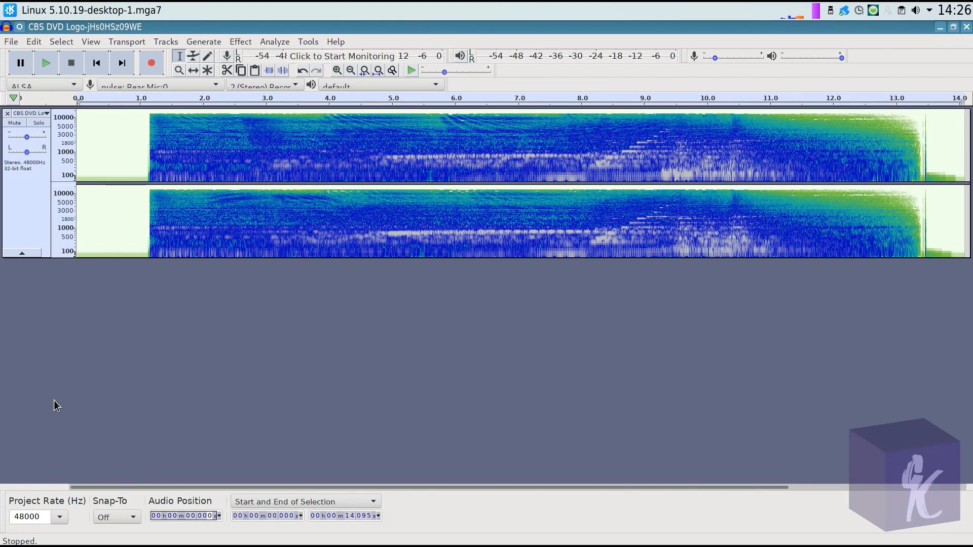
mouse_move(15, 205)
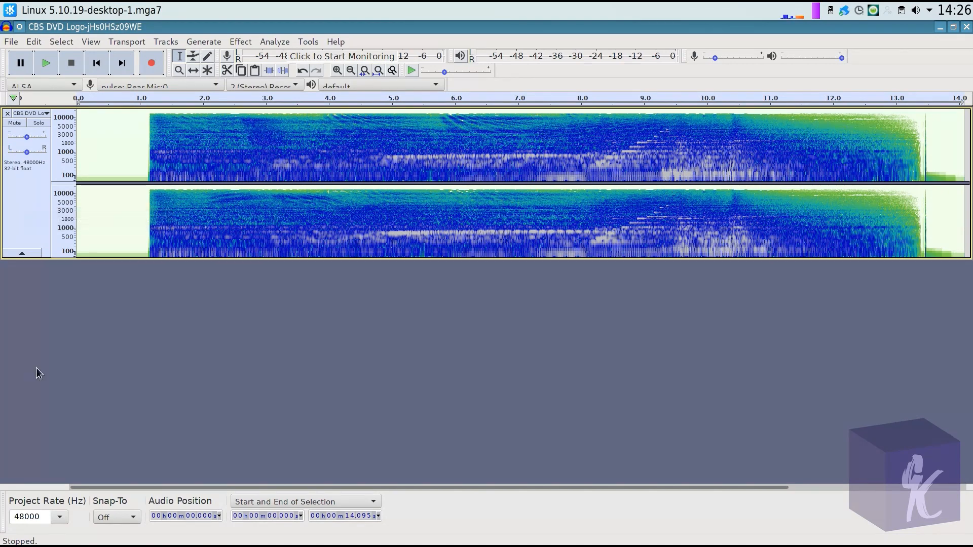
mouse_move(535, 347)
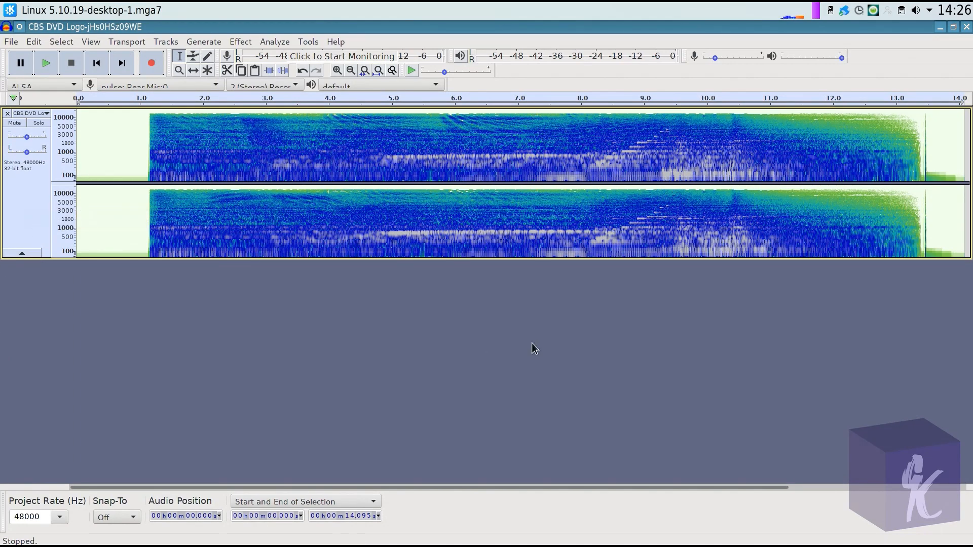
mouse_move(696, 103)
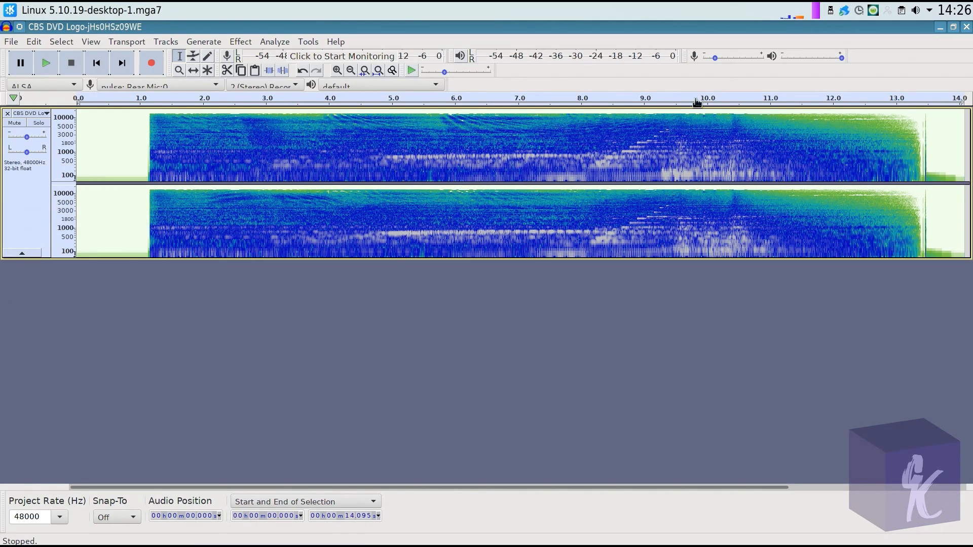
mouse_move(185, 184)
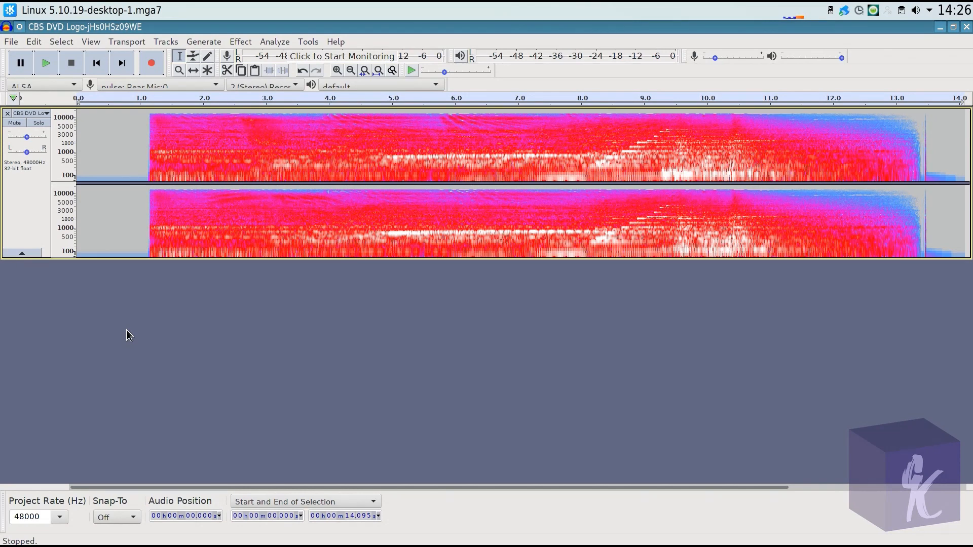
mouse_move(133, 271)
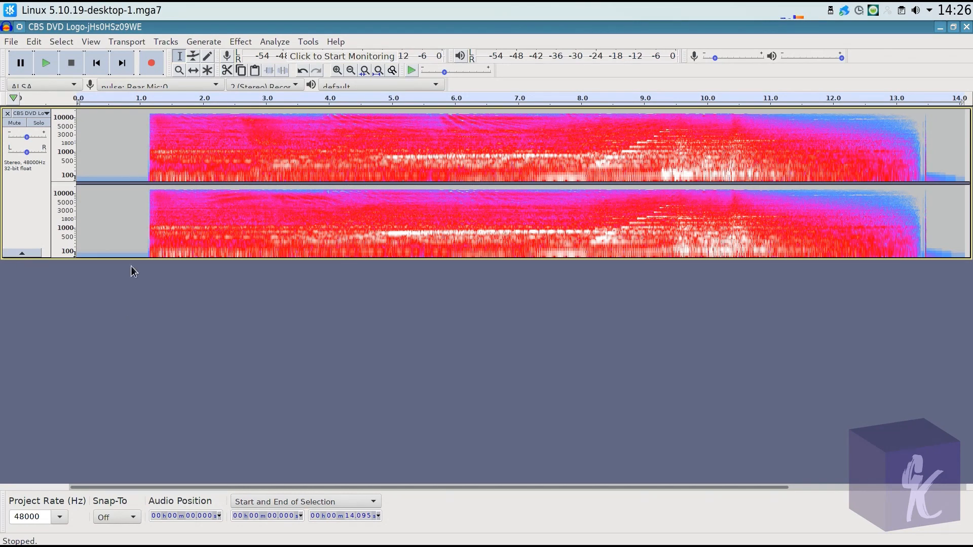
Step: Generate white noise at amplitude 0.4 for the full 14.095 s duration
click(203, 42)
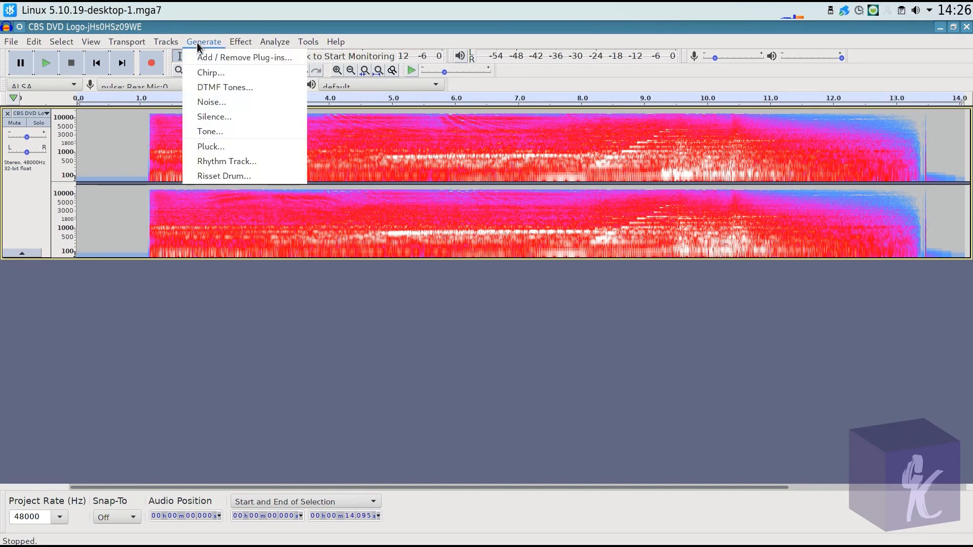
click(211, 101)
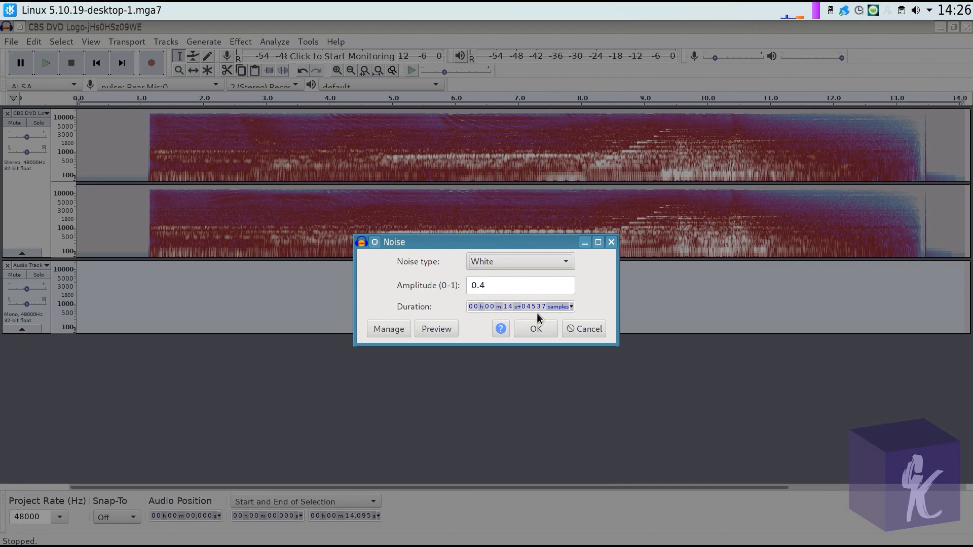
mouse_move(501, 325)
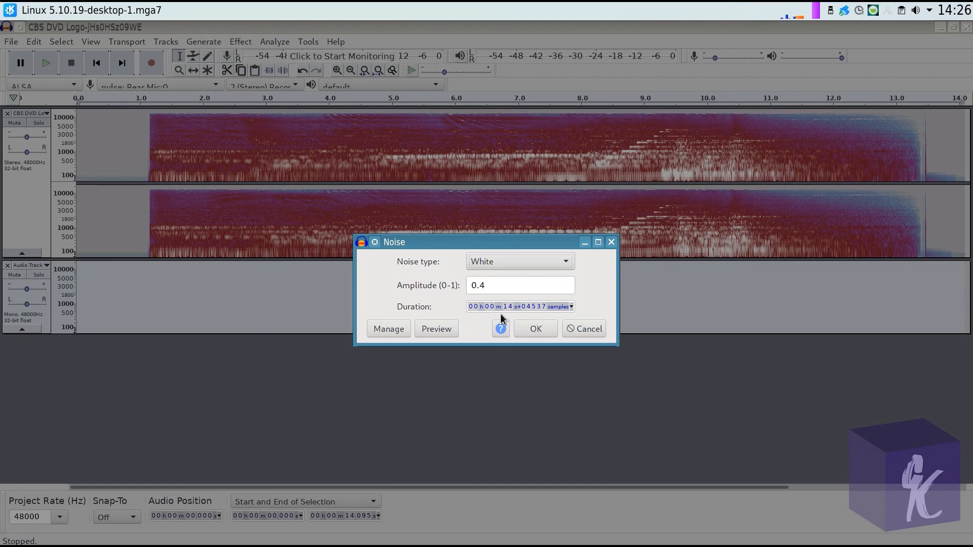
mouse_move(520, 317)
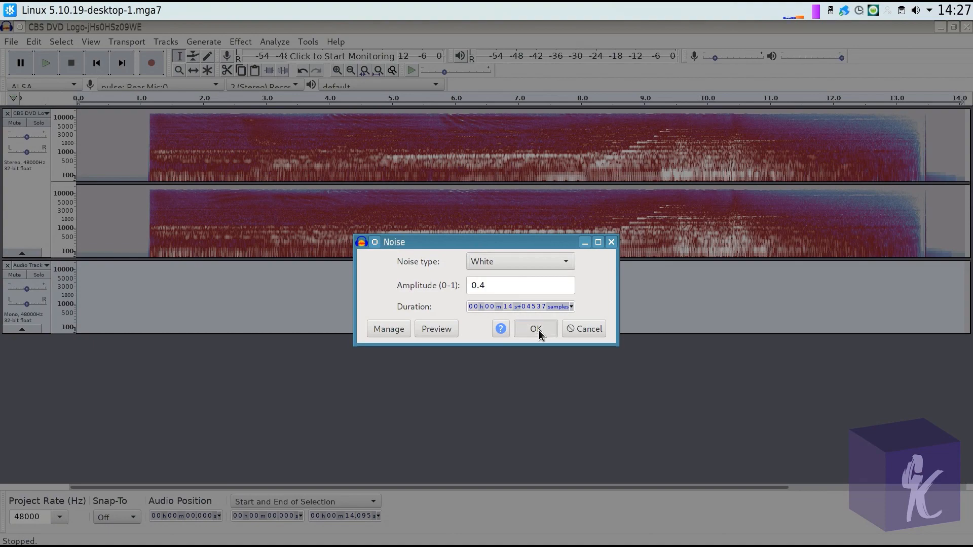
click(535, 328)
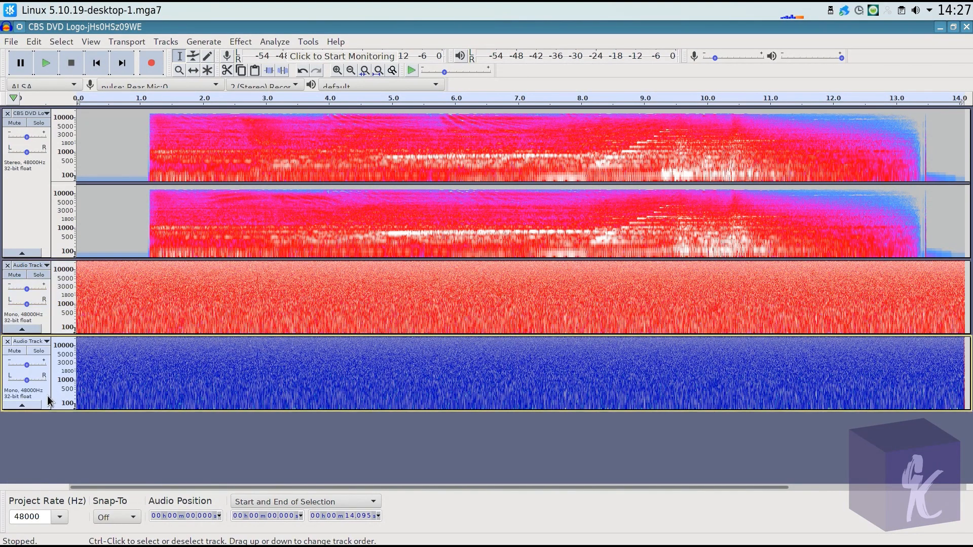
click(21, 253)
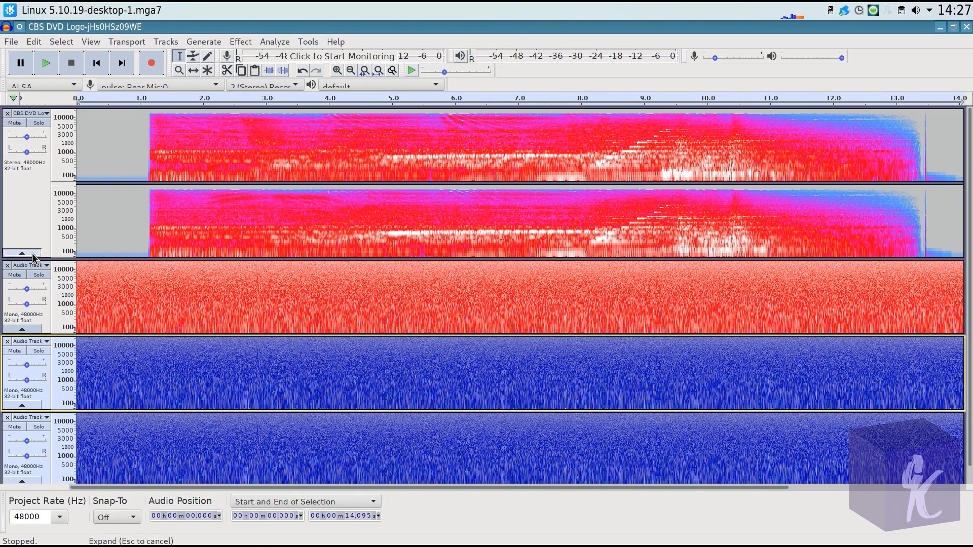
click(21, 253)
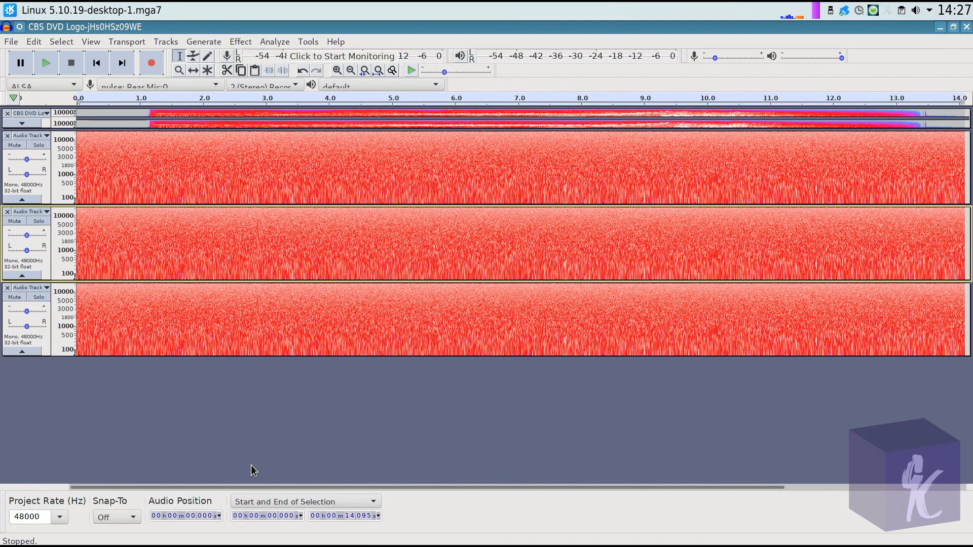
mouse_move(59, 298)
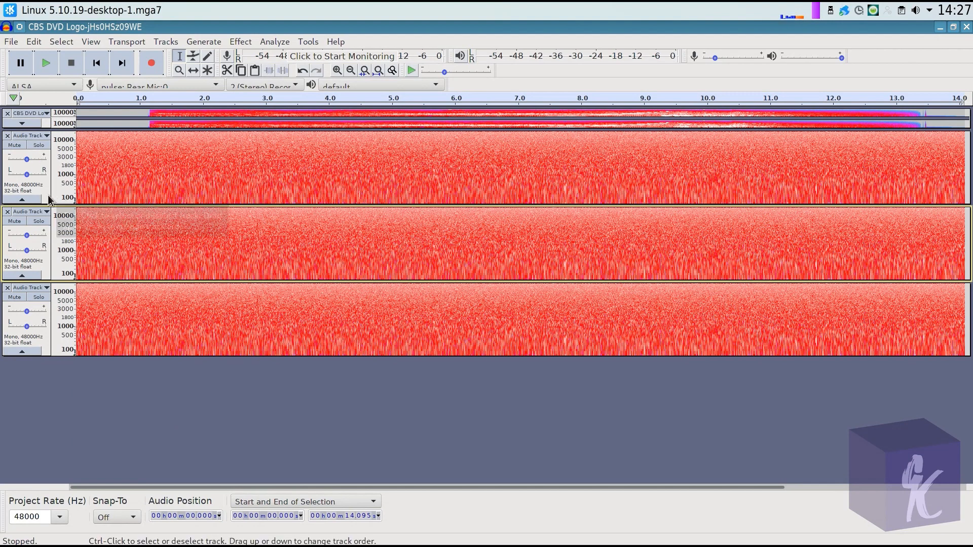
mouse_move(50, 200)
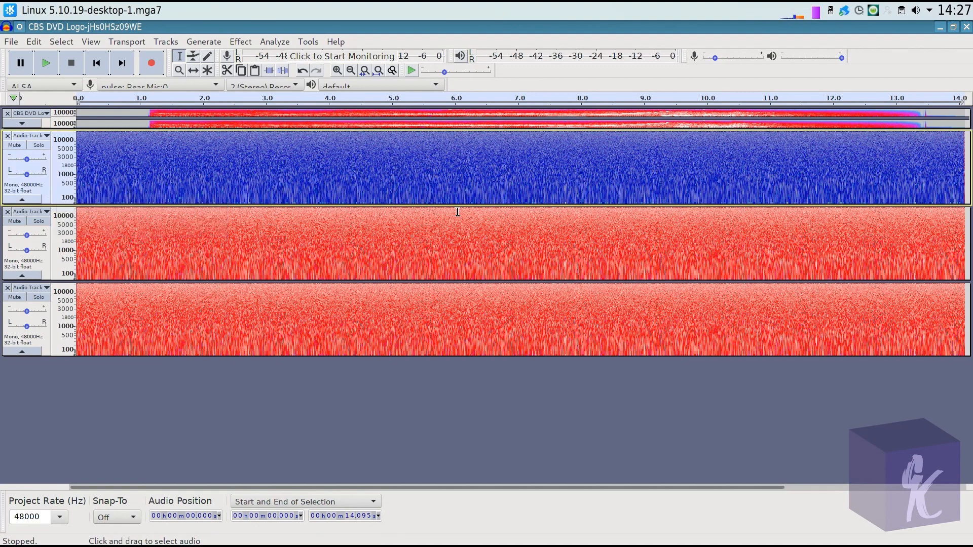
mouse_move(334, 160)
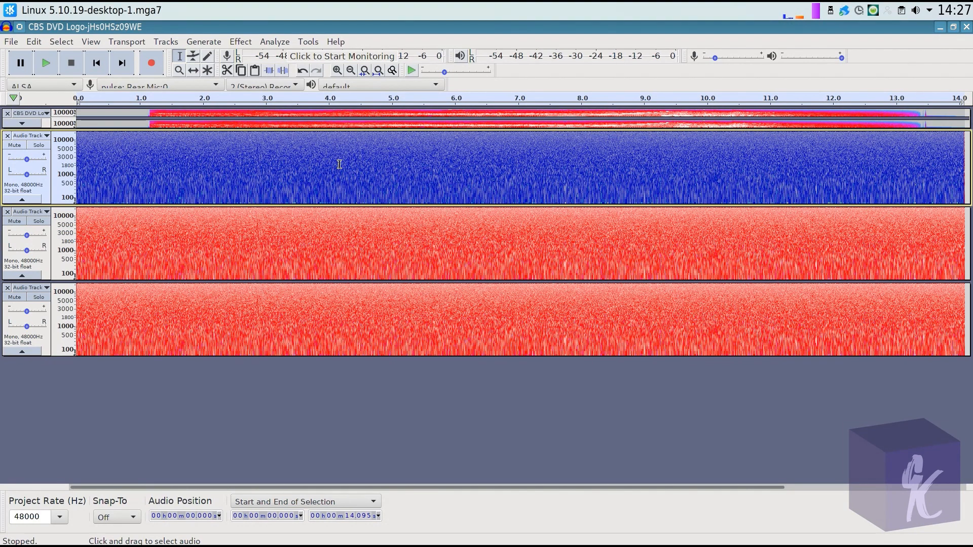
click(45, 62)
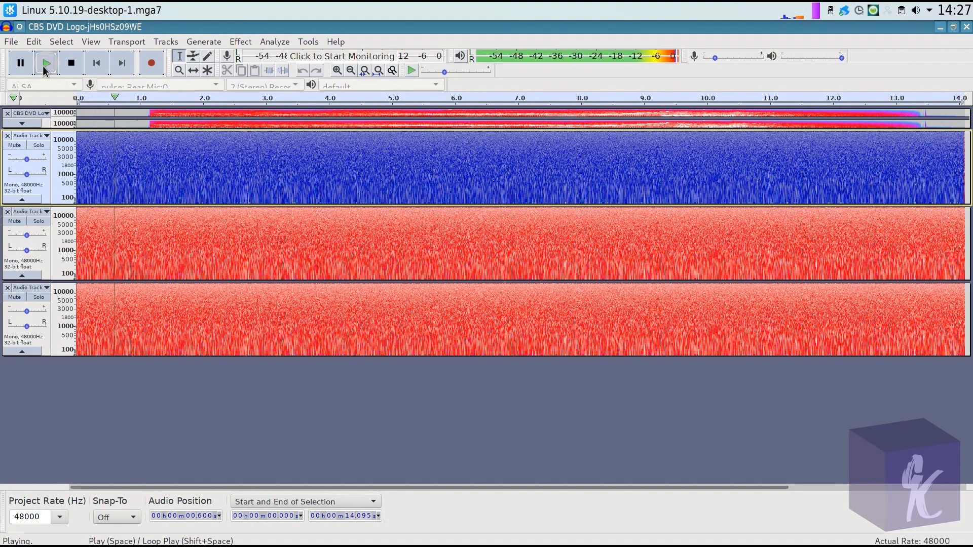
mouse_move(44, 62)
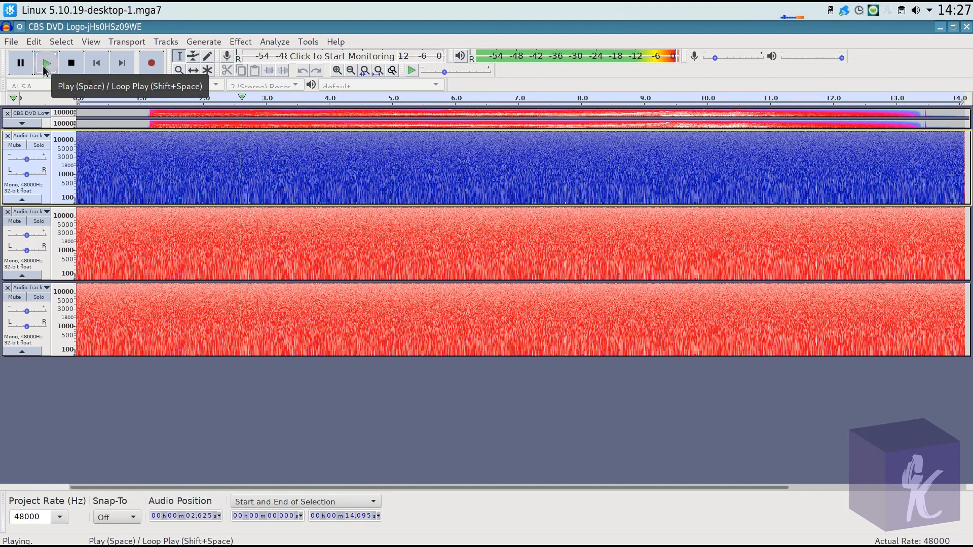
click(70, 63)
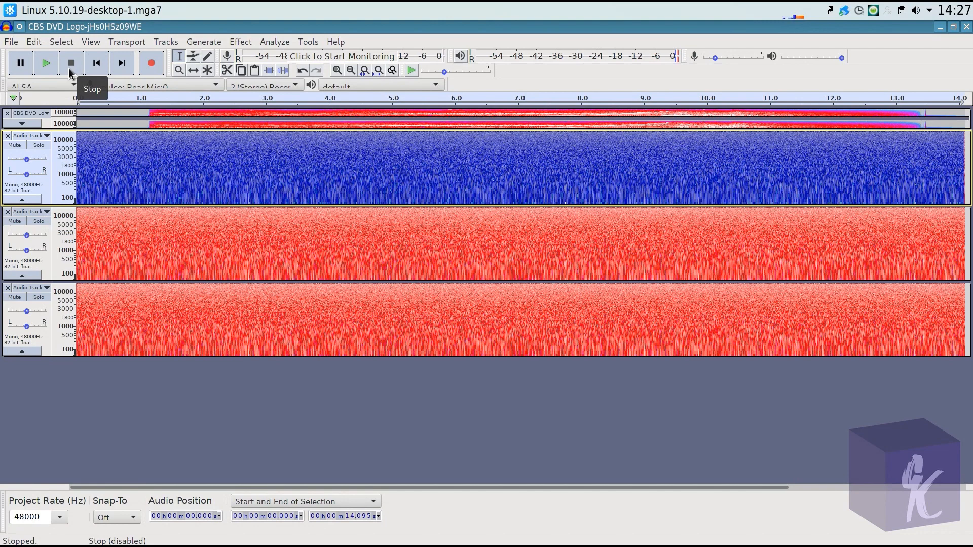
mouse_move(60, 62)
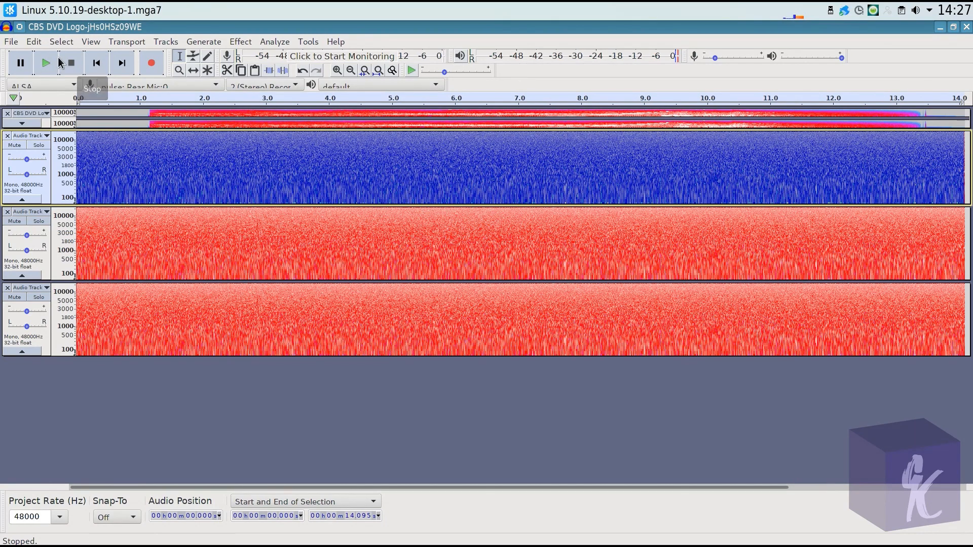
Step: Apply an Echo with 0.008 s delay and 0.9 decay to the first noise track
click(239, 42)
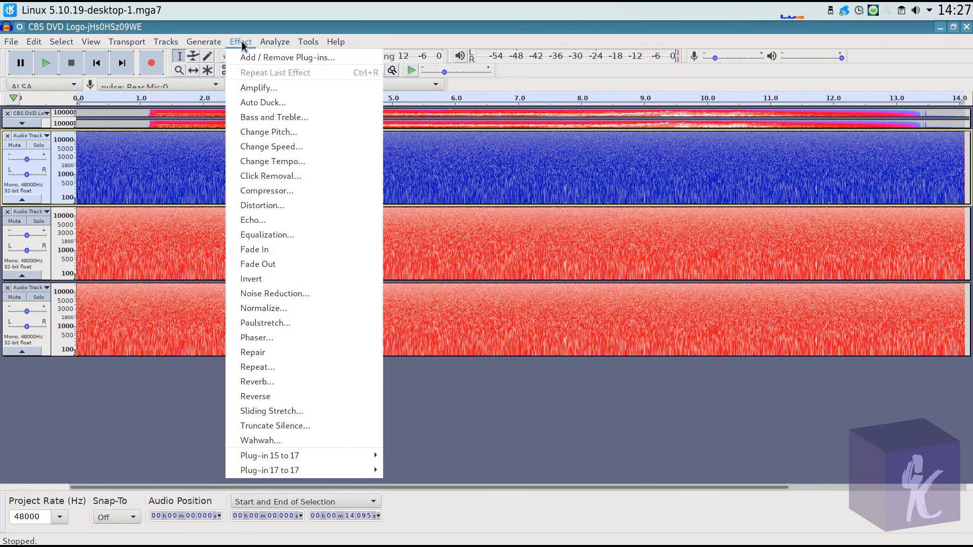
mouse_move(267, 234)
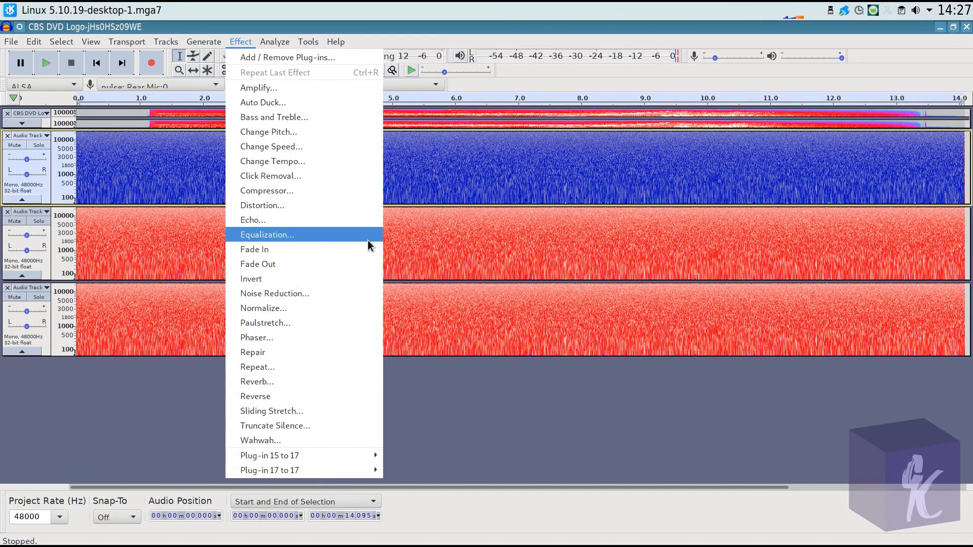
mouse_move(310, 117)
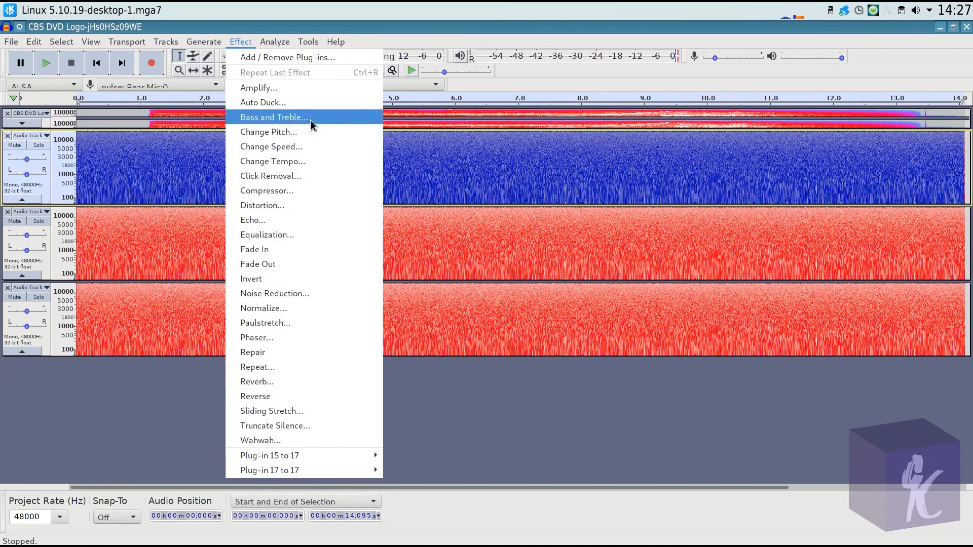
click(252, 220)
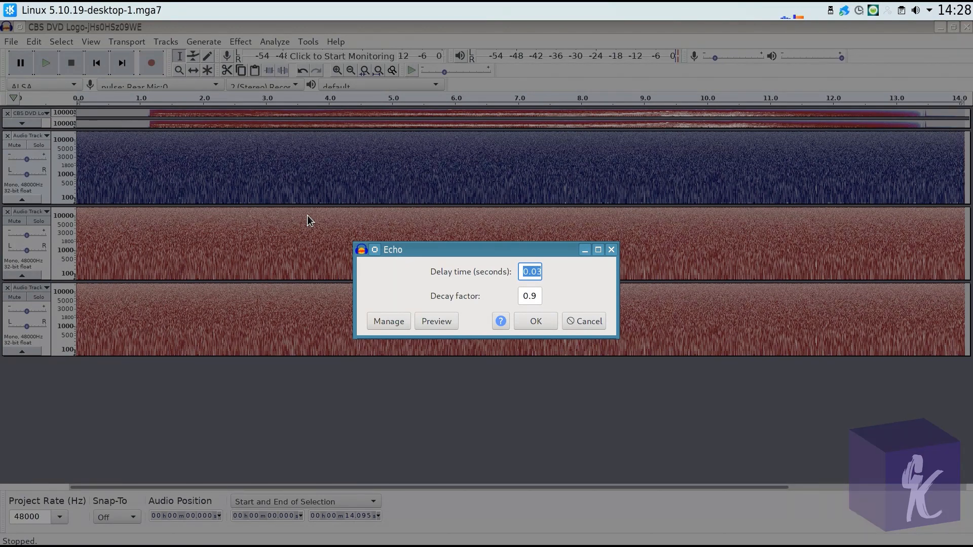
mouse_move(545, 280)
text(.032)
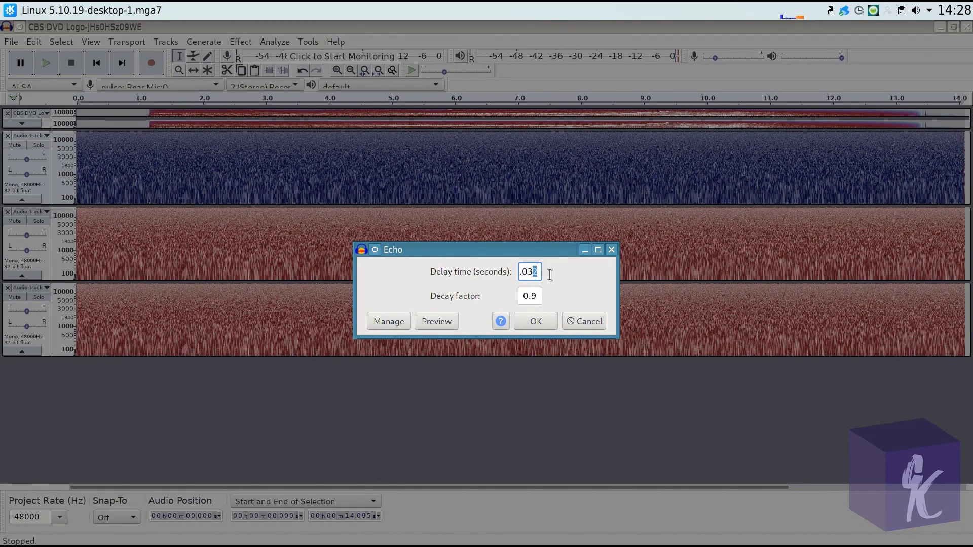
text(0.03)
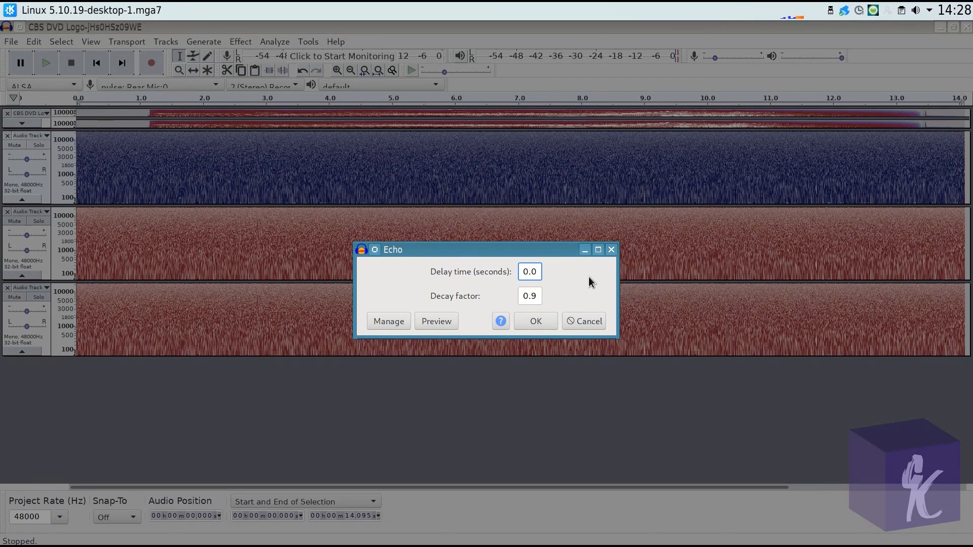
text(.008)
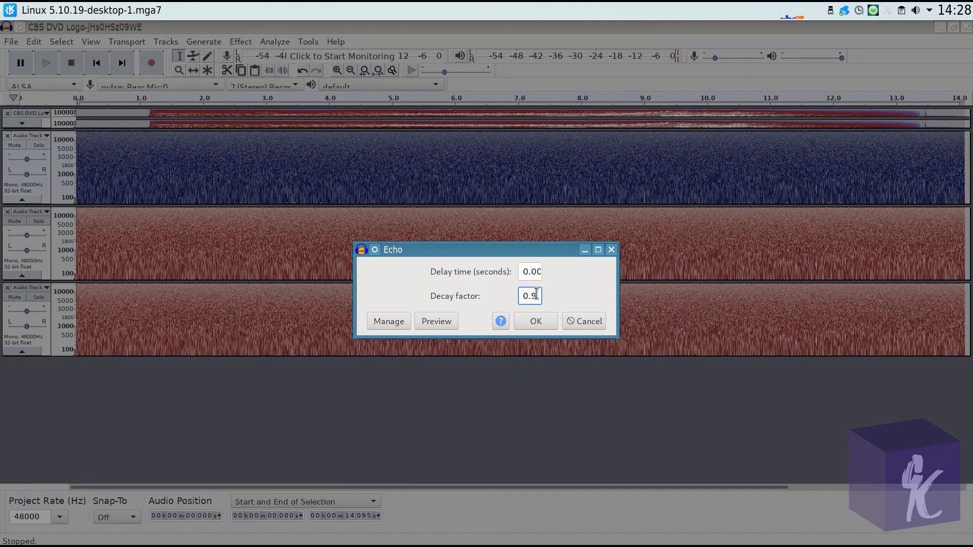
click(534, 322)
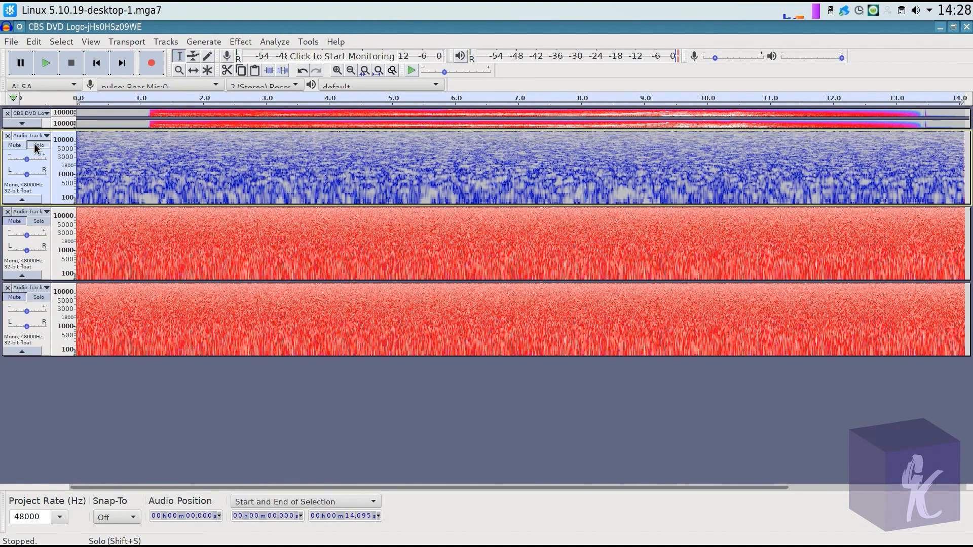
Step: Solo and play the echoed first track, then solo the second track for editing
click(46, 62)
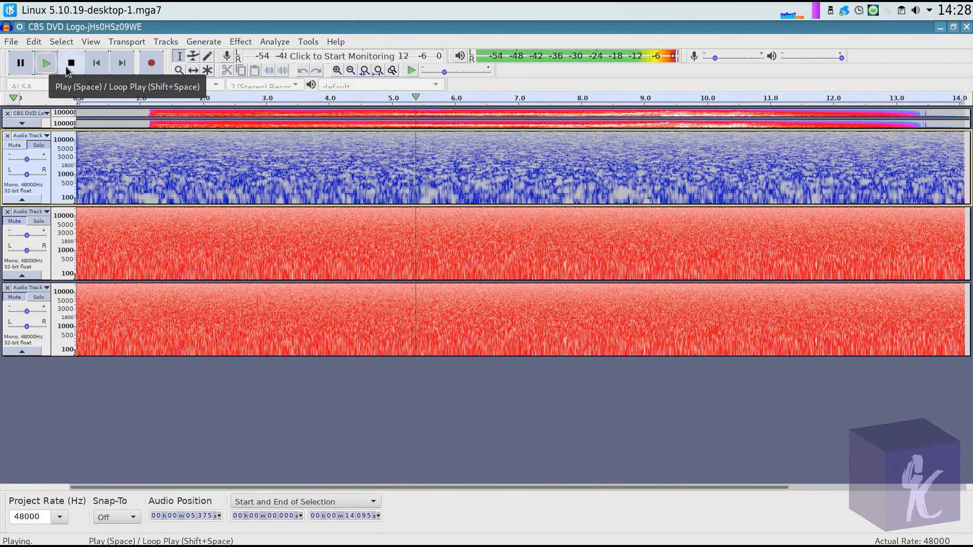
click(70, 63)
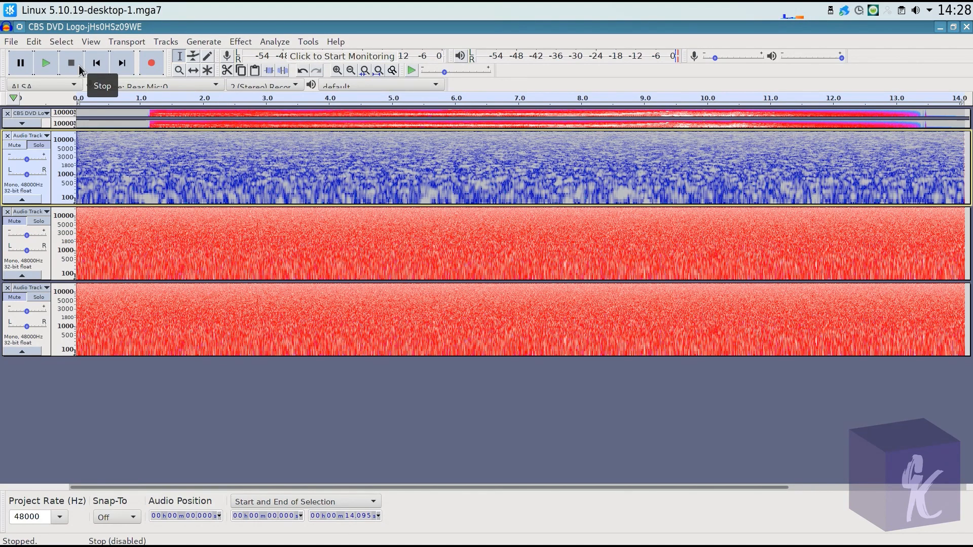
mouse_move(37, 160)
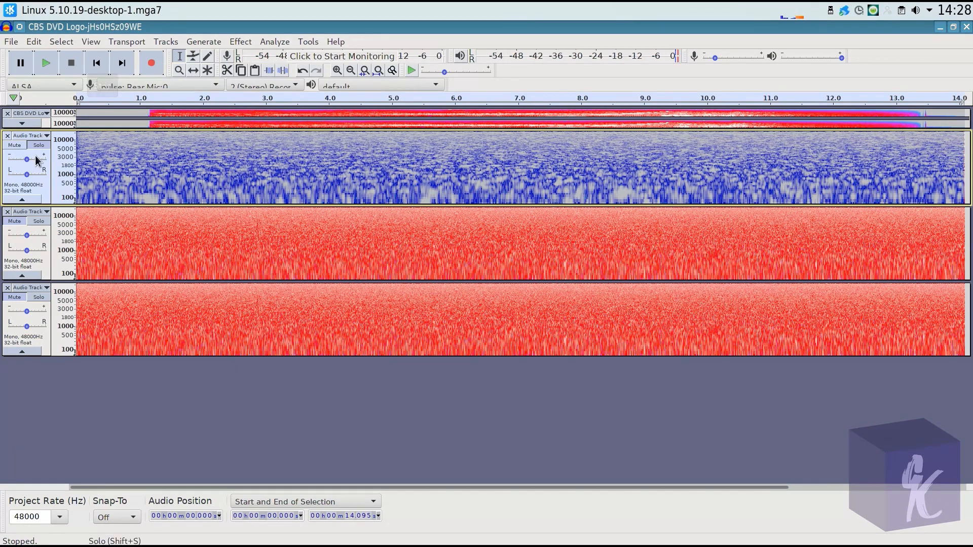
mouse_move(508, 186)
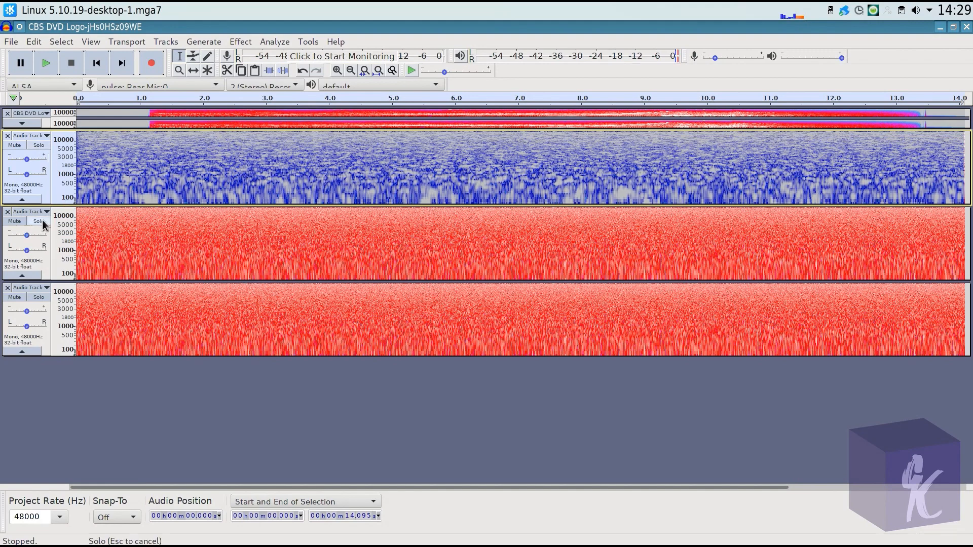
click(38, 220)
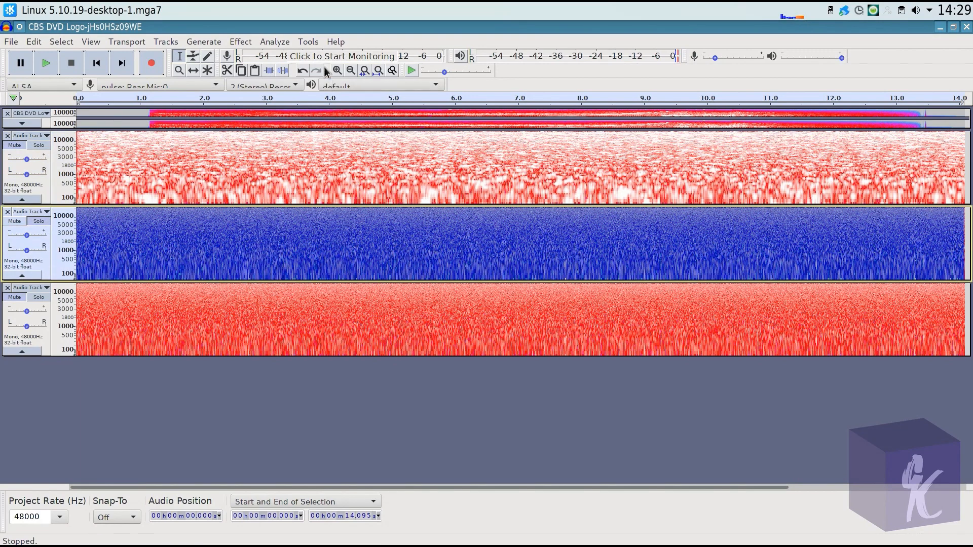
click(239, 42)
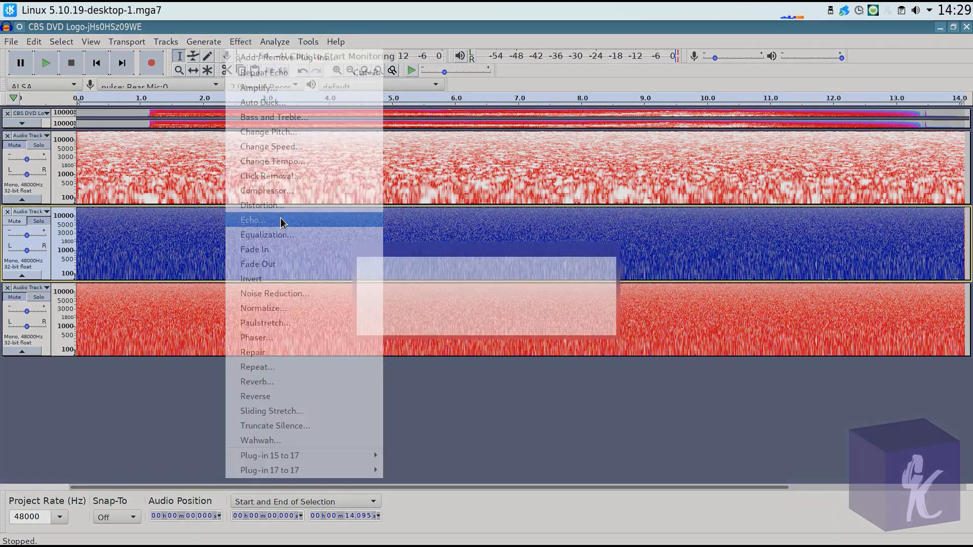
Step: Apply an Echo with 0.016 s delay and 0.9 decay to the second track and play it back
click(252, 220)
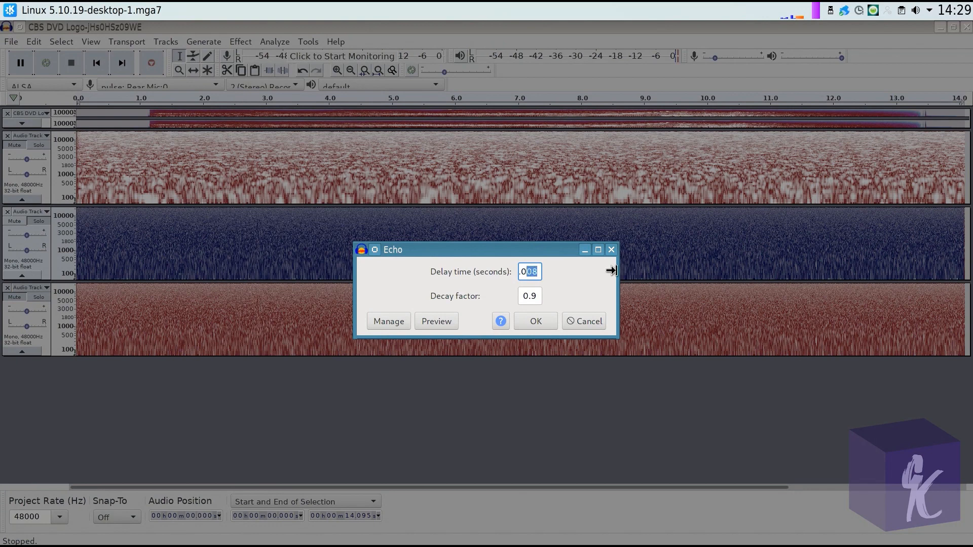
text(.016)
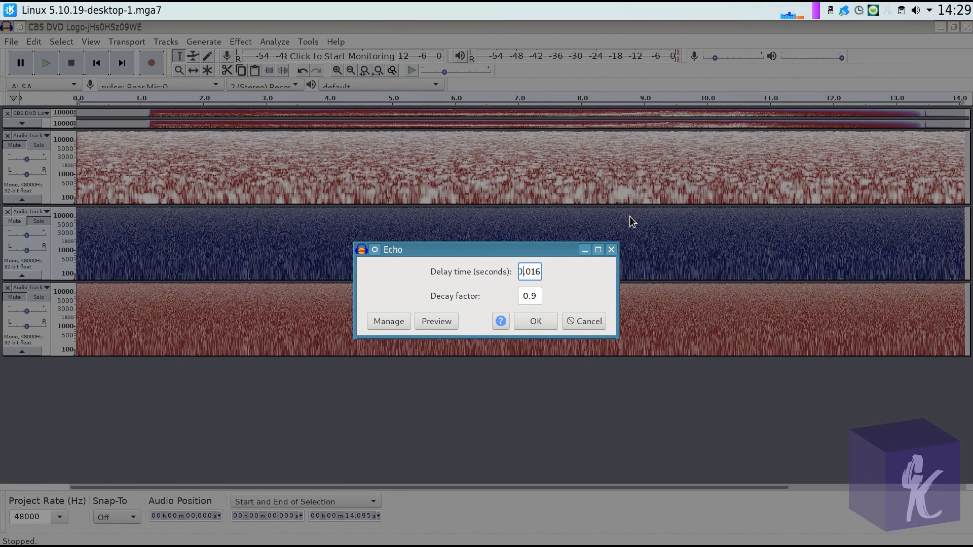
click(535, 322)
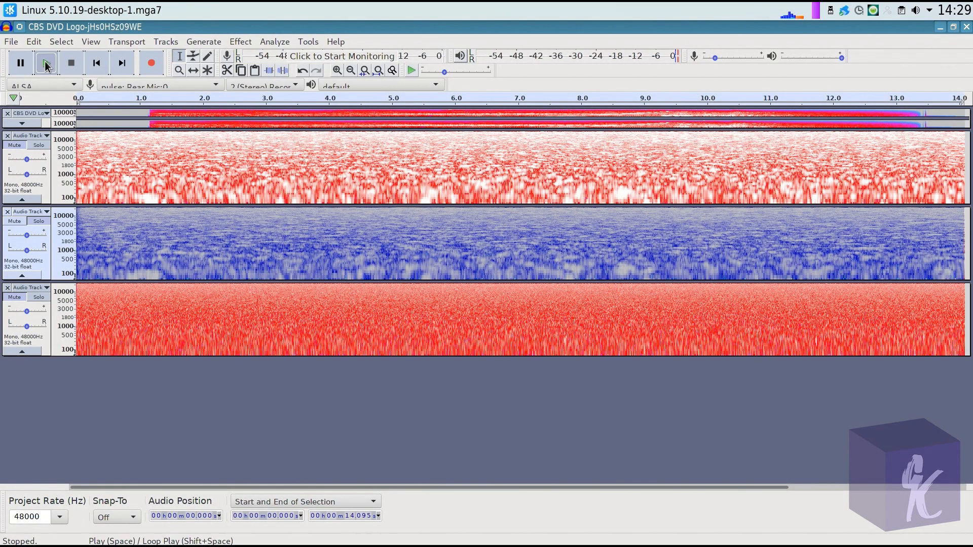
click(46, 63)
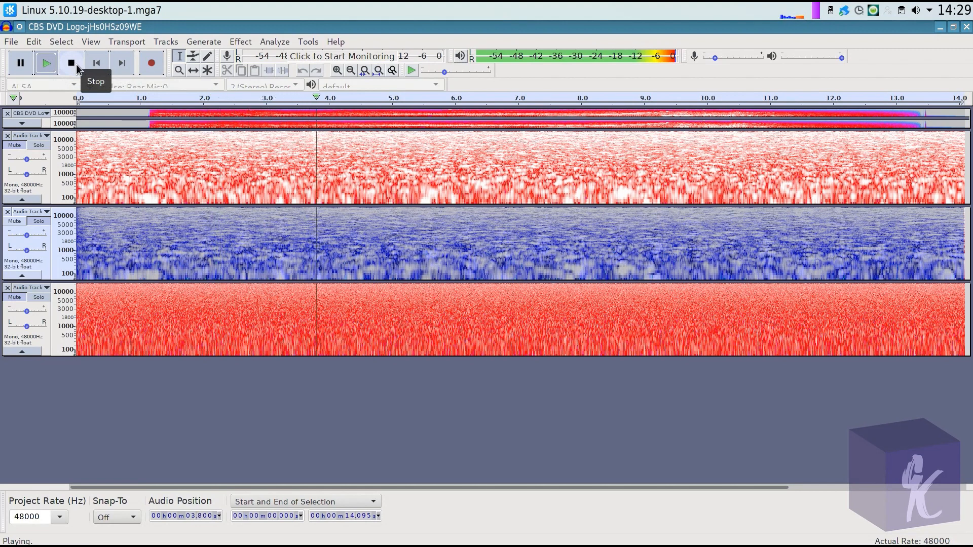
click(70, 63)
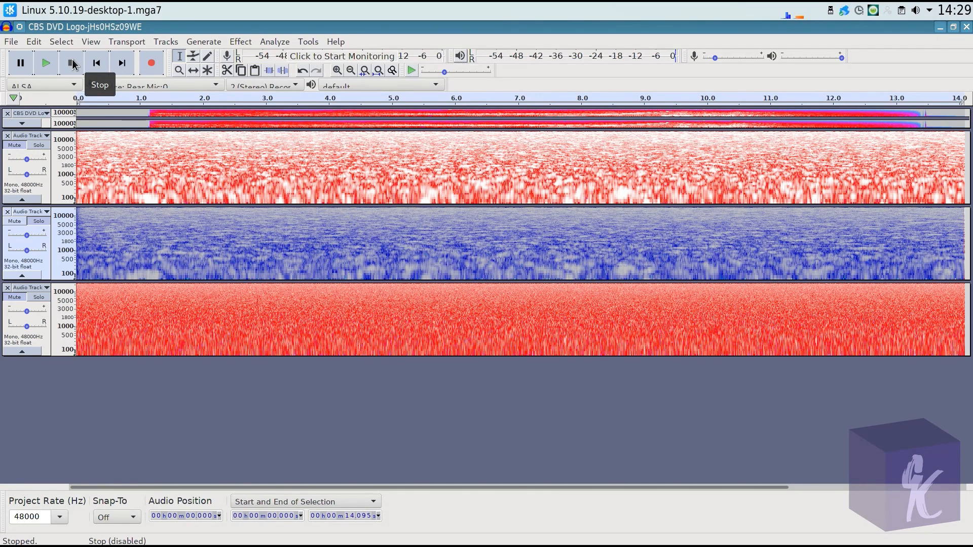
mouse_move(68, 149)
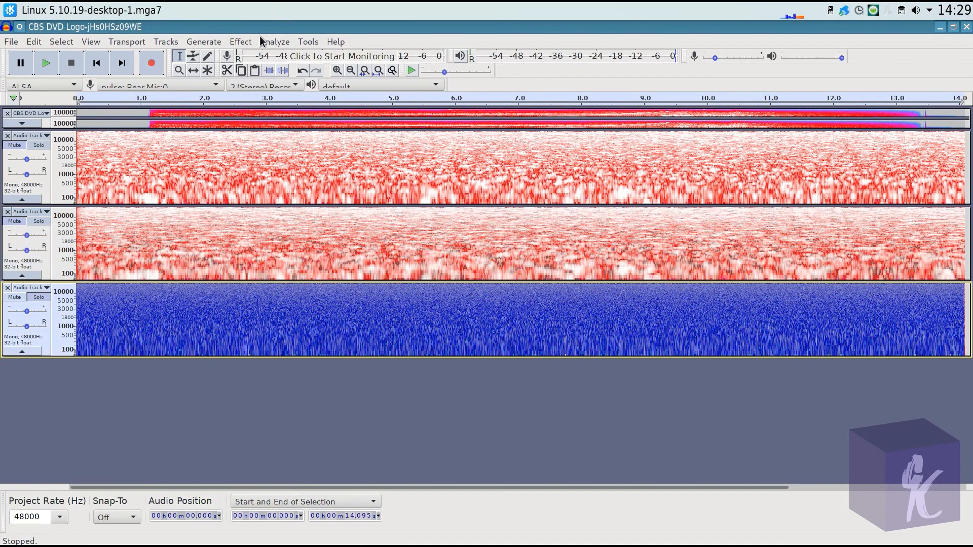
Step: Apply an Echo with 0.03 s delay and 0.9 decay to the third track and play it back
click(240, 41)
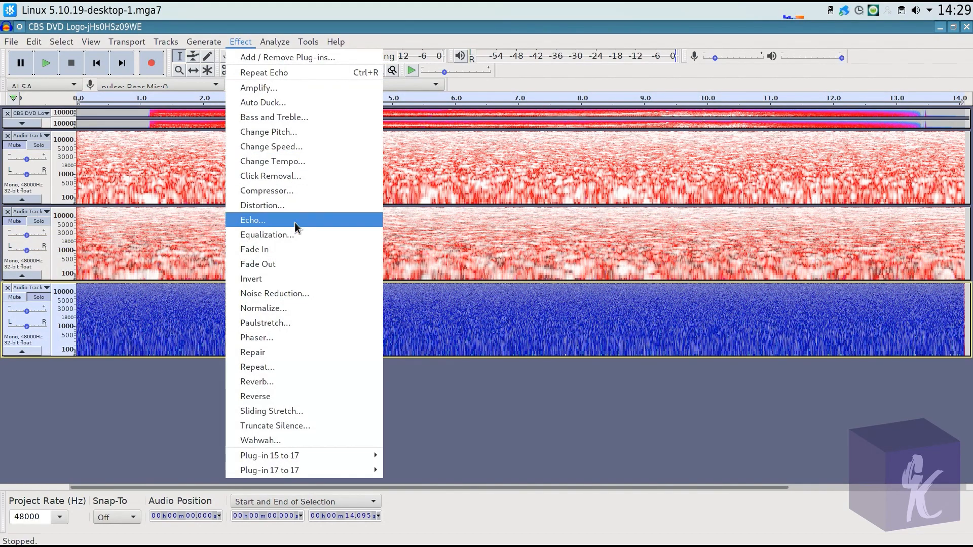
click(252, 220)
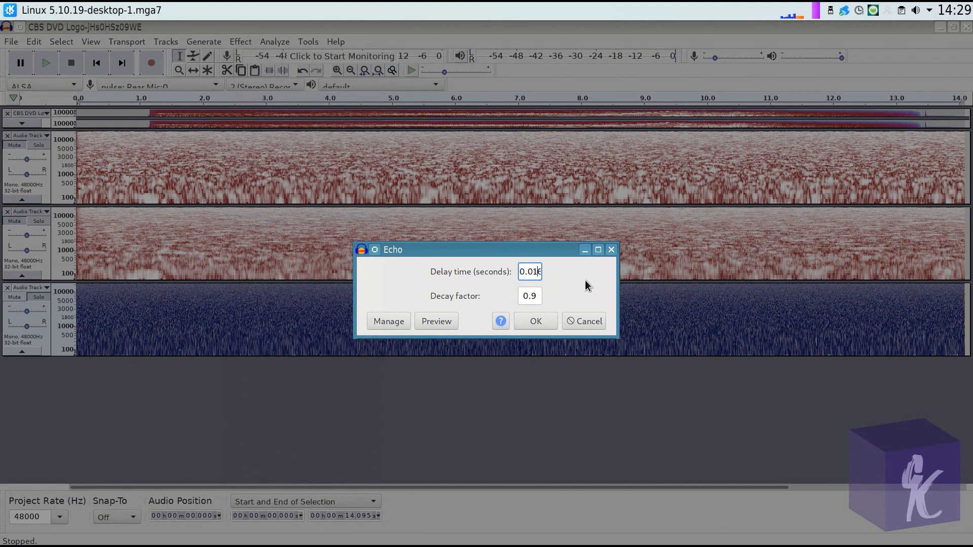
triple_click(529, 271)
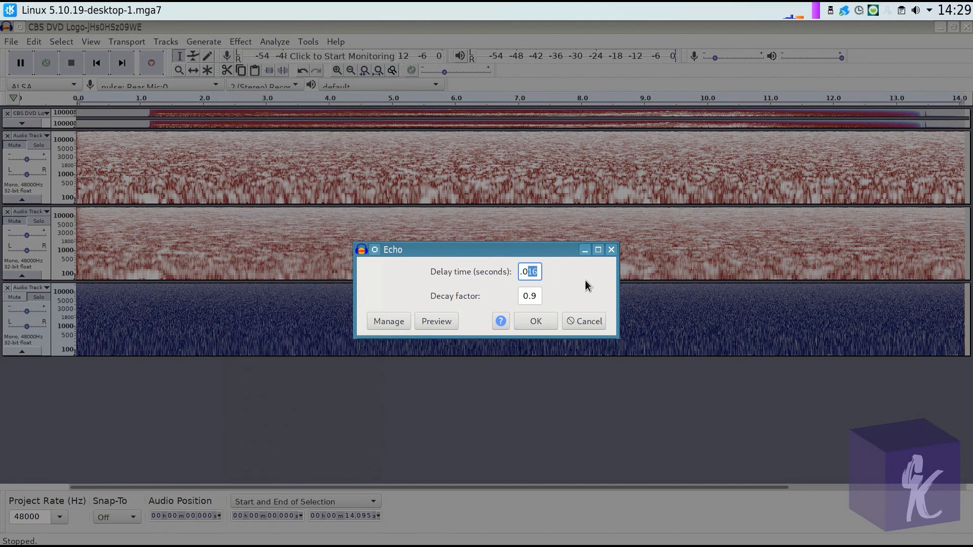
text(0.03)
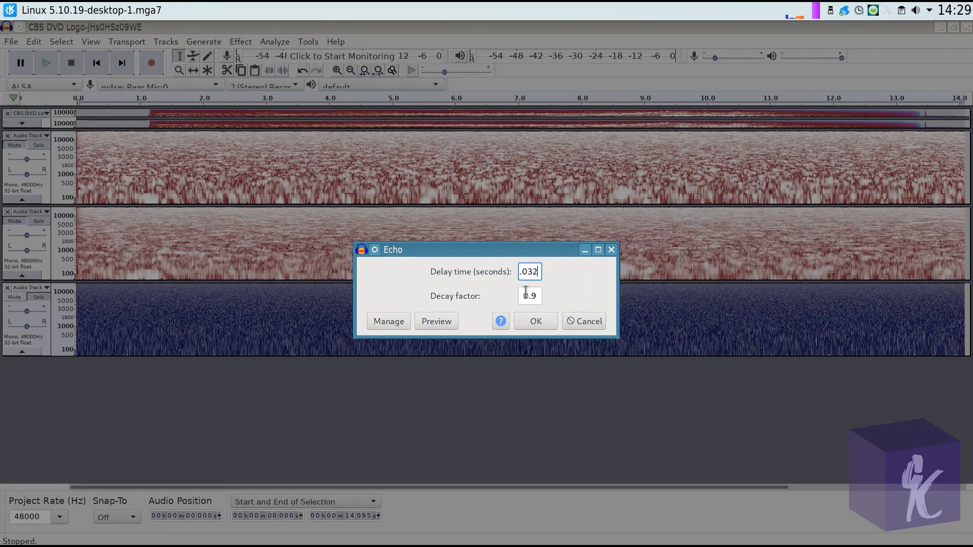
click(534, 322)
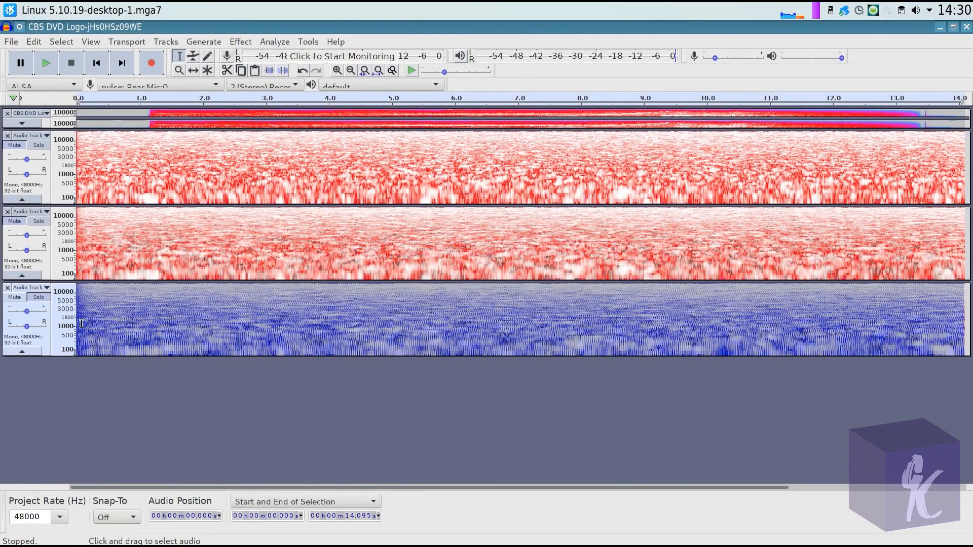
click(44, 62)
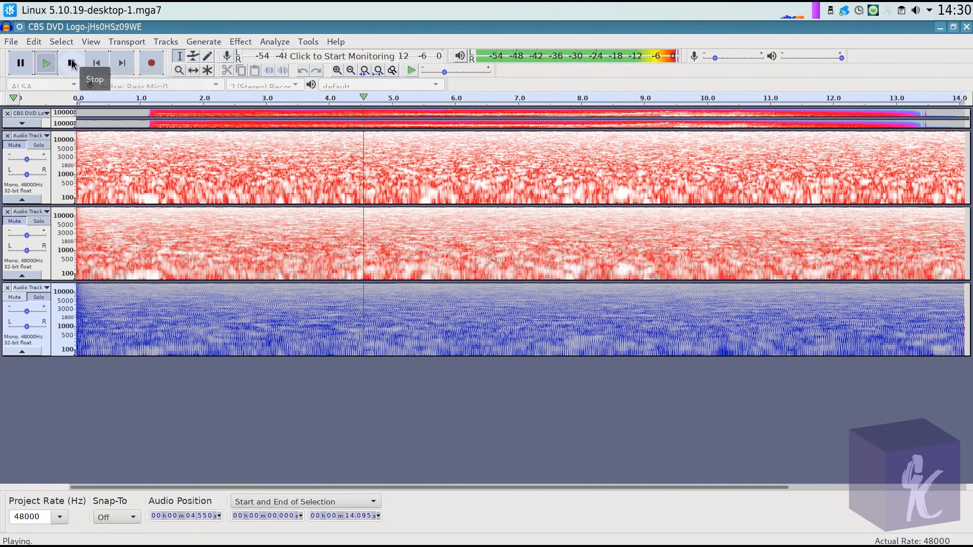
click(70, 63)
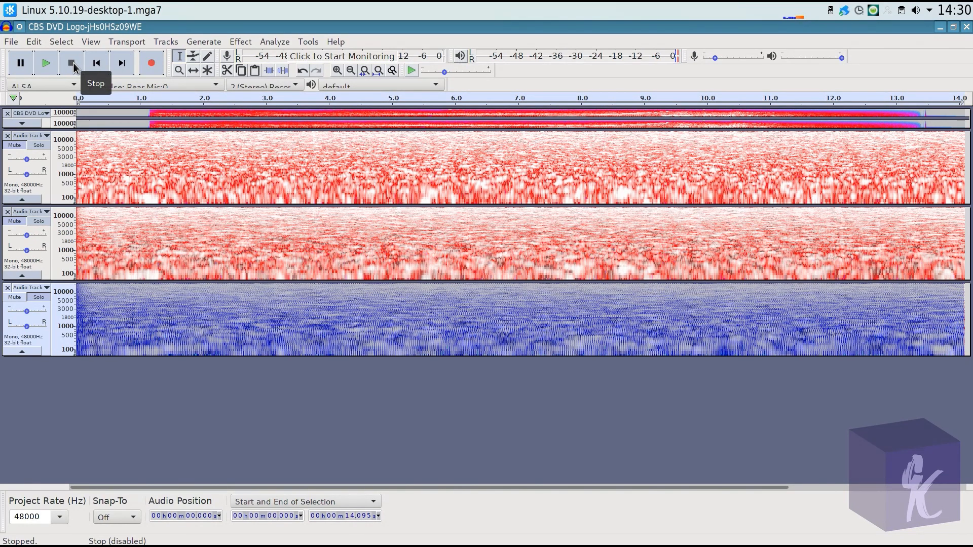
mouse_move(37, 297)
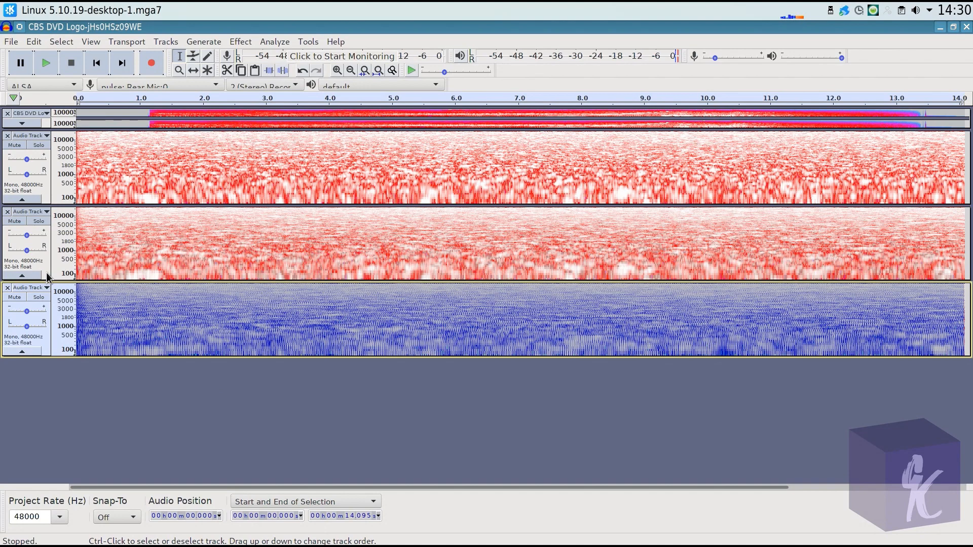
mouse_move(230, 371)
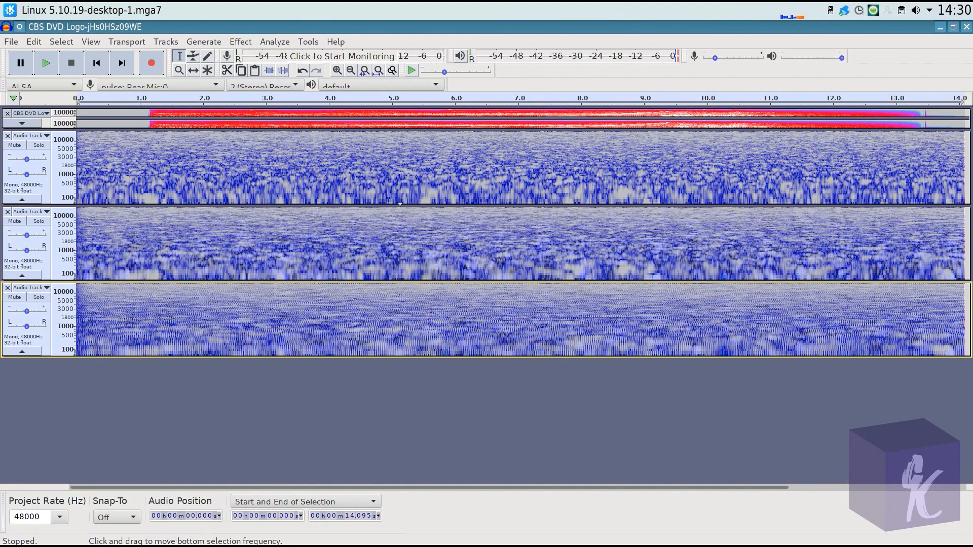
mouse_move(421, 279)
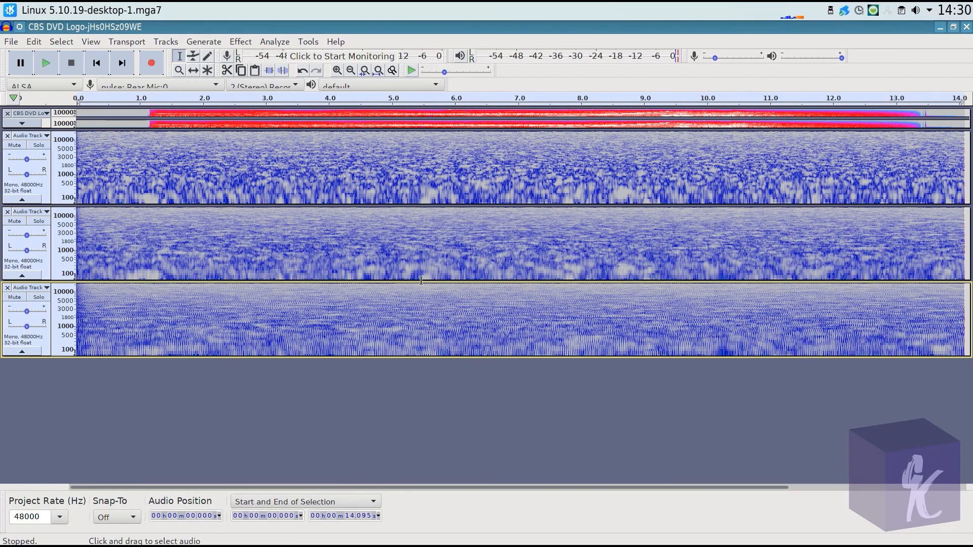
mouse_move(156, 137)
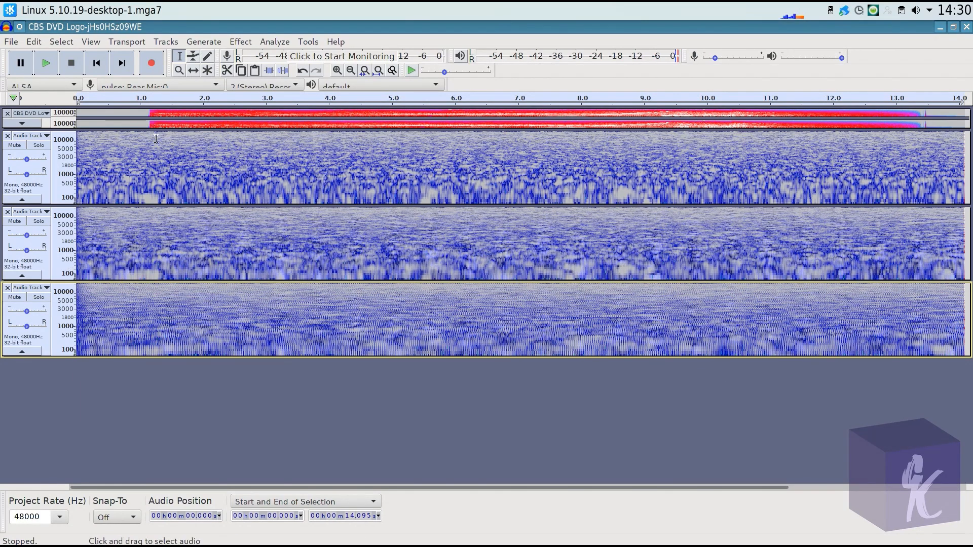
Step: Normalize the three noise tracks to a -0.1 dB peak amplitude
click(241, 42)
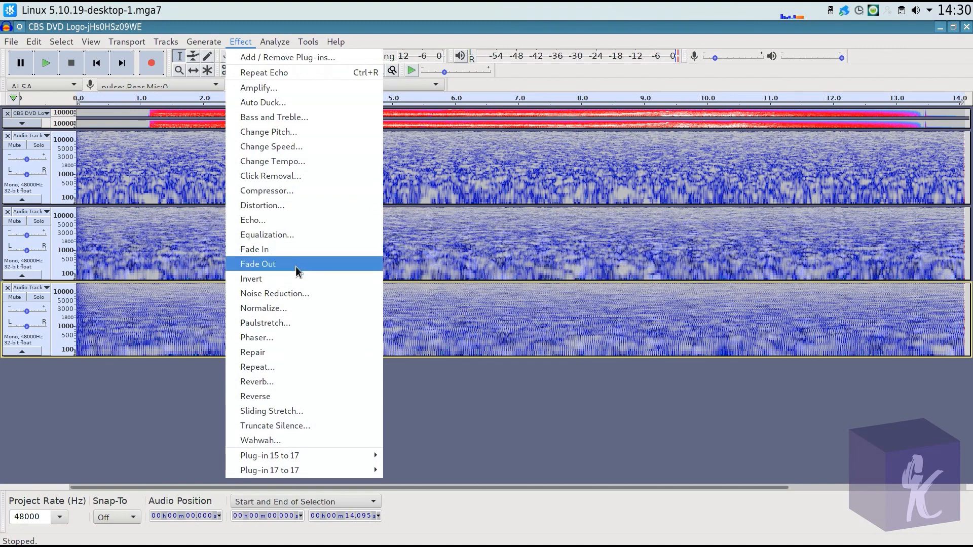
click(264, 308)
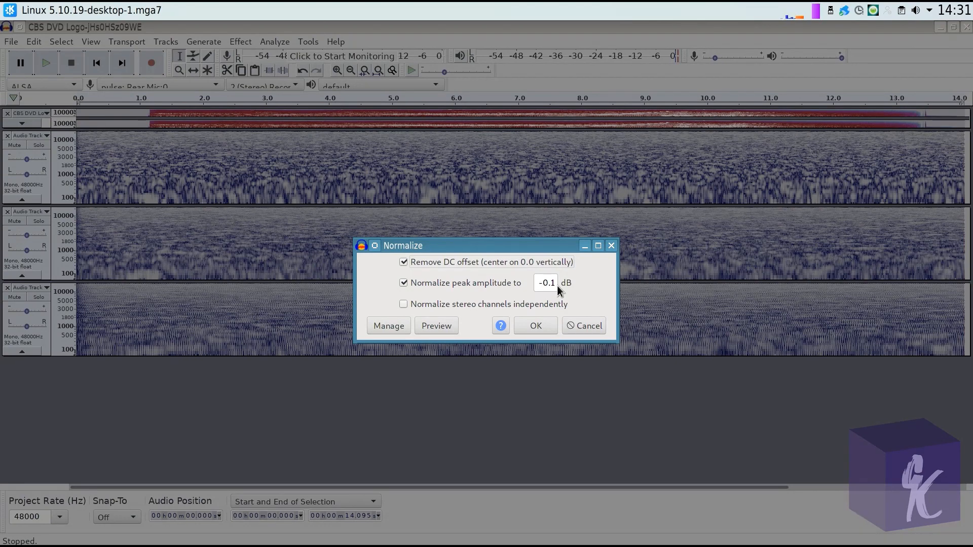
mouse_move(542, 307)
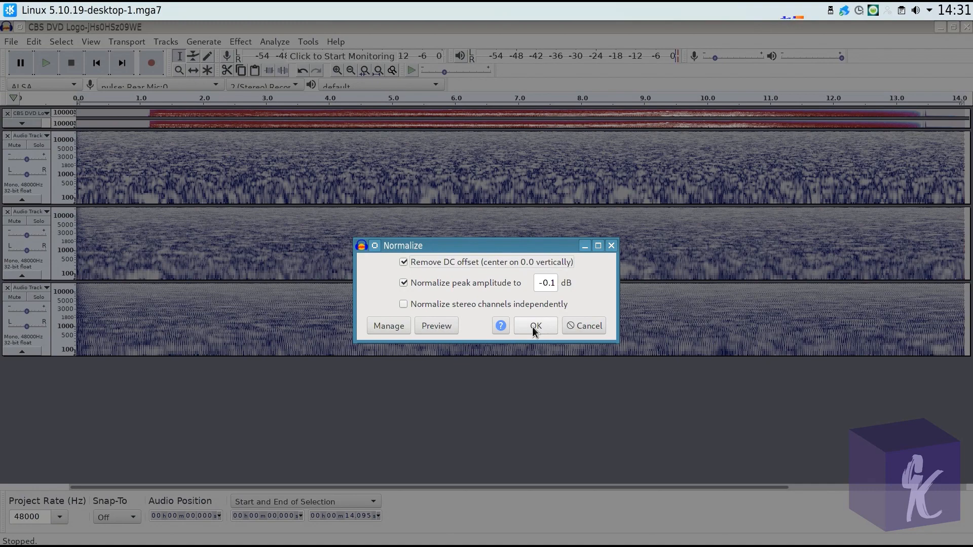
click(534, 325)
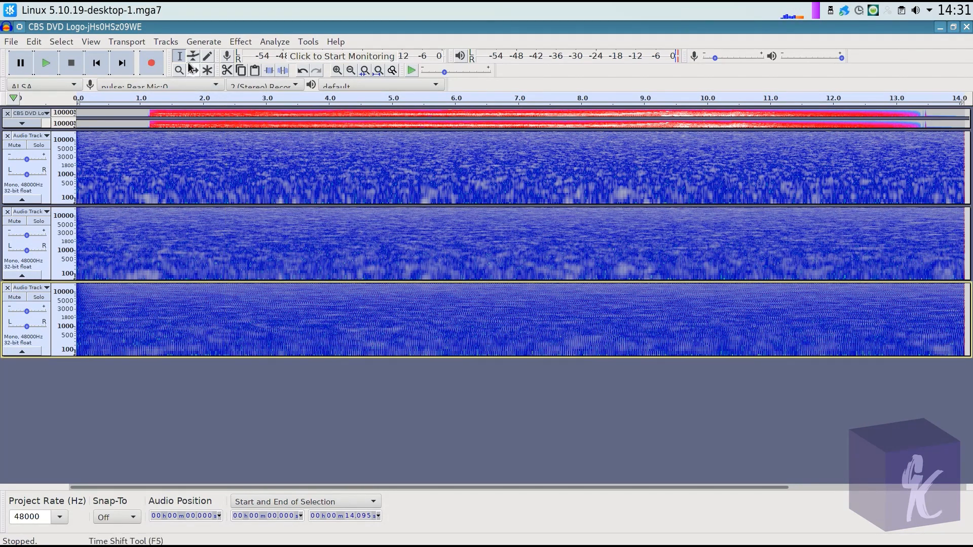
mouse_move(190, 426)
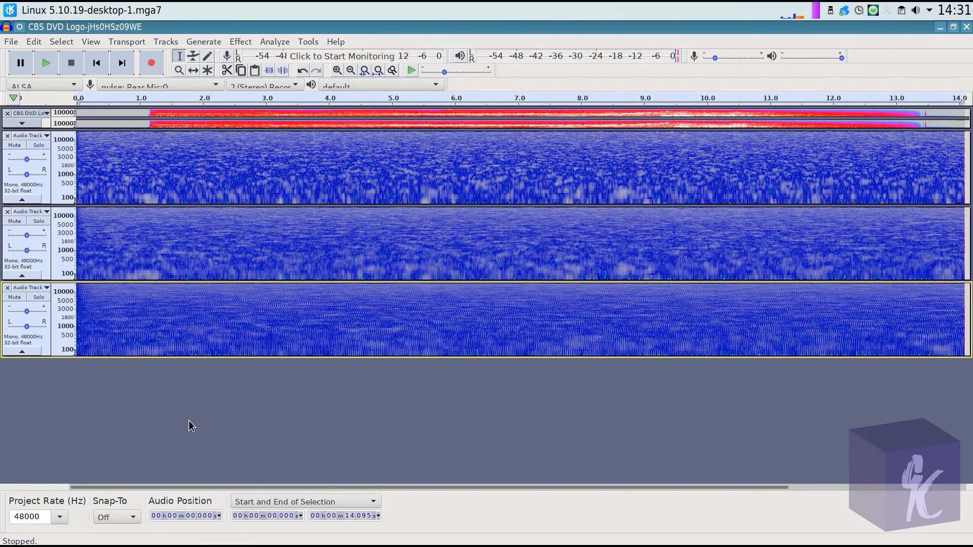
Step: Mix and Render the three noise tracks into one, play it, and expand the CBS DVD Logo track
click(166, 41)
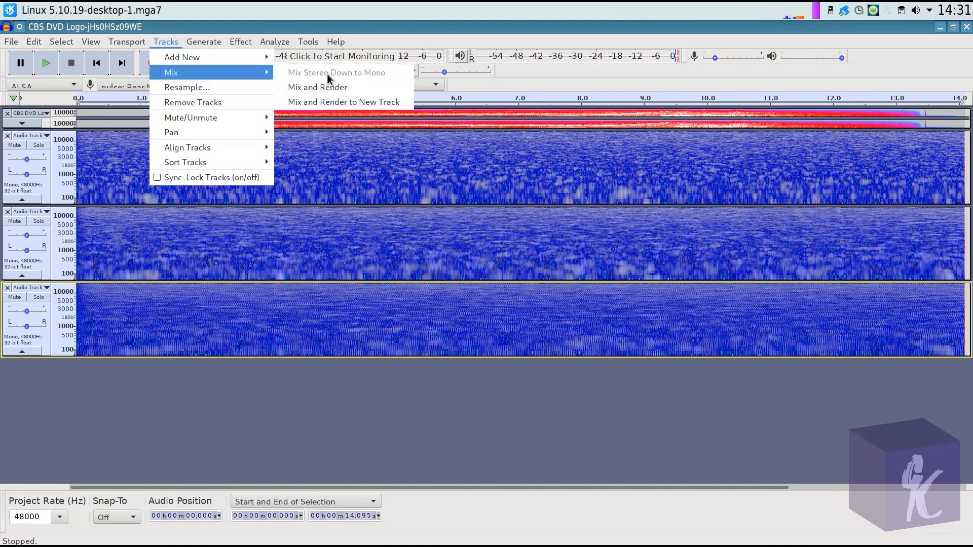
click(317, 87)
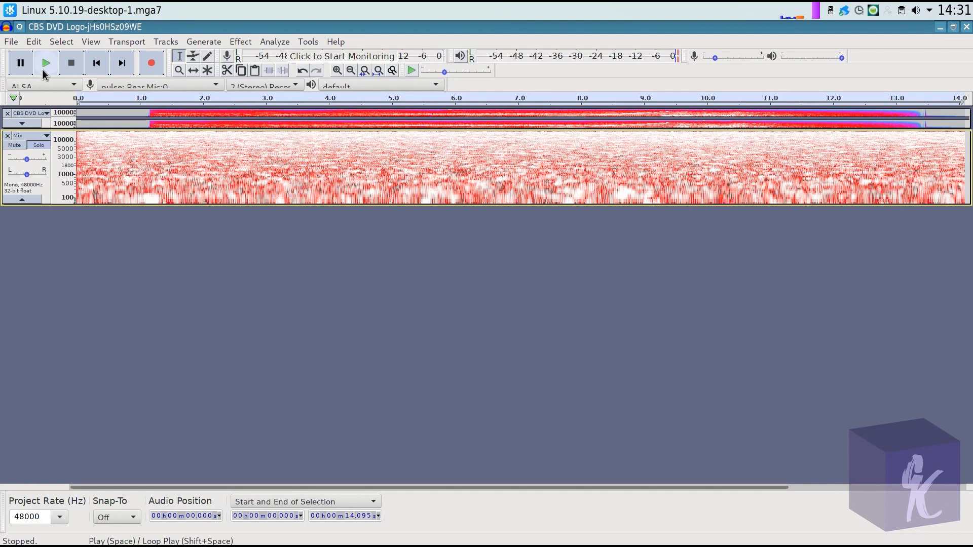
click(44, 62)
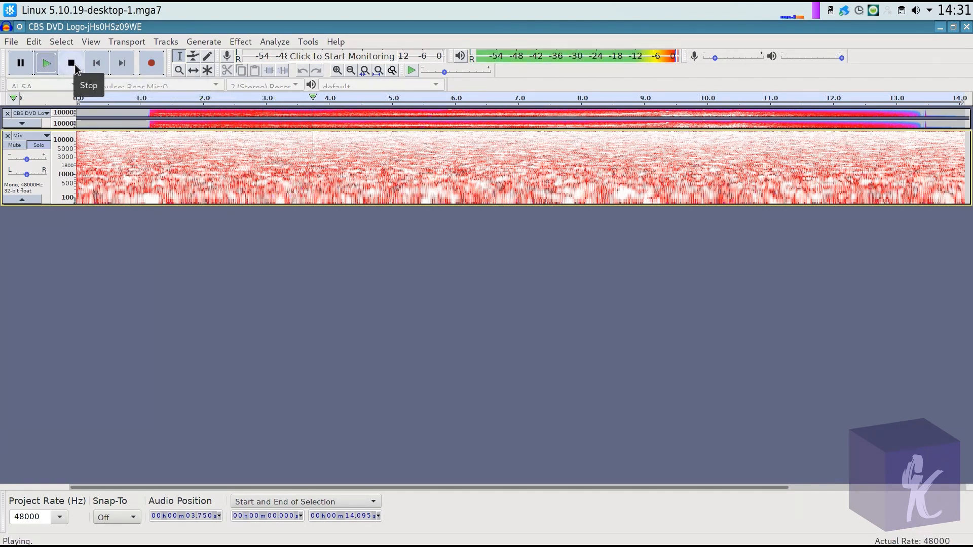
click(71, 63)
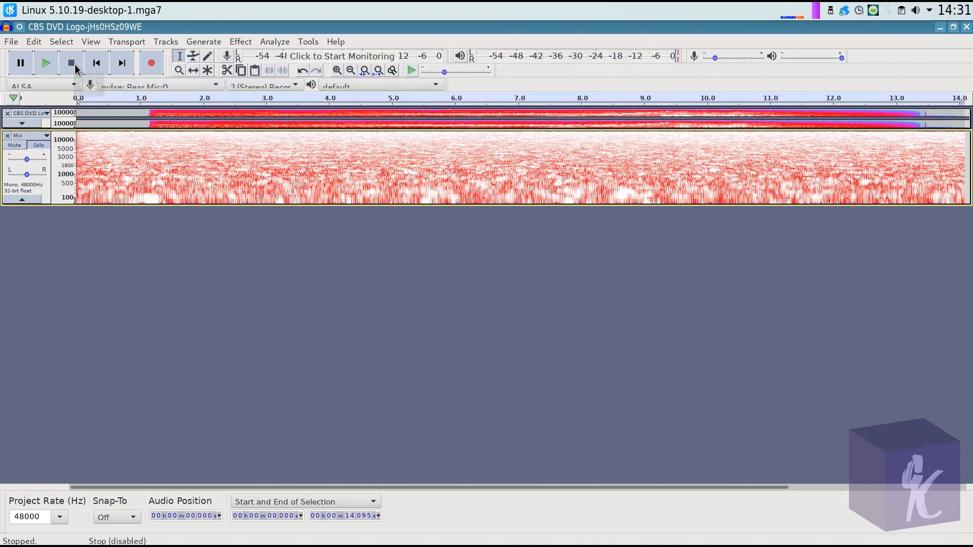
mouse_move(71, 63)
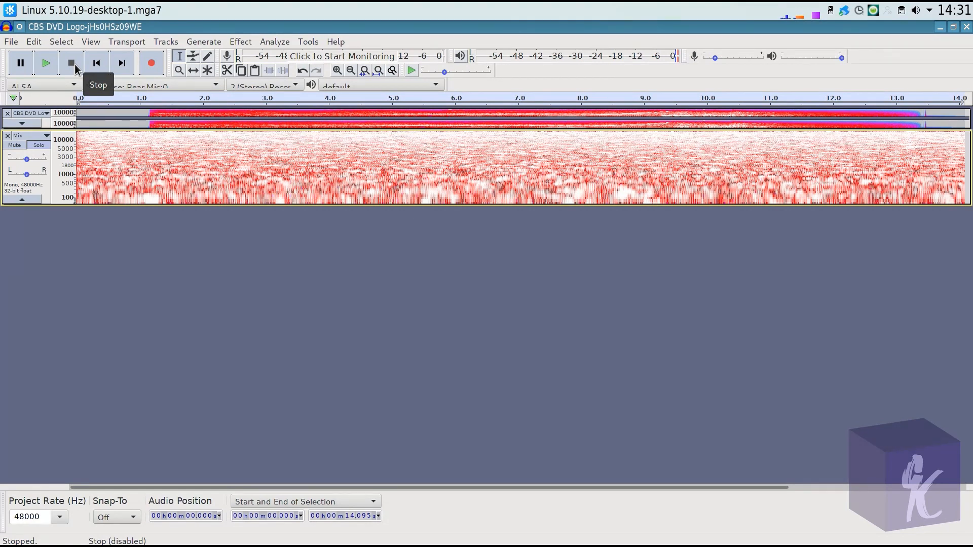
mouse_move(62, 176)
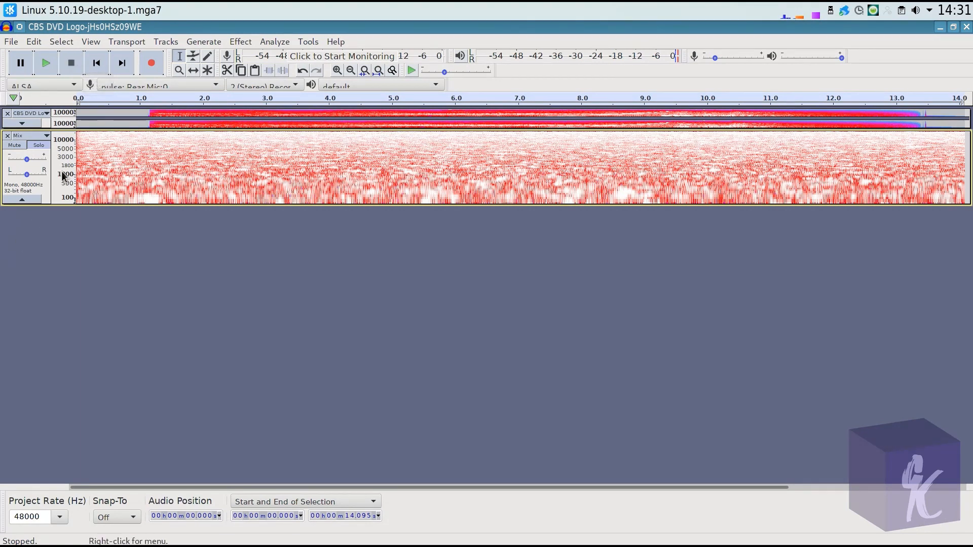
click(37, 122)
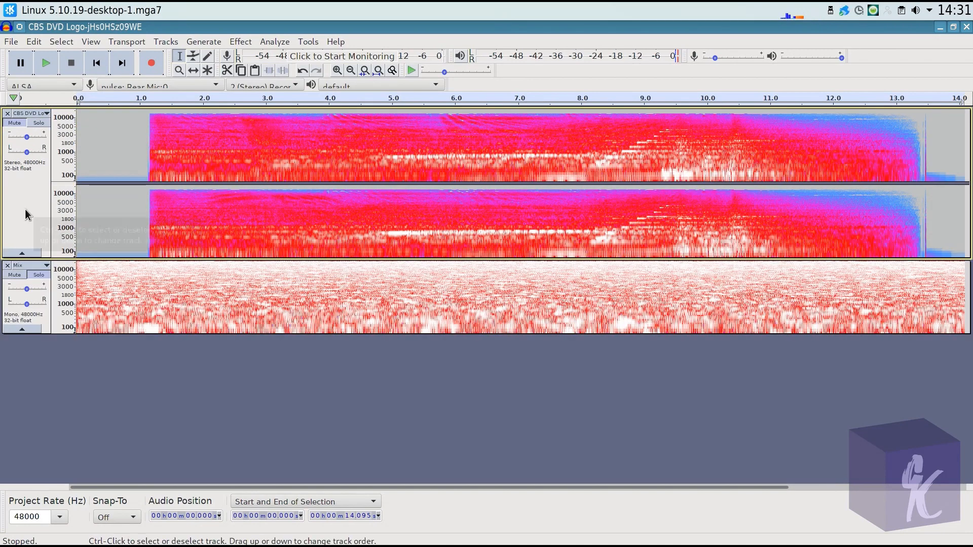
mouse_move(24, 214)
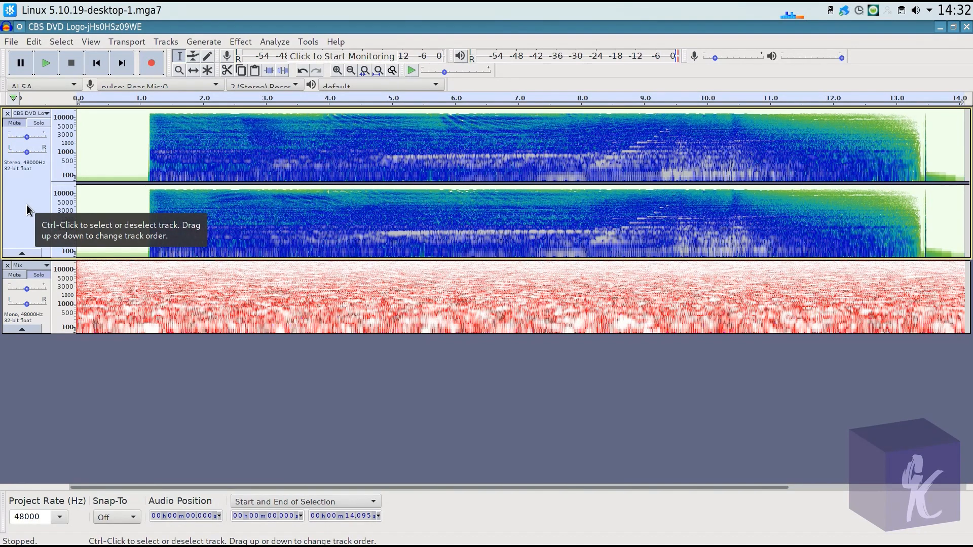
mouse_move(38, 117)
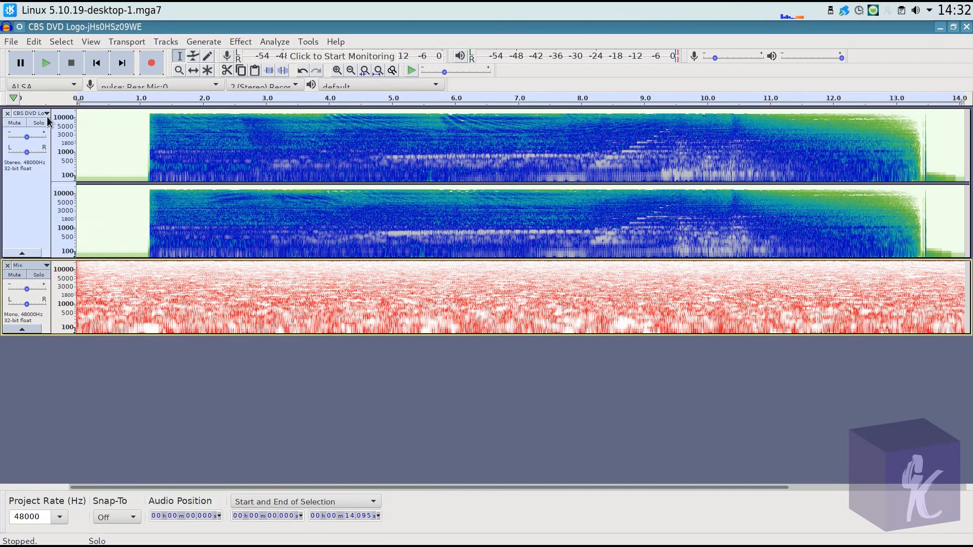
Step: Split the CBS DVD Logo stereo track and delete its right-channel track
click(46, 112)
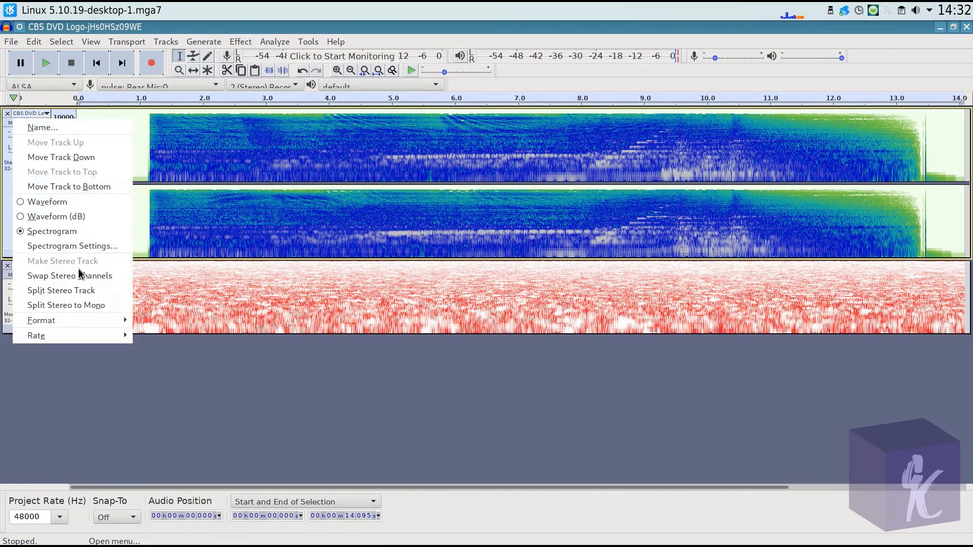
mouse_move(61, 290)
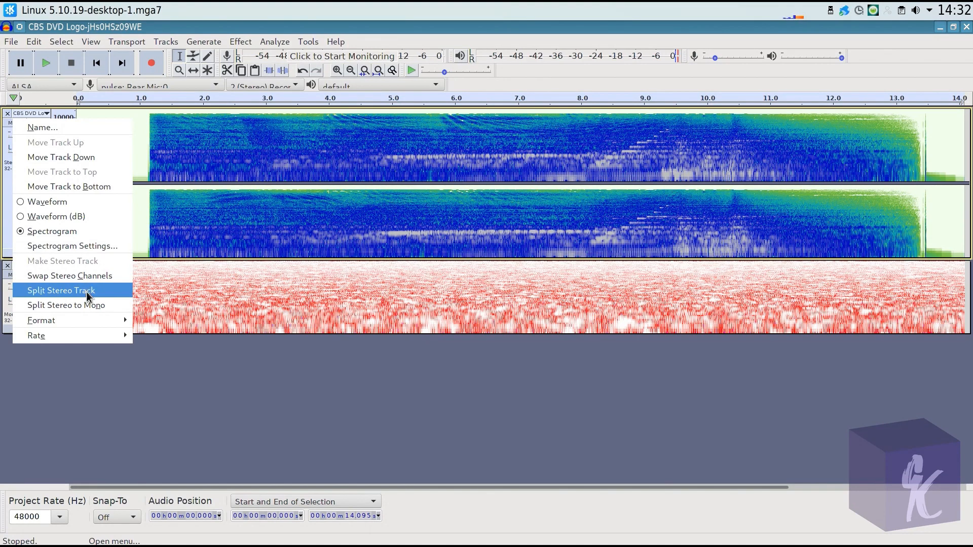
click(61, 291)
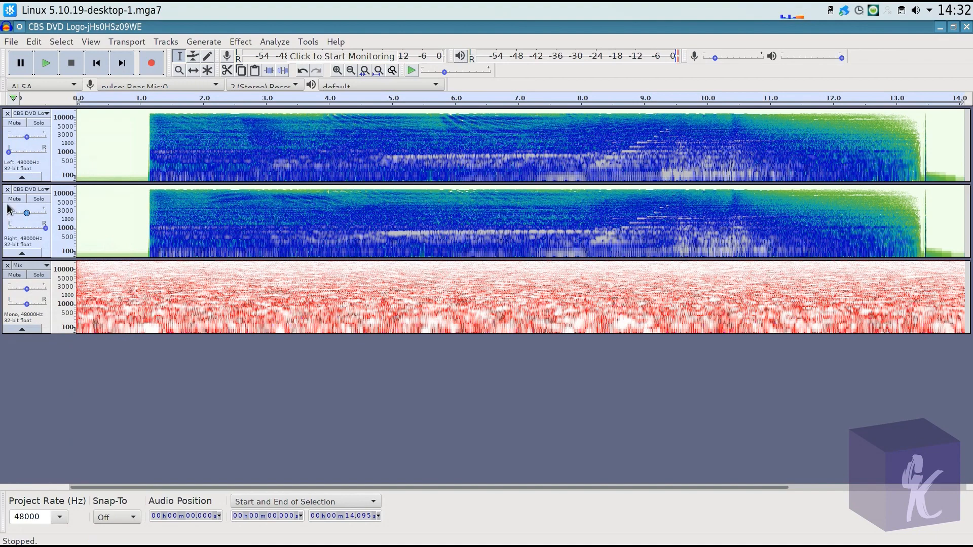
click(7, 190)
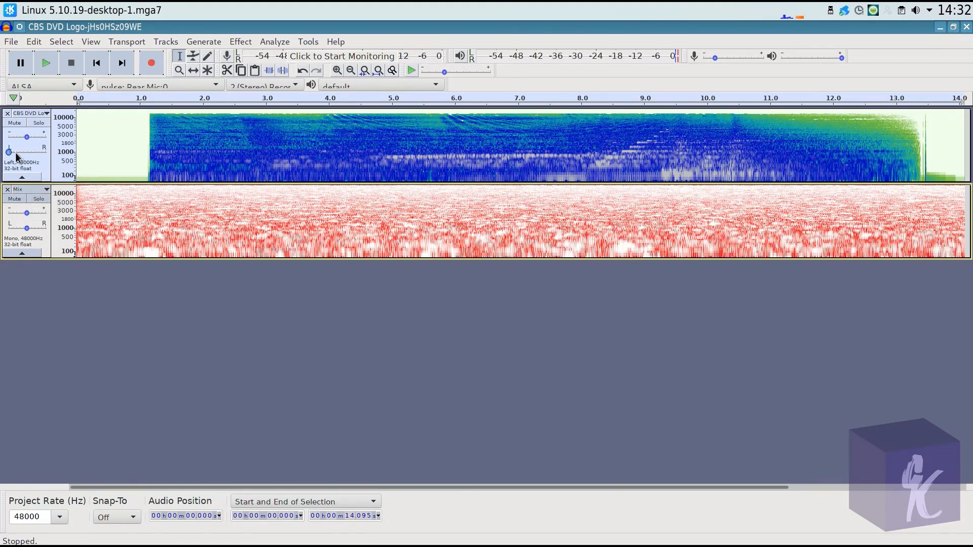
mouse_move(40, 167)
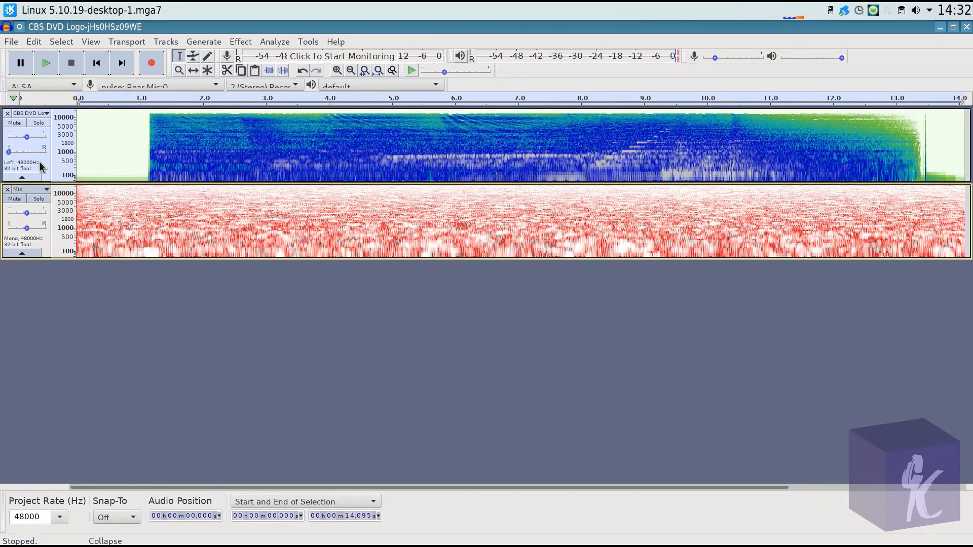
mouse_move(501, 136)
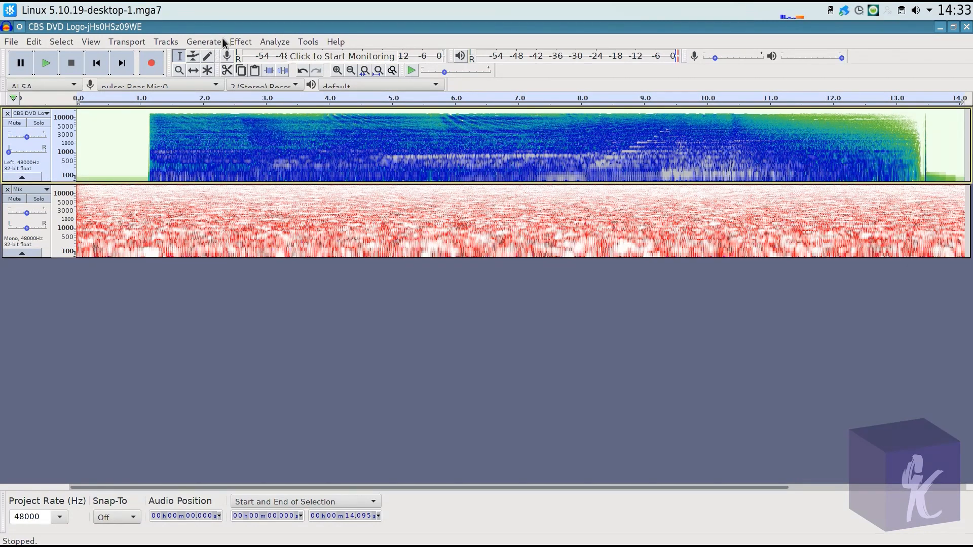
Step: Normalize the left-channel track to -0.1 dB, then select the Mix track's audio
click(240, 42)
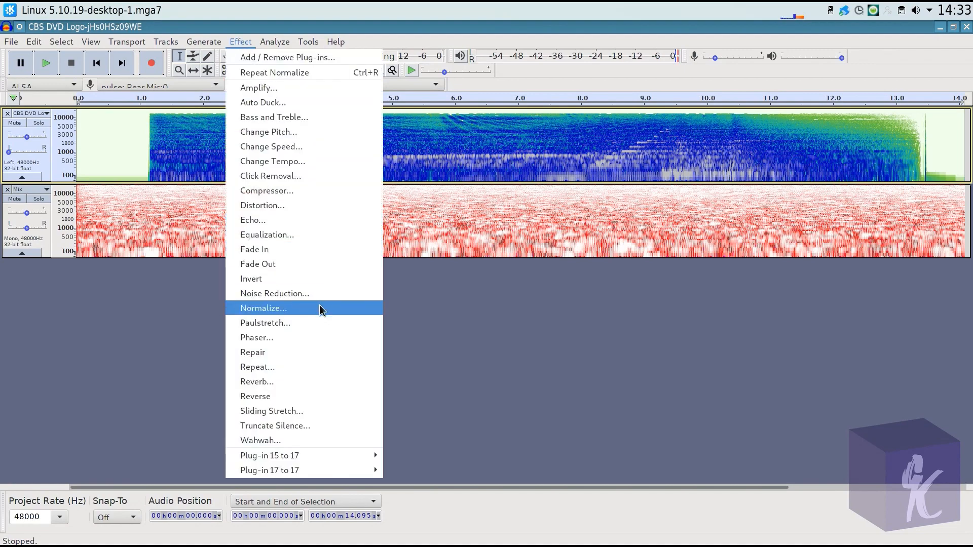
click(262, 308)
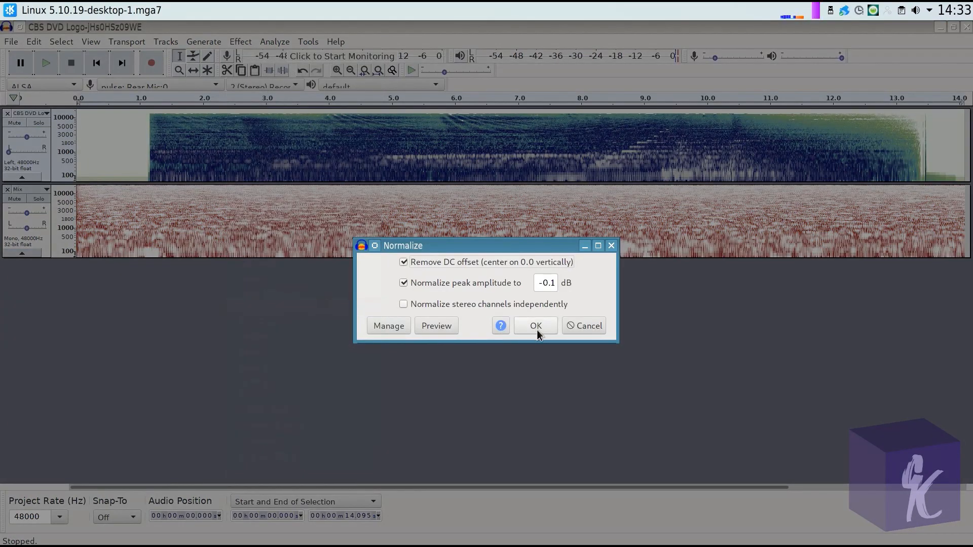
click(535, 326)
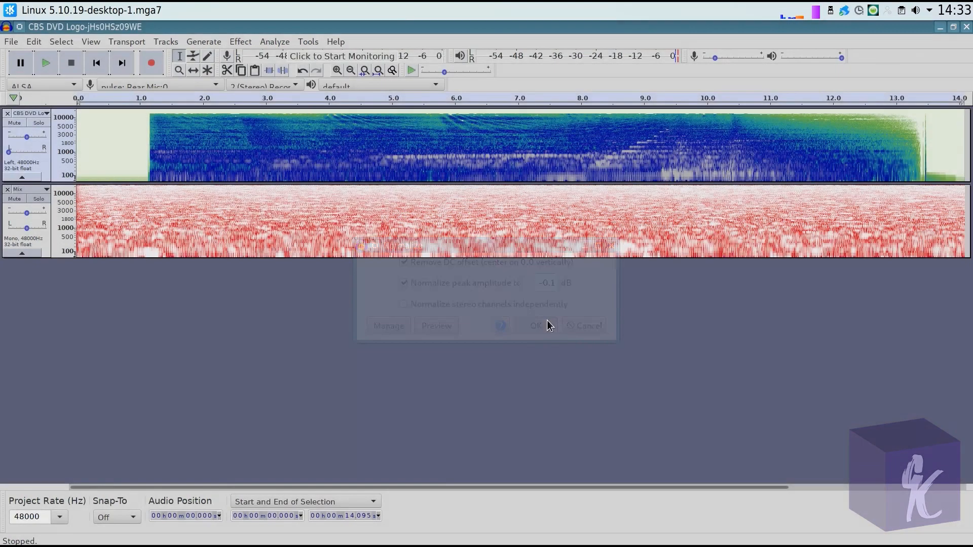
click(534, 326)
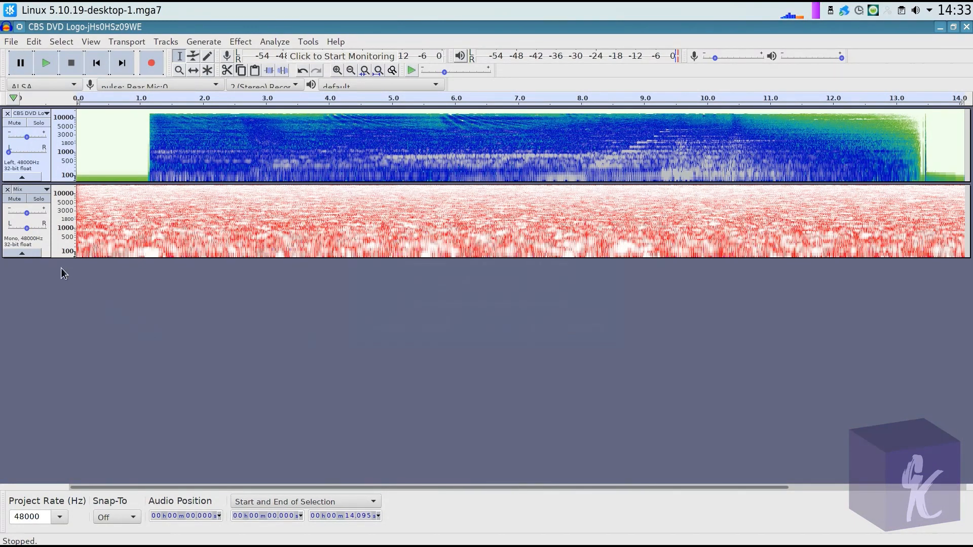
mouse_move(60, 123)
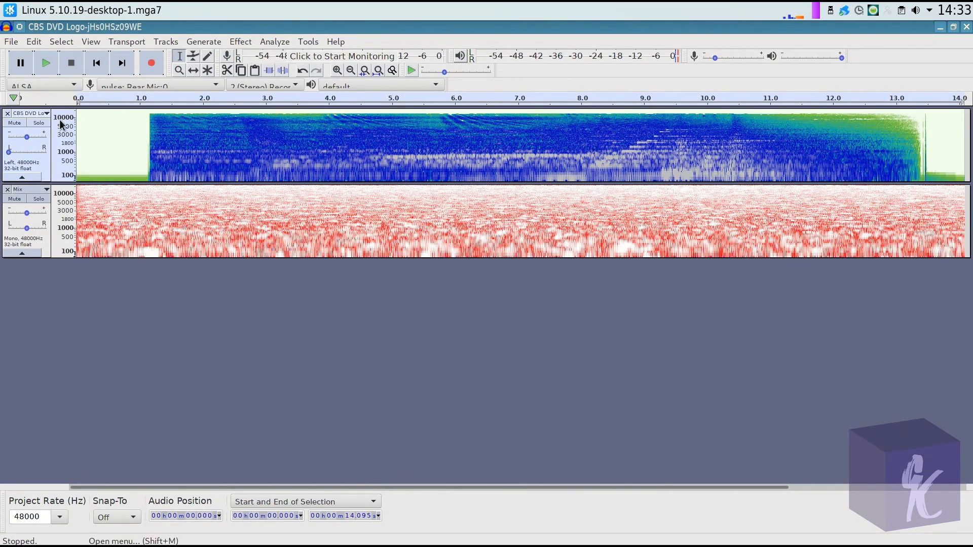
mouse_move(590, 158)
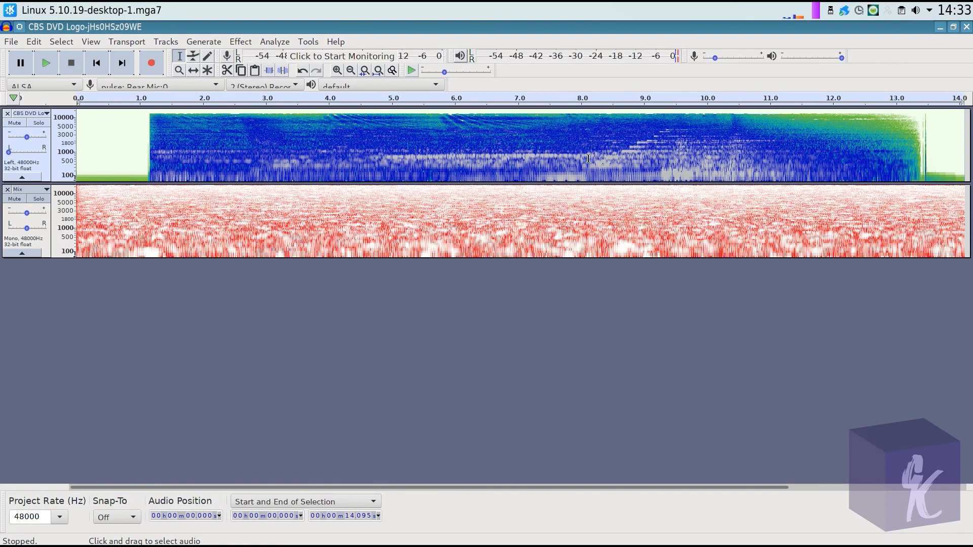
mouse_move(46, 249)
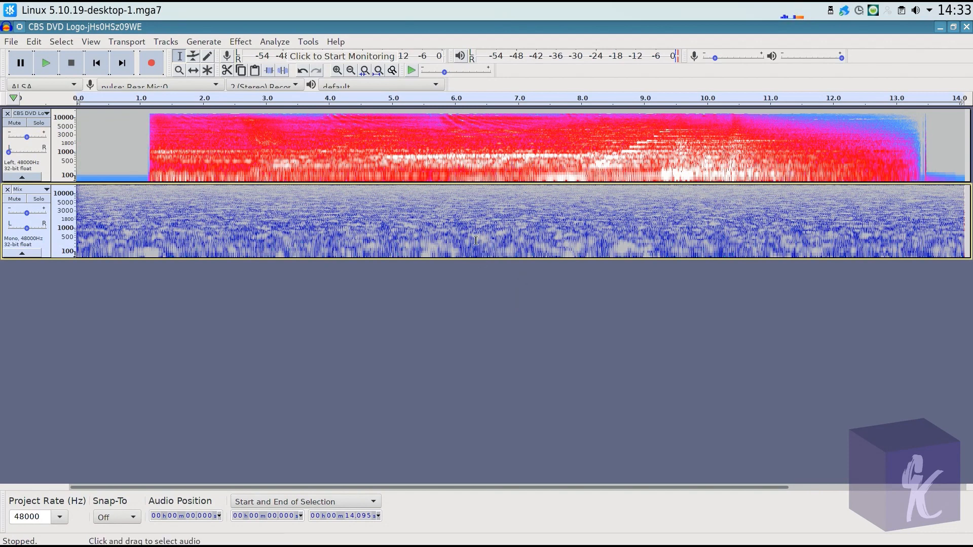
click(47, 116)
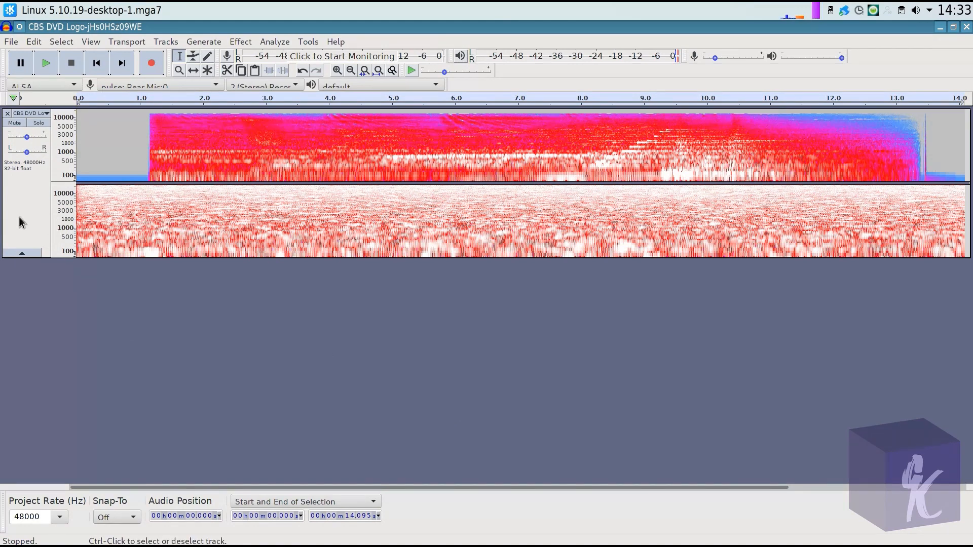
Step: Bring up the Effect list holding the Vocoder and Vocal Remover plug-ins
click(240, 41)
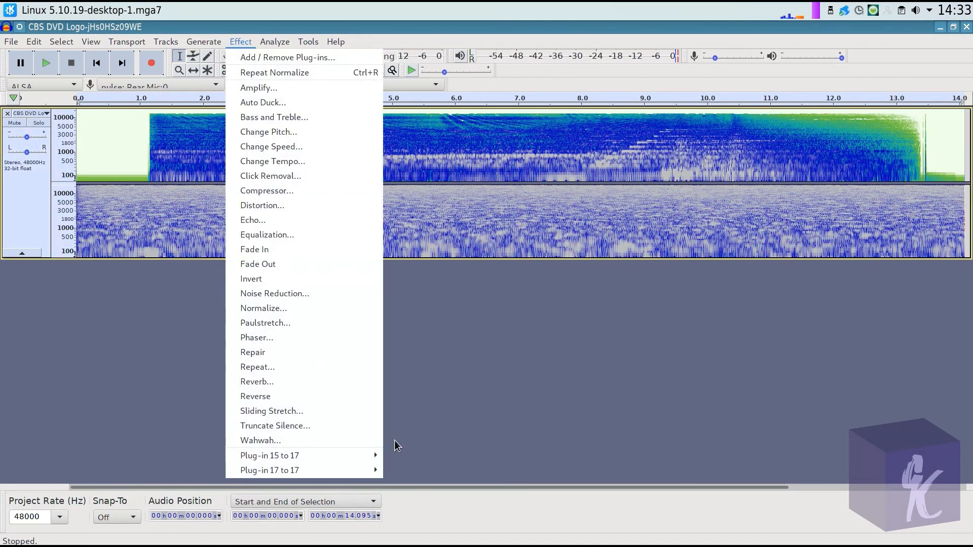
mouse_move(270, 469)
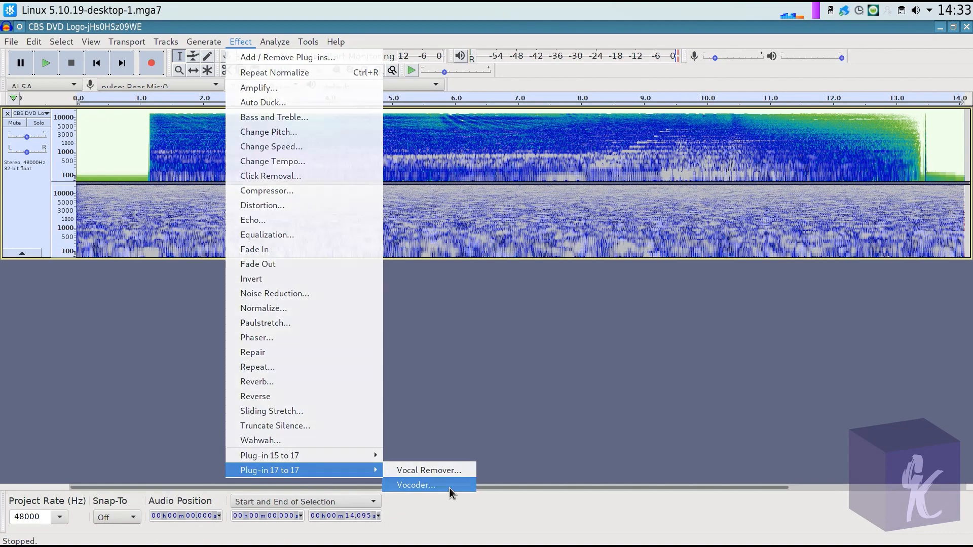
Step: Bring up the Vocoder settings: distance 20, 60 bands, output on both channels
click(416, 485)
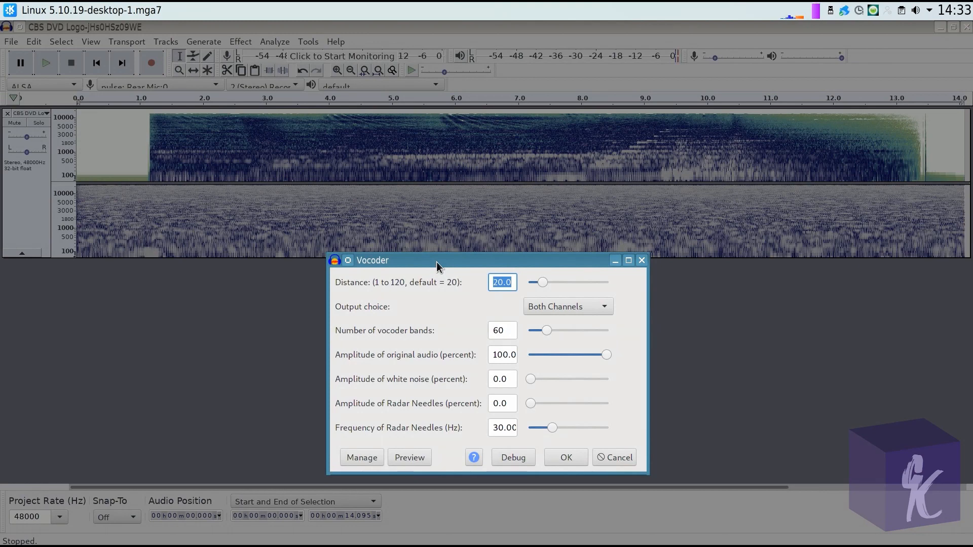
mouse_move(497, 358)
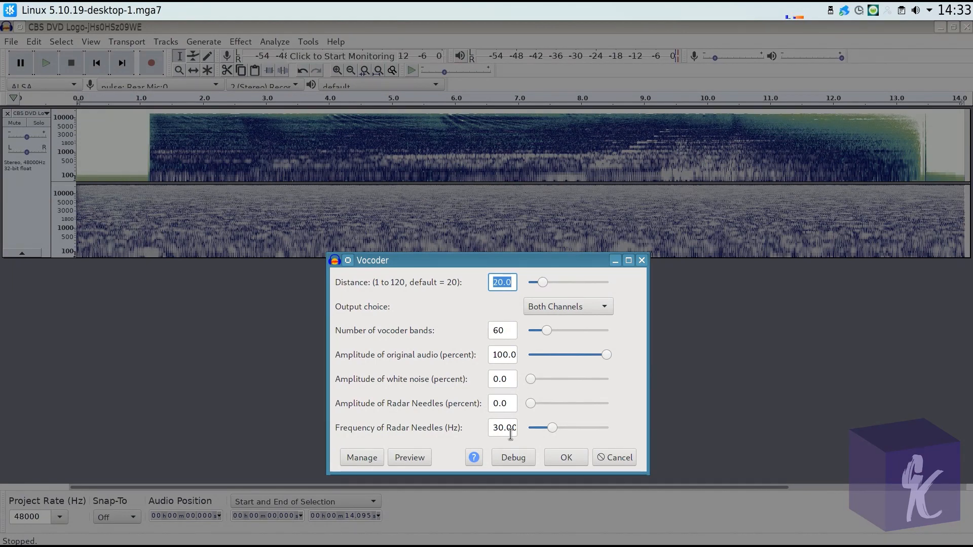
mouse_move(507, 327)
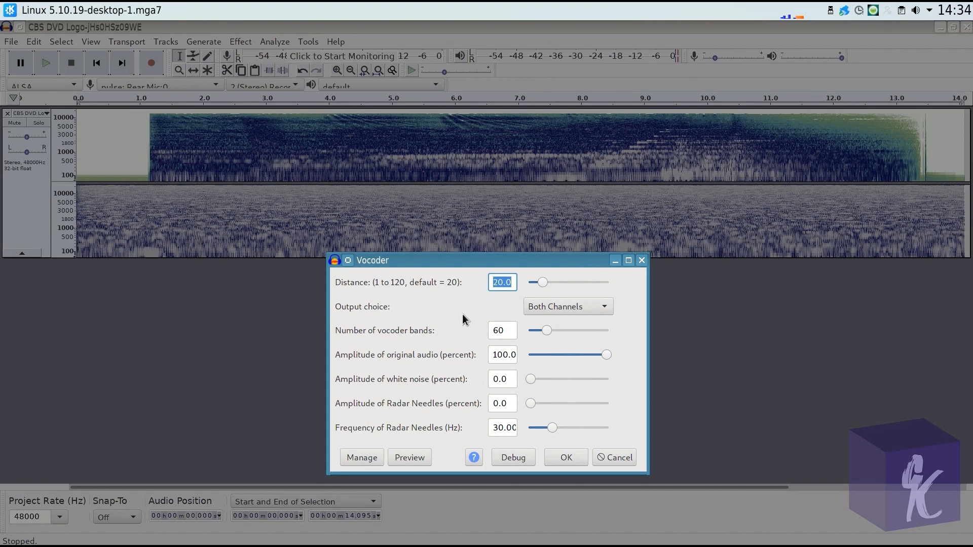
mouse_move(484, 322)
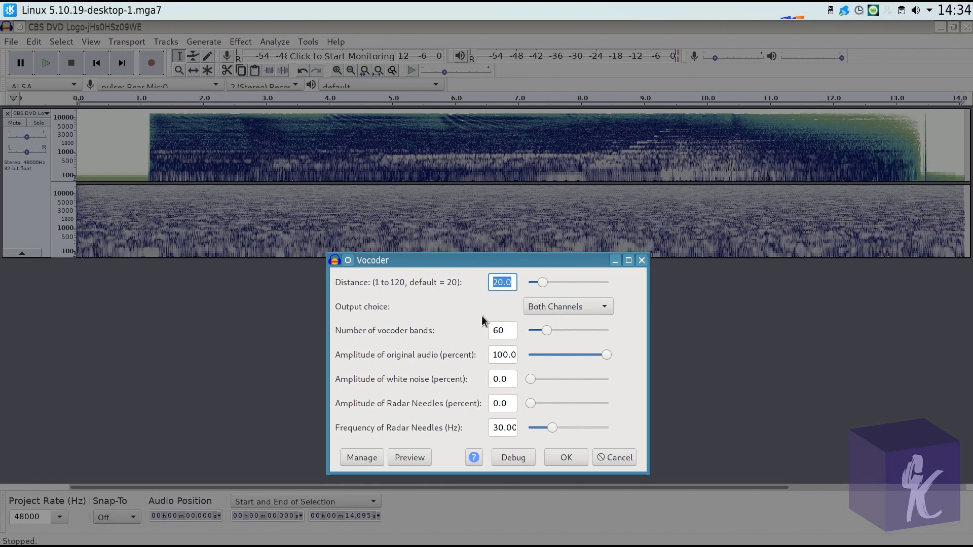
mouse_move(505, 331)
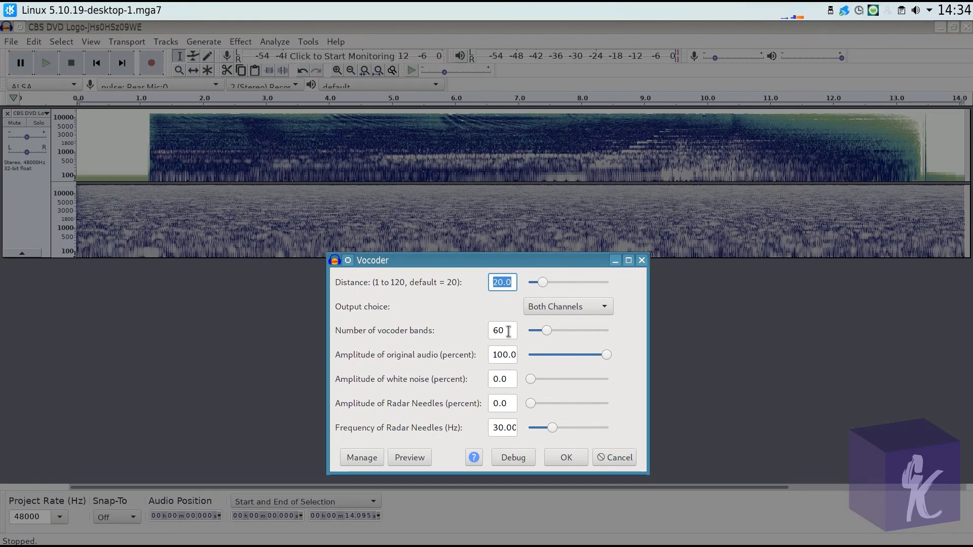
mouse_move(484, 457)
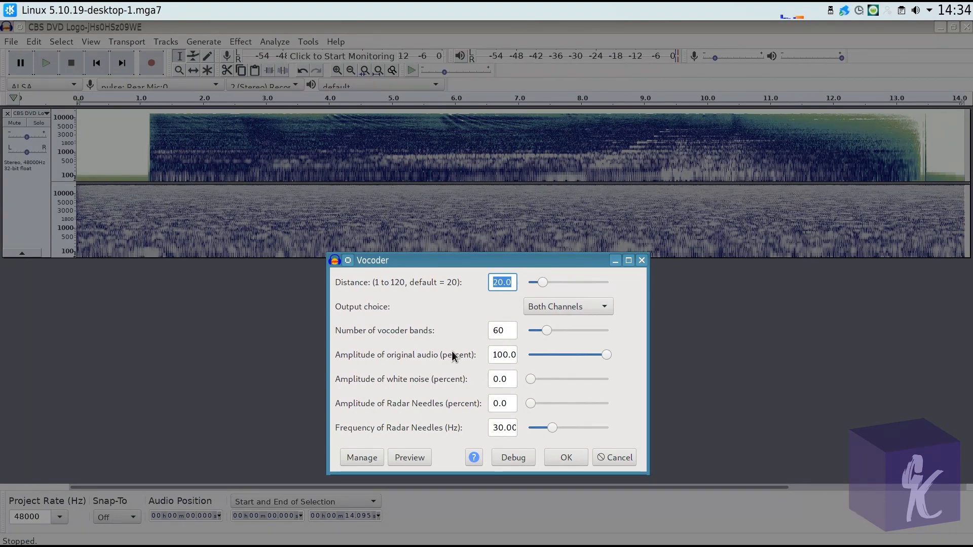
mouse_move(453, 310)
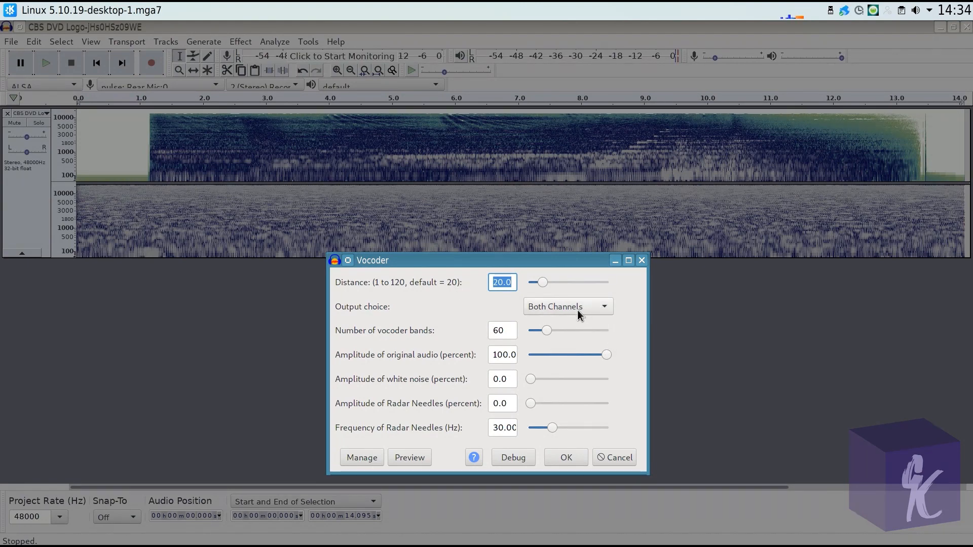
mouse_move(508, 332)
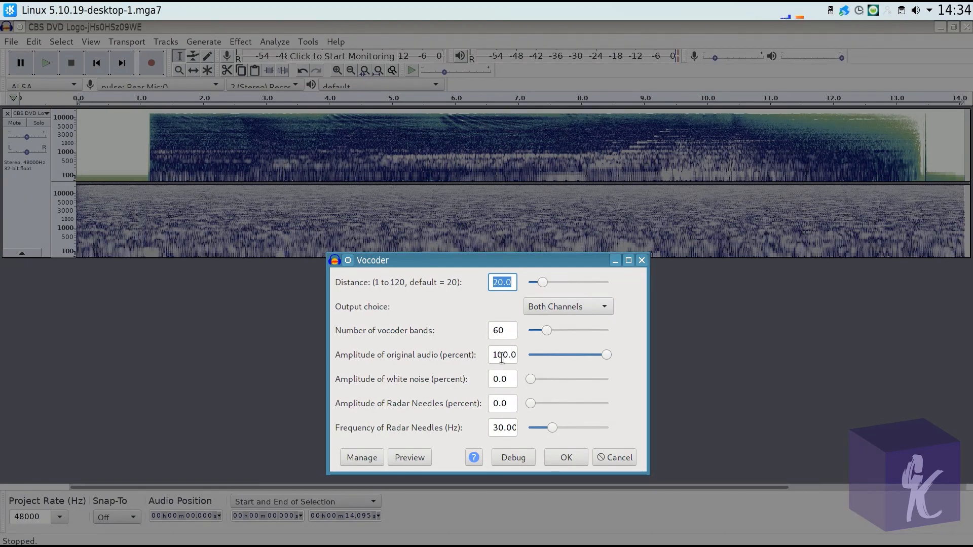
mouse_move(518, 390)
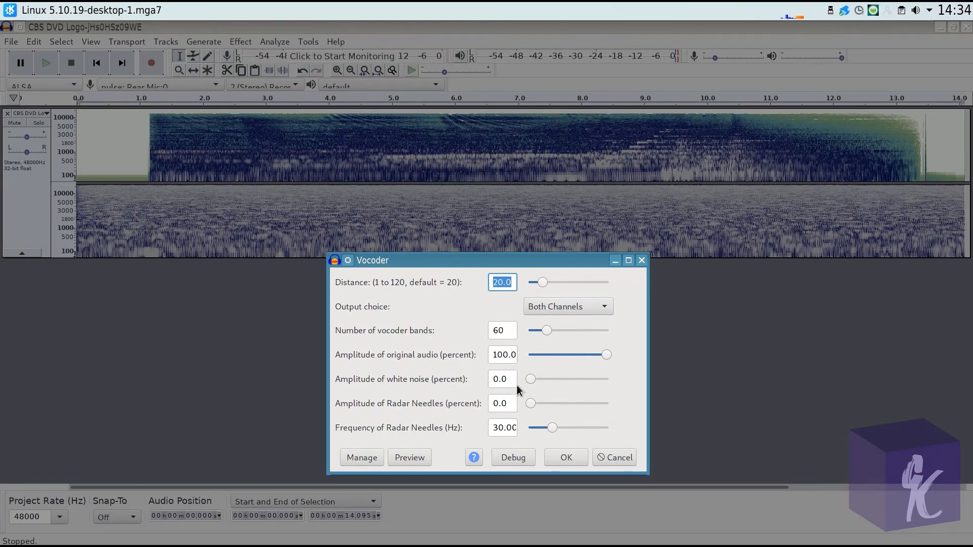
mouse_move(509, 400)
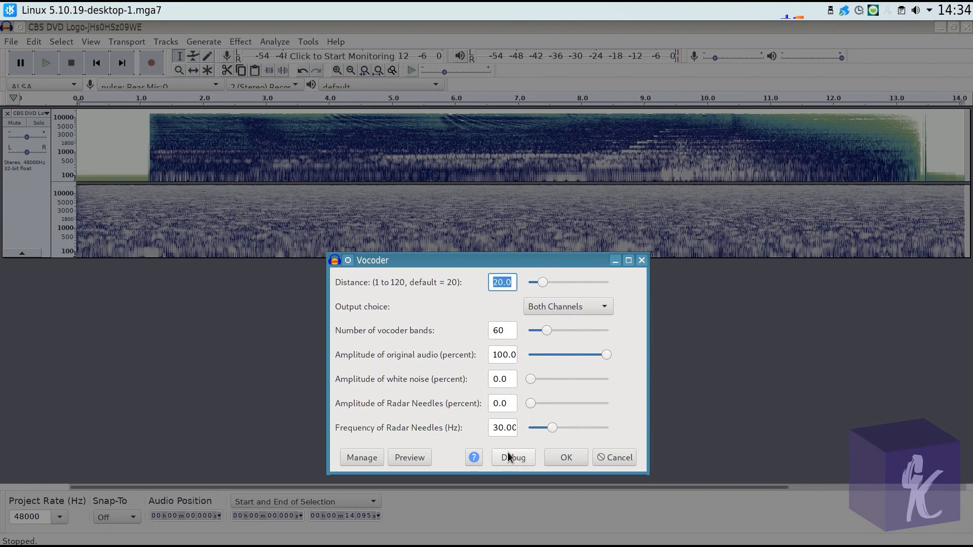
mouse_move(487, 418)
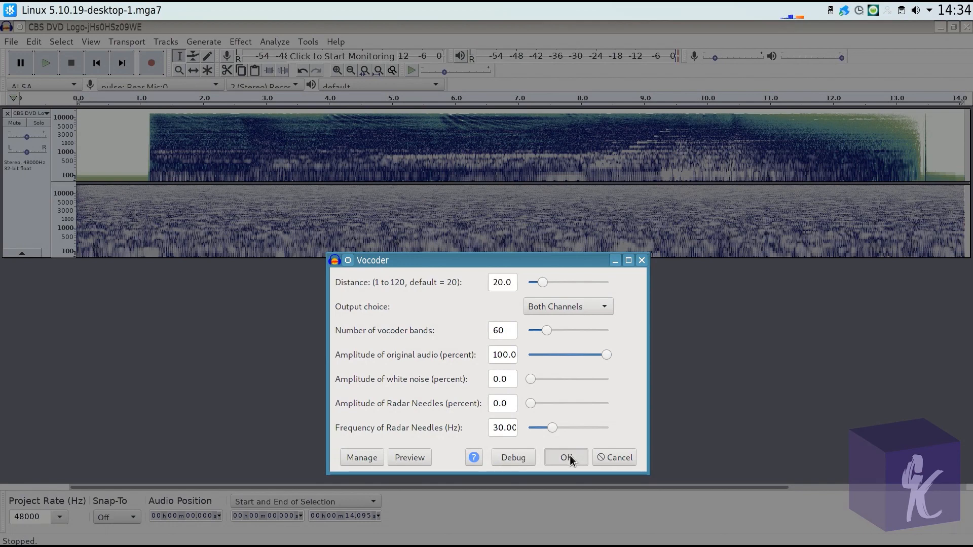
Step: Apply the Vocoder to the combined track and audition the robotic result twice
click(564, 458)
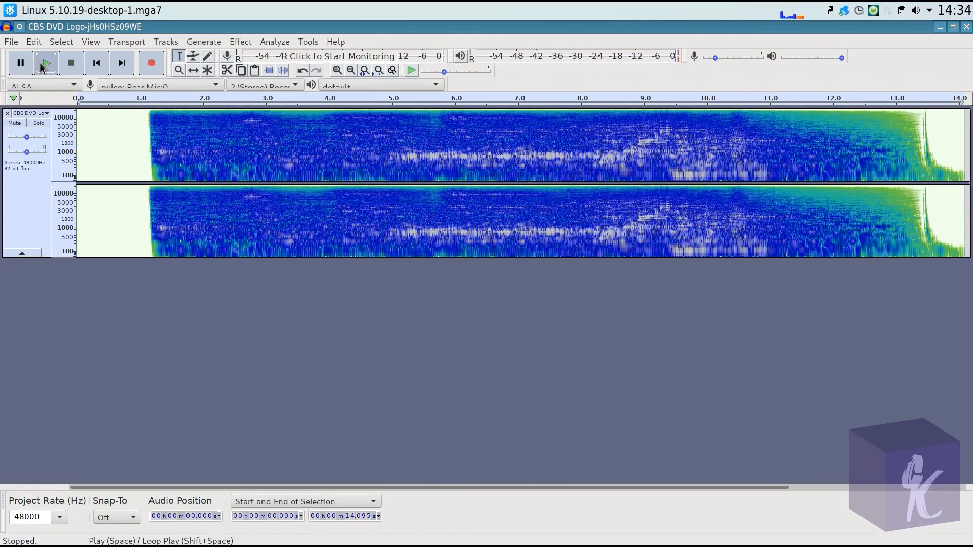
click(44, 62)
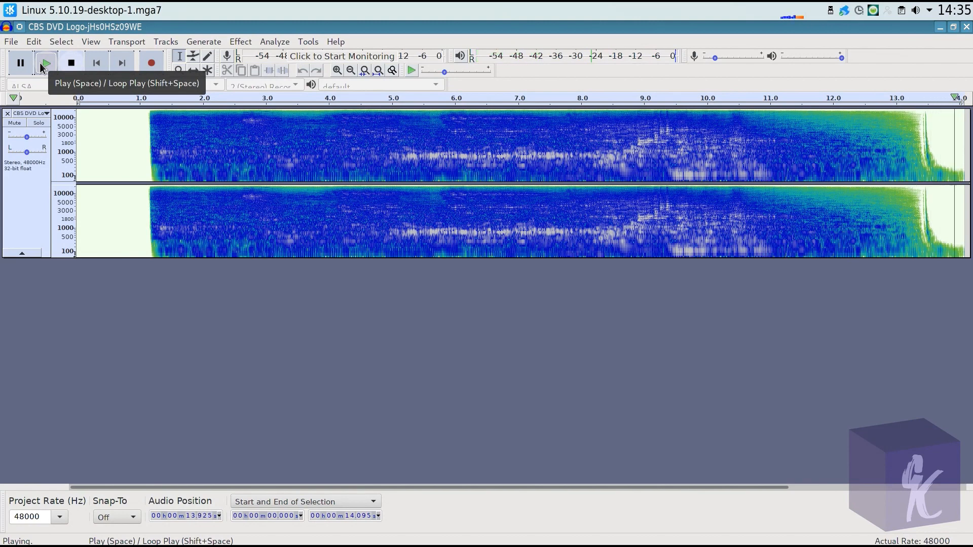
click(71, 62)
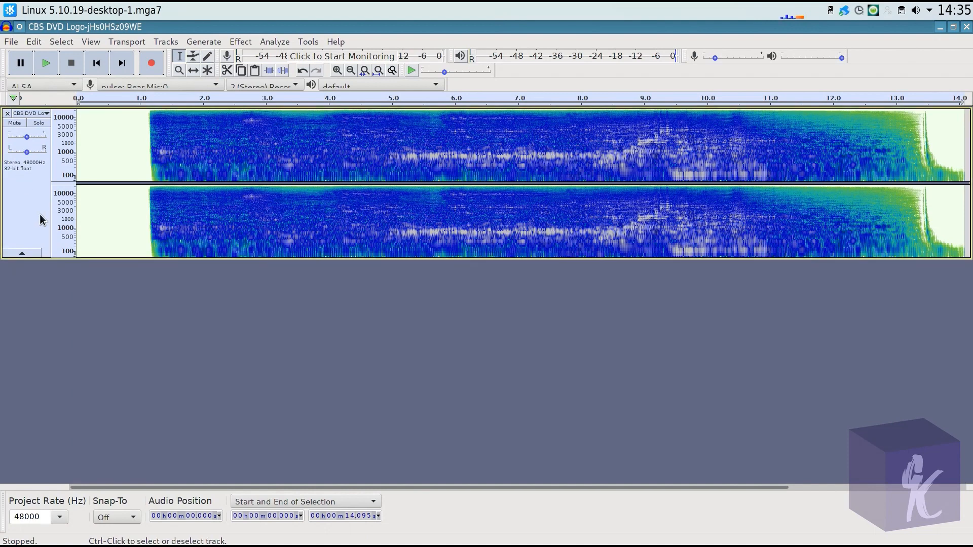
mouse_move(394, 118)
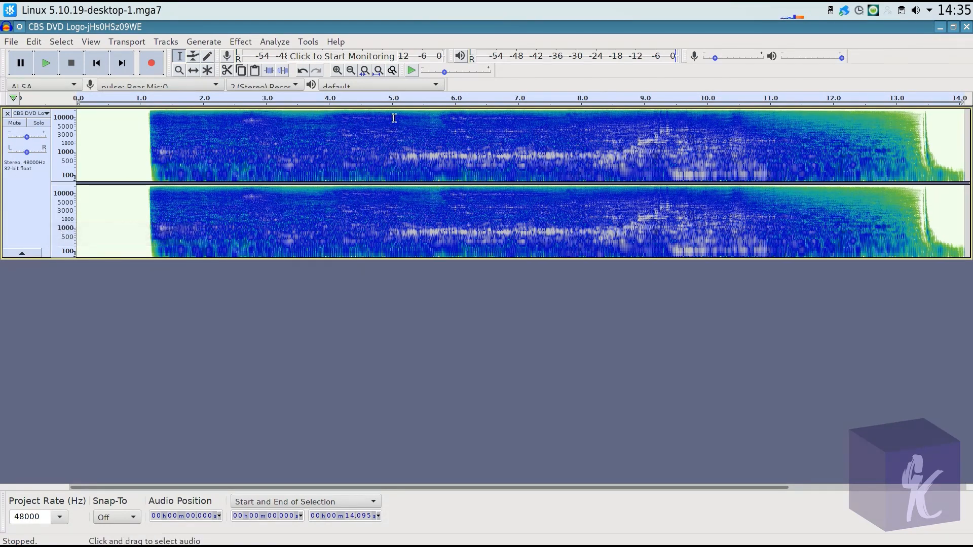
Step: Apply Reverb with the default 75% room size to the vocoded track
click(240, 41)
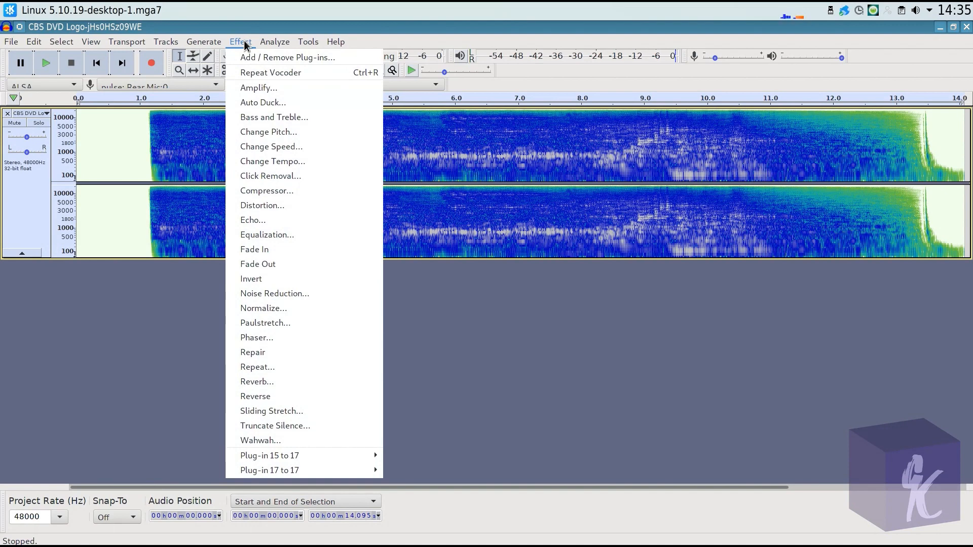
mouse_move(310, 322)
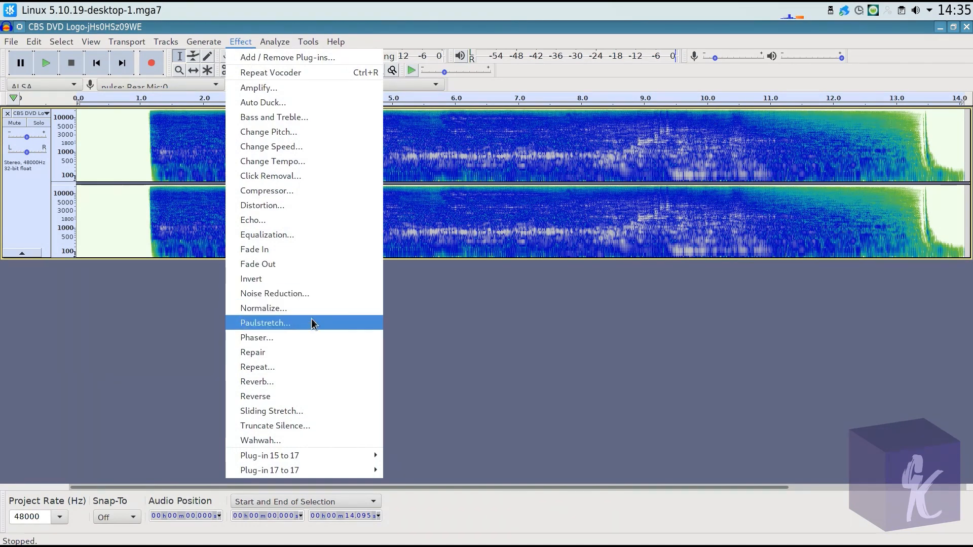
mouse_move(304, 382)
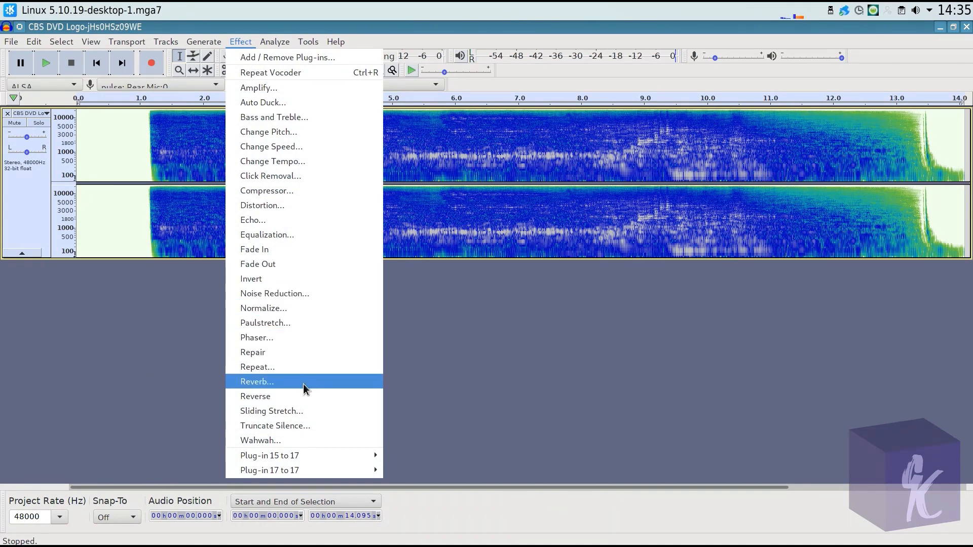
click(257, 382)
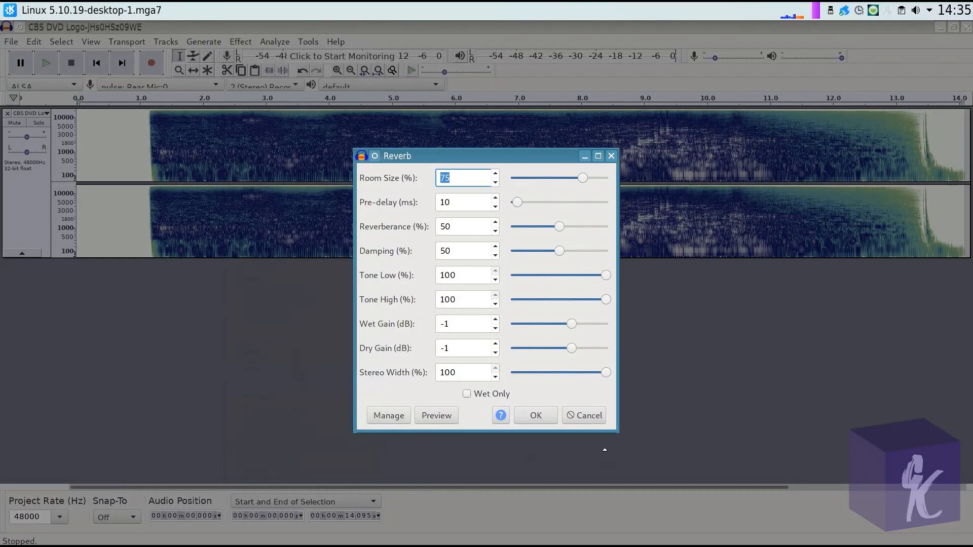
click(535, 416)
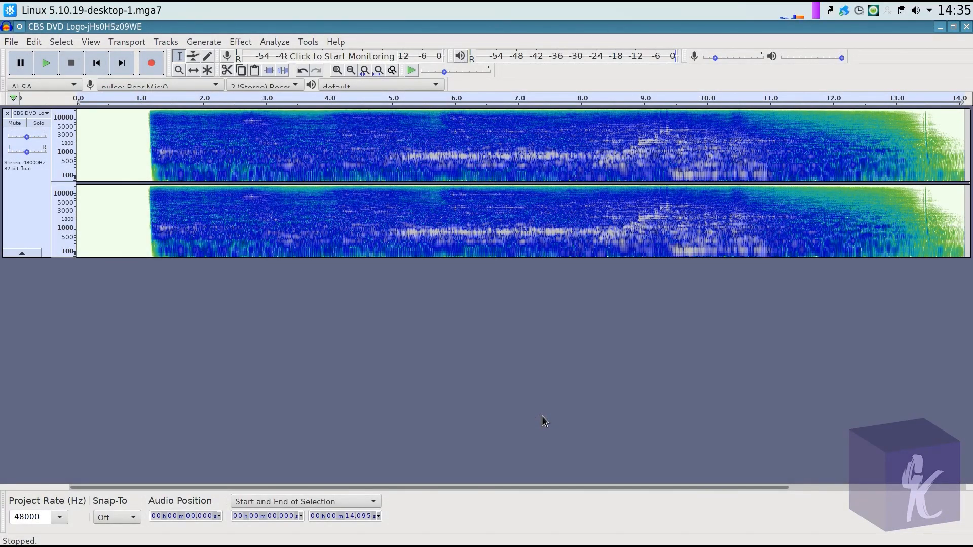
mouse_move(415, 358)
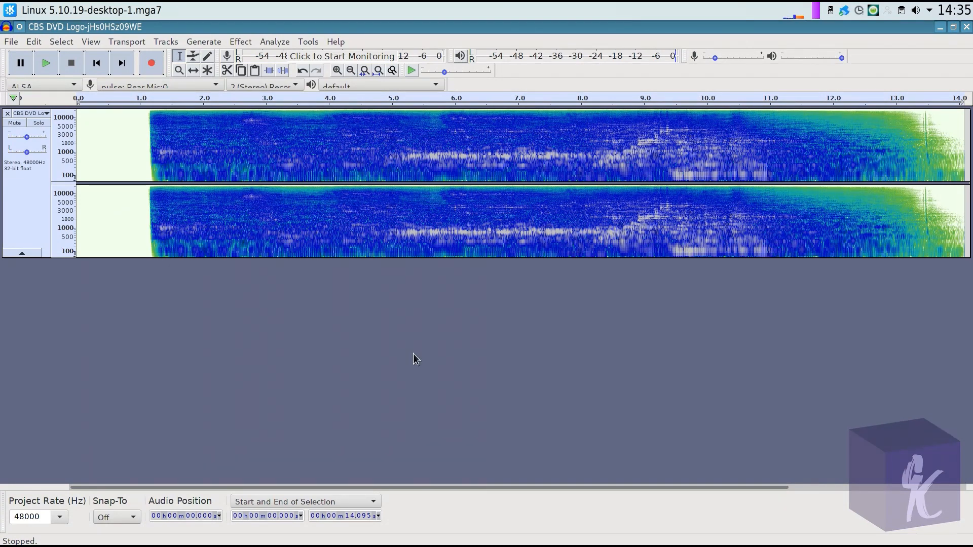
Step: Apply the Compressor with threshold -60 dB, noise floor -40 dB, ratio 2:1 and make-up gain
click(241, 42)
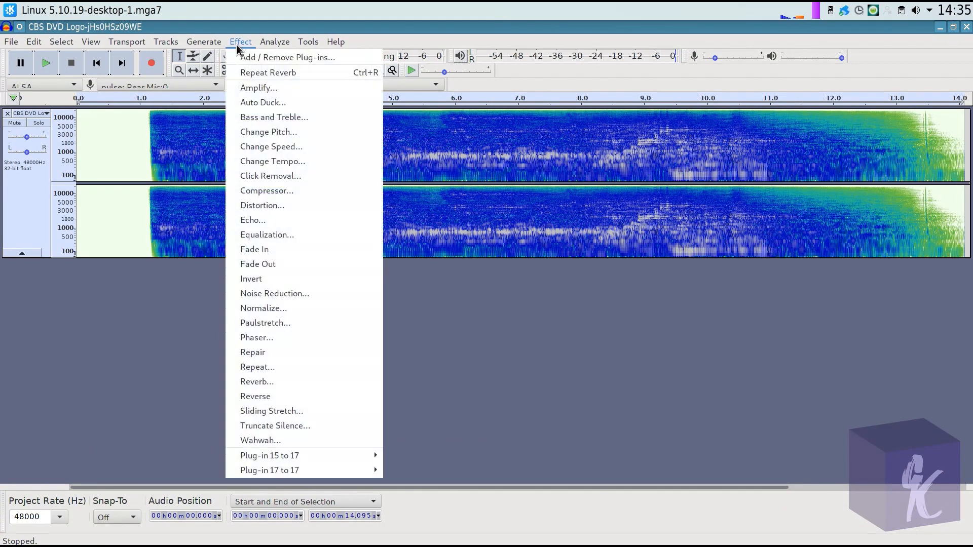
mouse_move(269, 175)
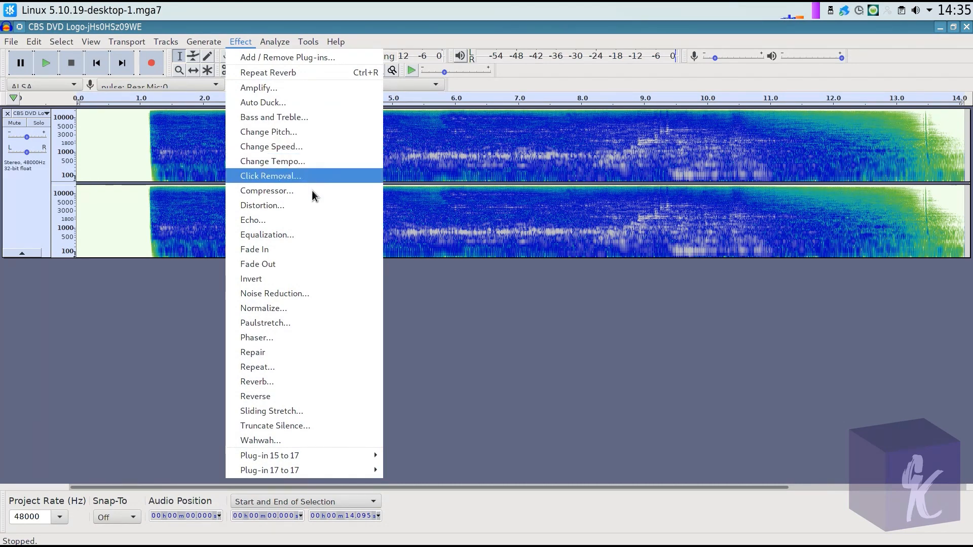
click(267, 191)
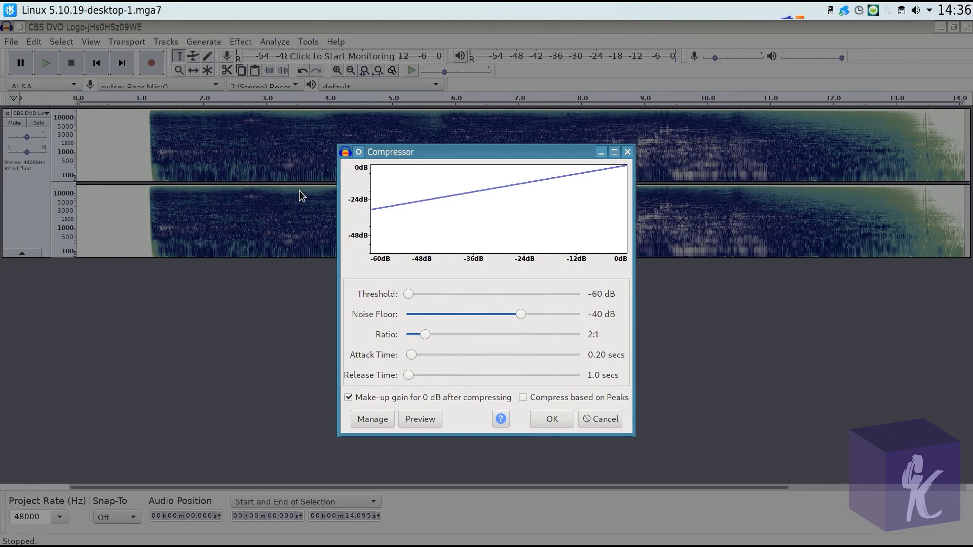
mouse_move(345, 170)
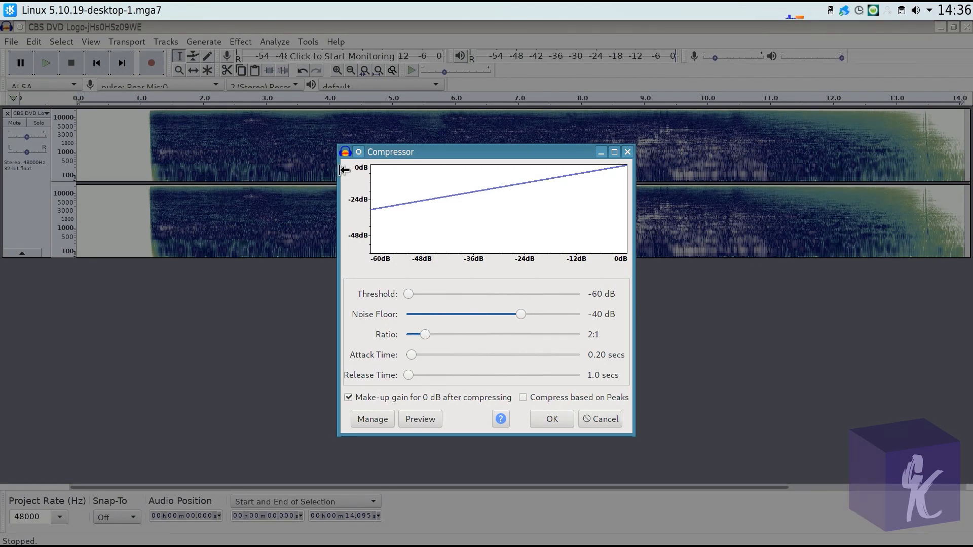
mouse_move(446, 228)
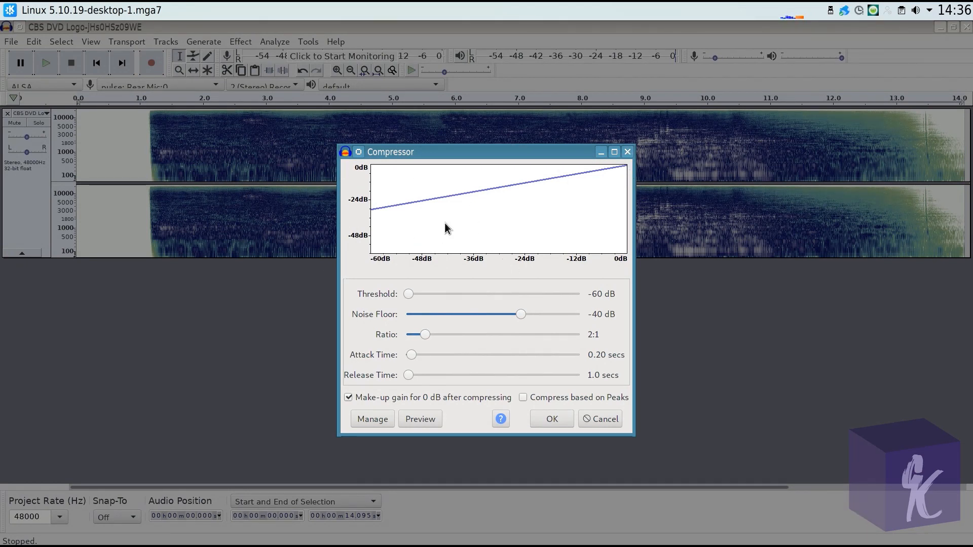
mouse_move(582, 339)
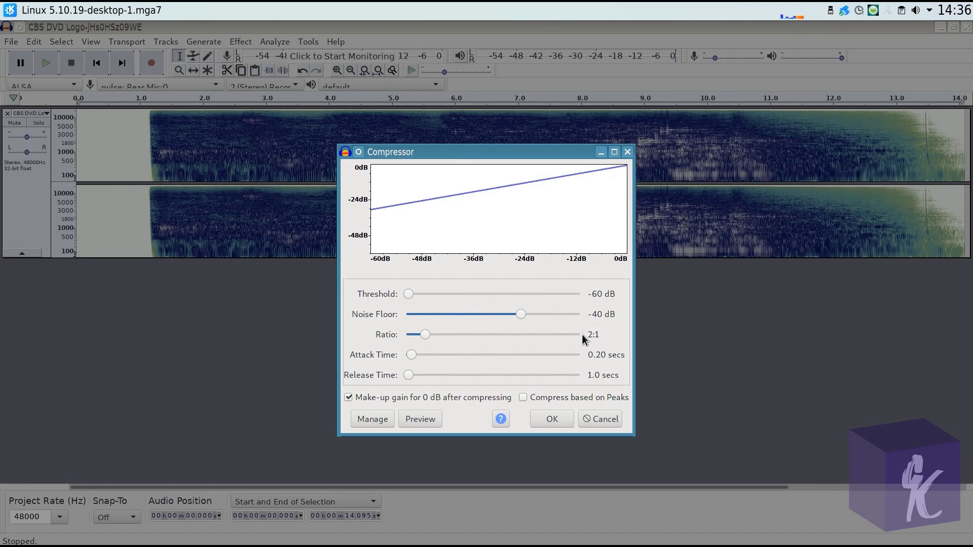
mouse_move(366, 152)
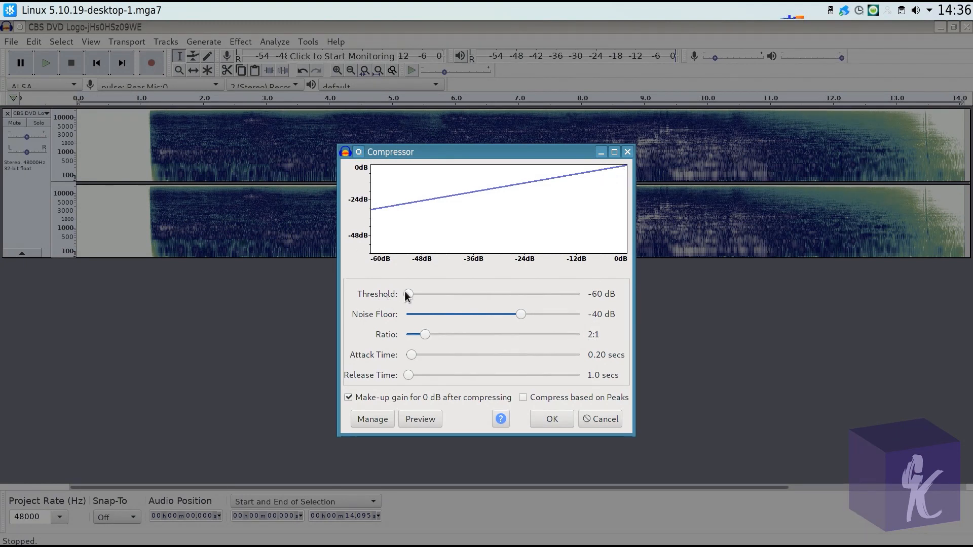
mouse_move(540, 195)
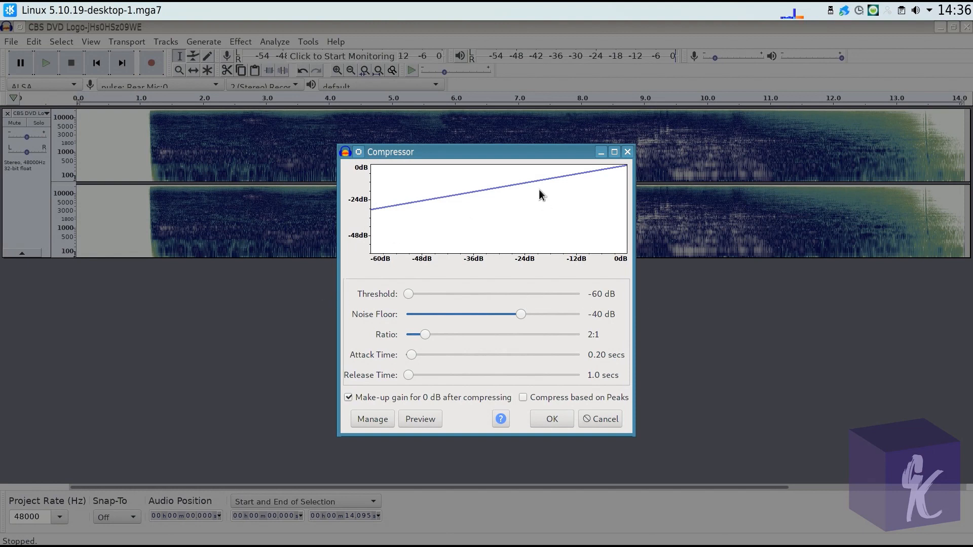
mouse_move(391, 238)
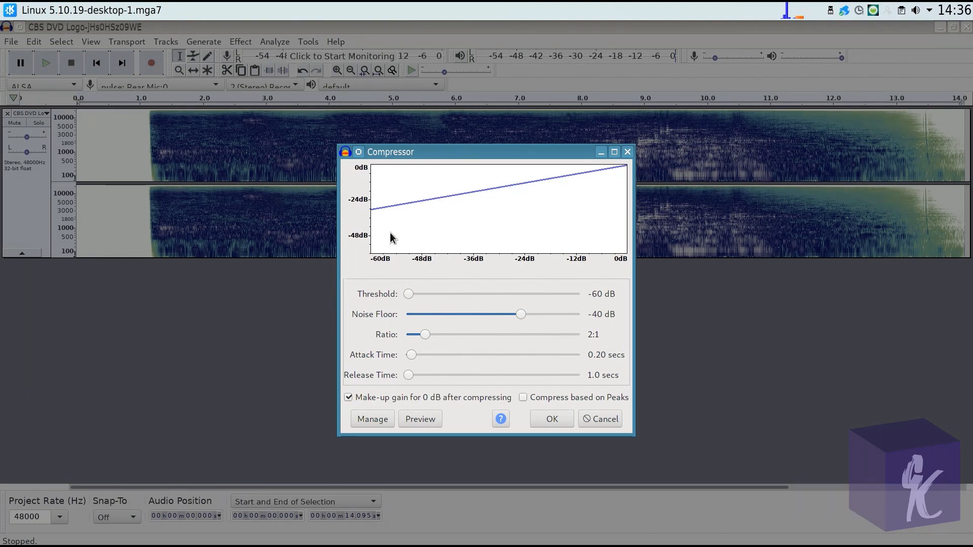
mouse_move(570, 309)
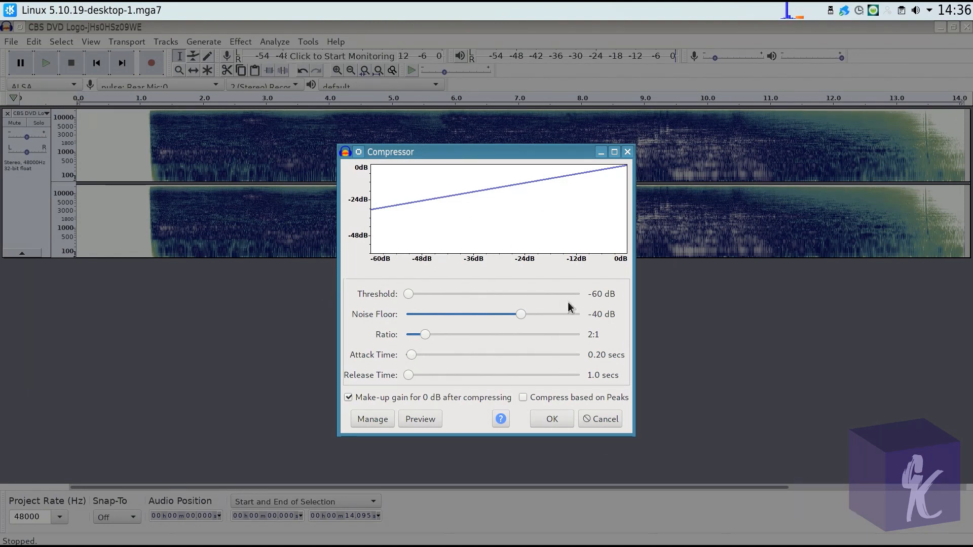
mouse_move(471, 394)
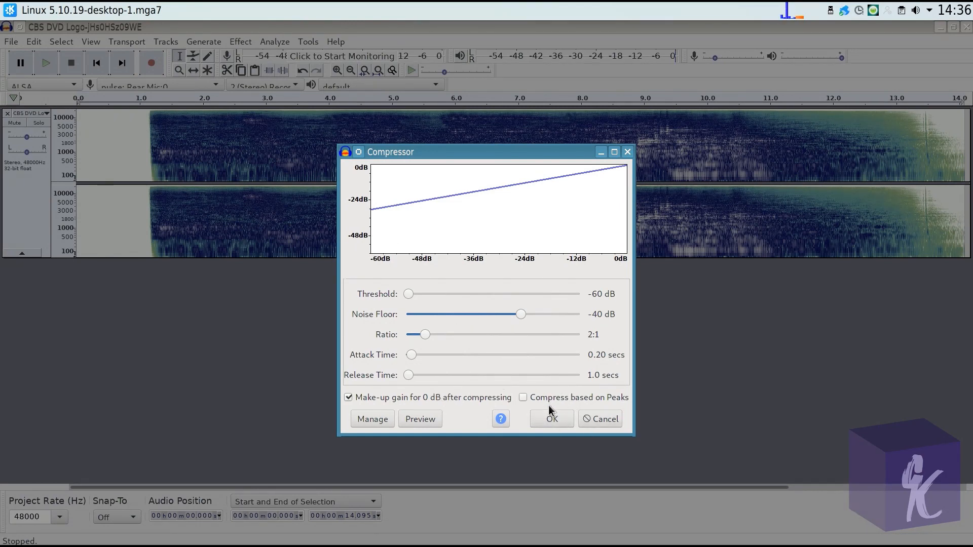
click(550, 419)
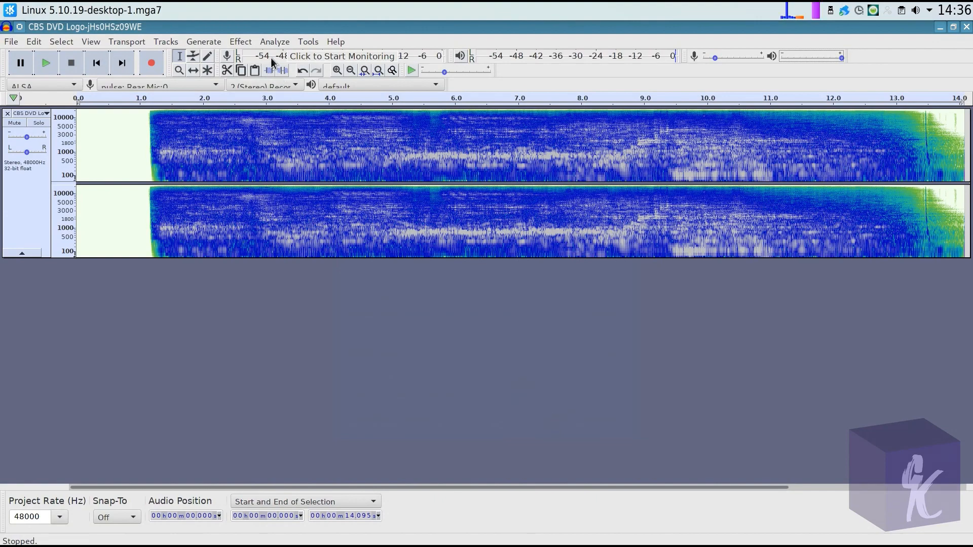
Step: Normalize the compressed track to a -0.1 dB peak with DC offset removed
click(240, 42)
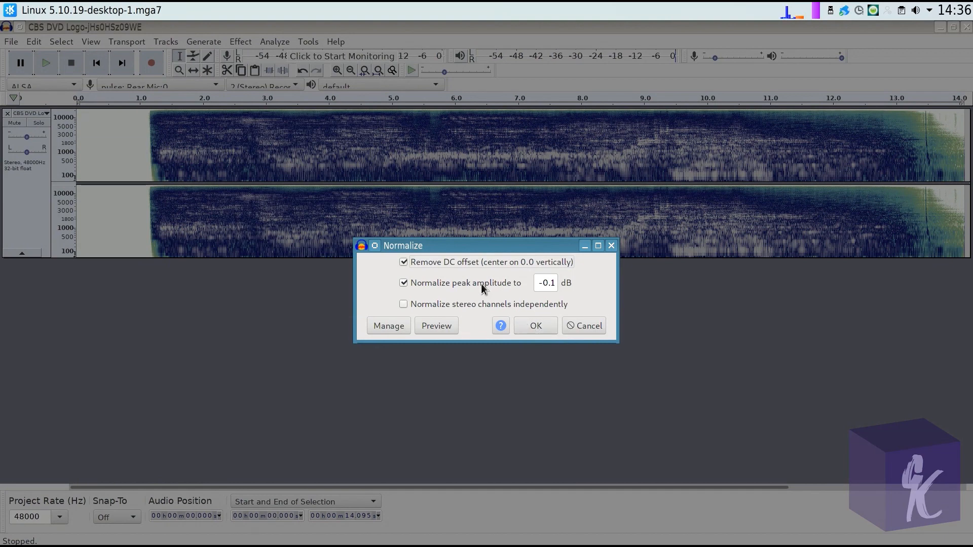
mouse_move(535, 325)
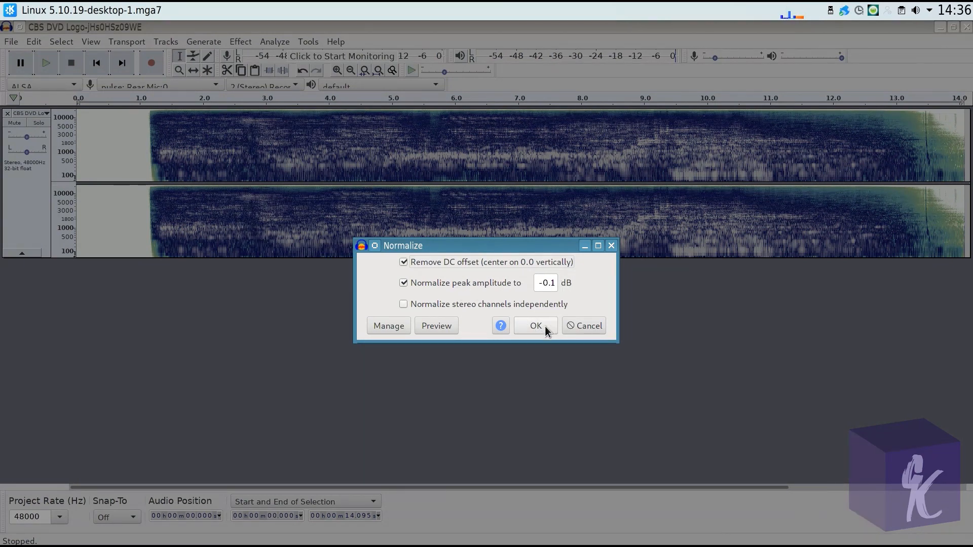
click(534, 325)
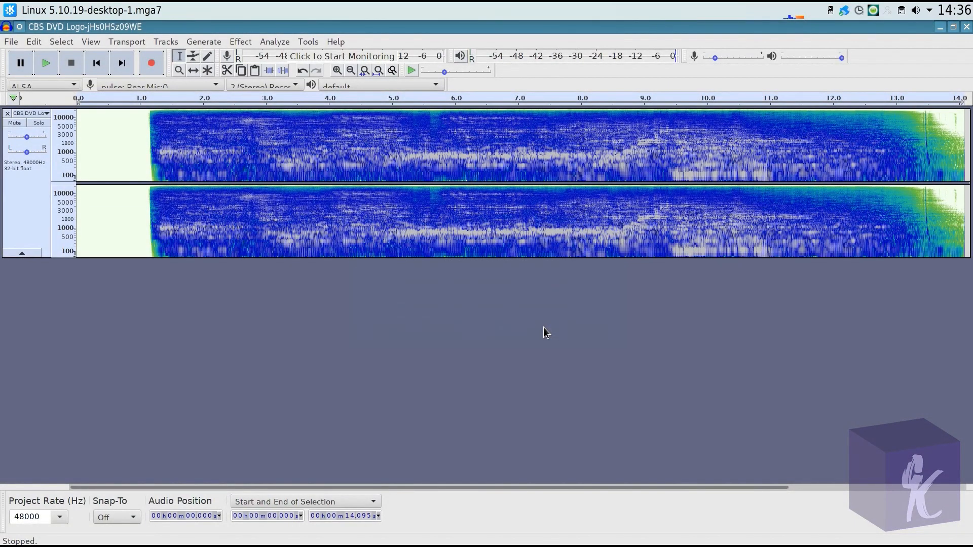
click(46, 61)
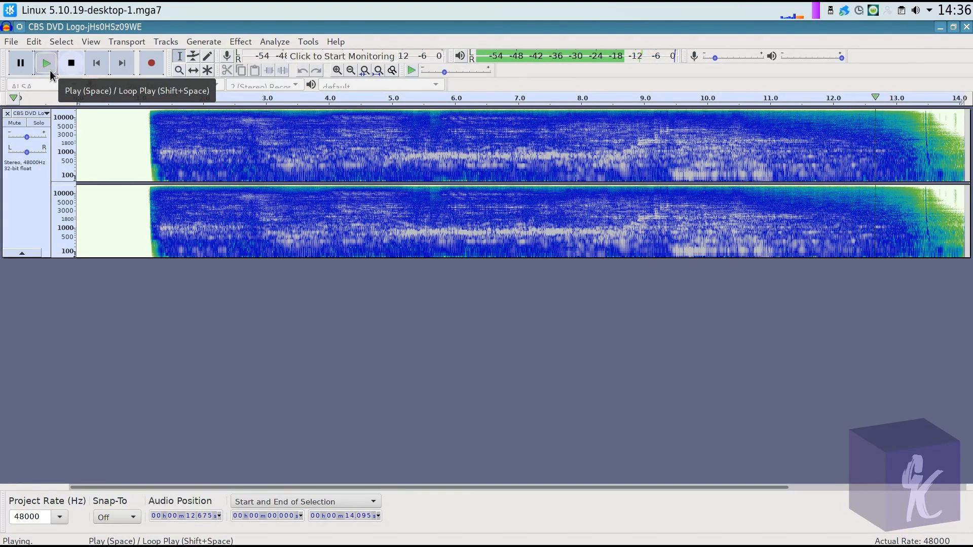
click(71, 63)
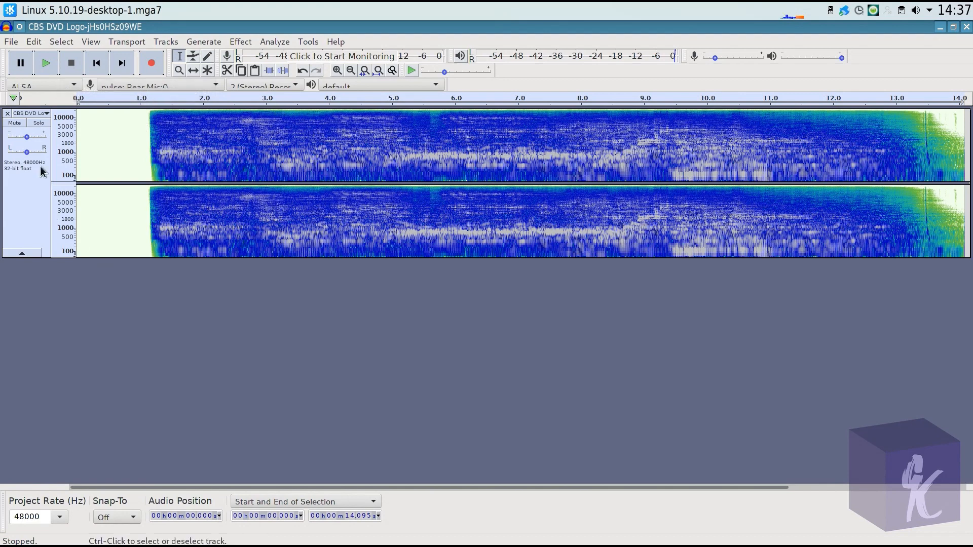
Step: Export the track as 'Robot CBS DVD.ogg' into the Music folder
click(10, 41)
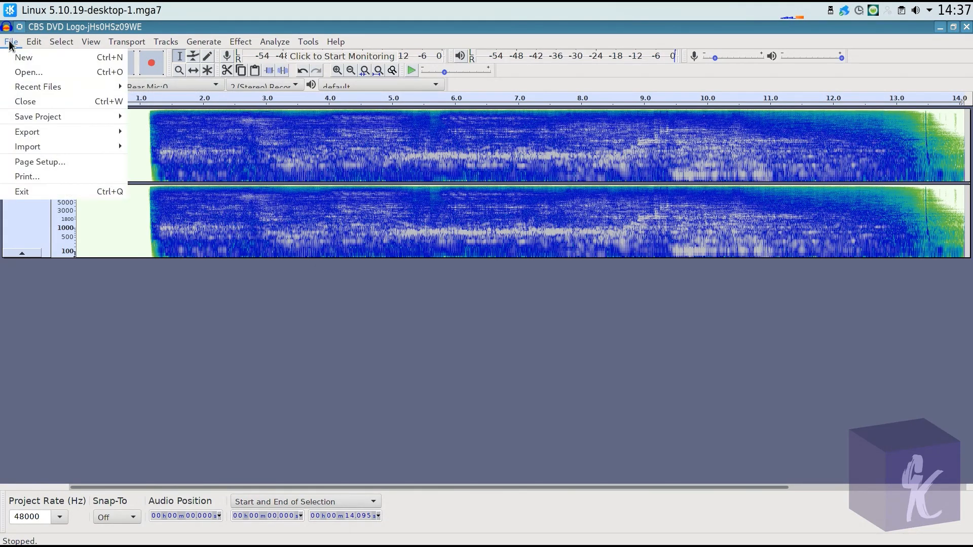
mouse_move(26, 132)
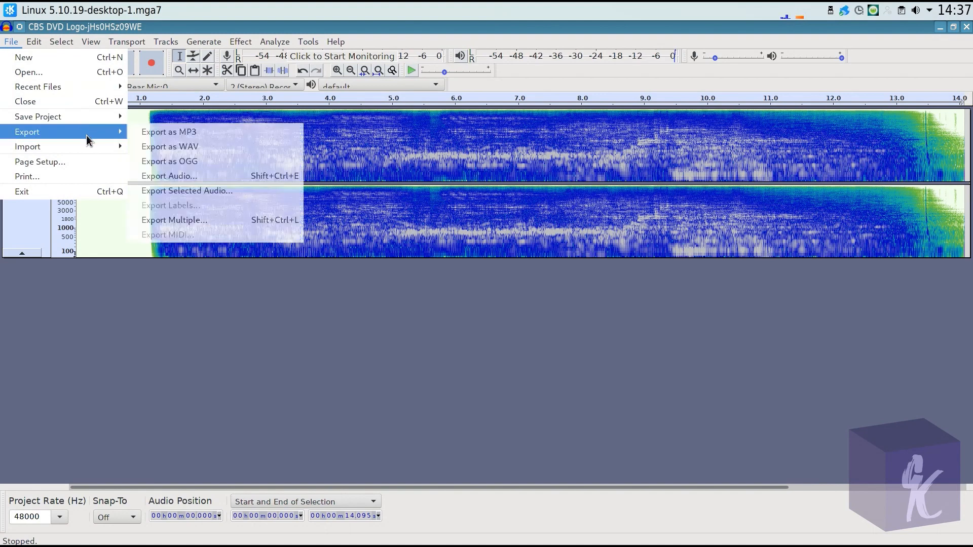
mouse_move(214, 131)
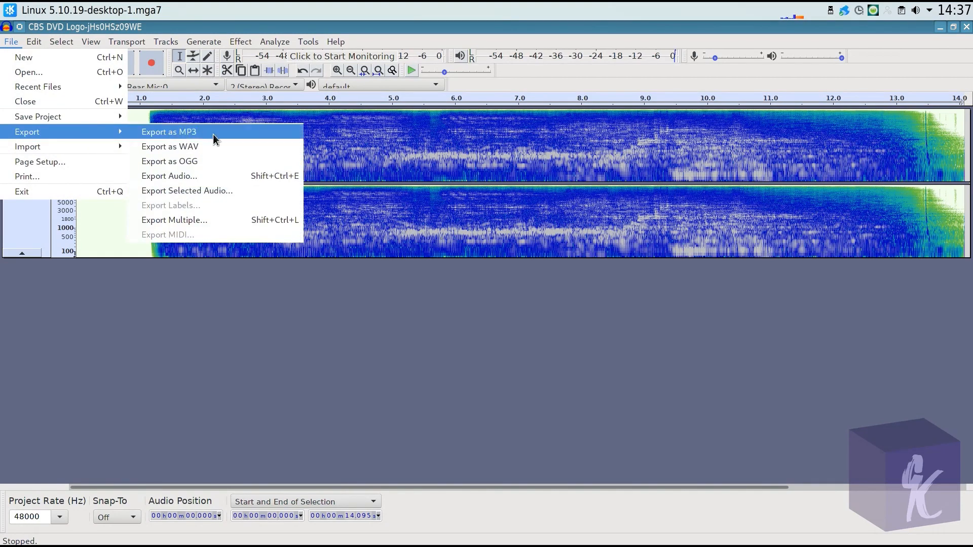
click(169, 161)
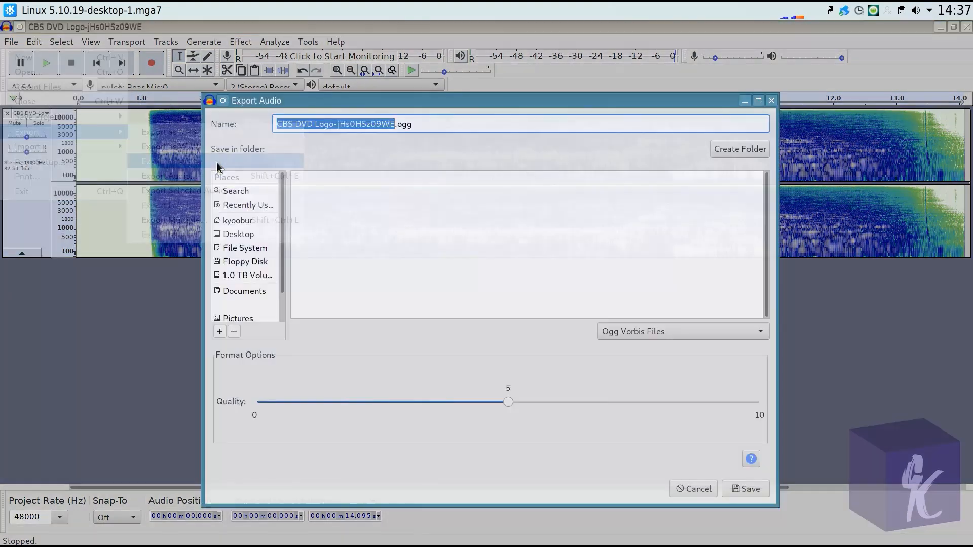
click(234, 304)
text(Robot C)
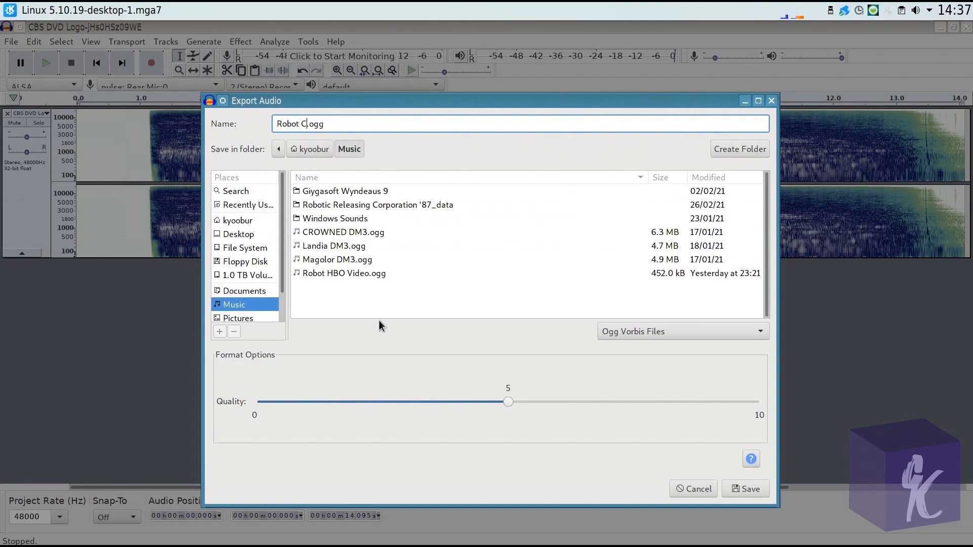
text(BS DVD)
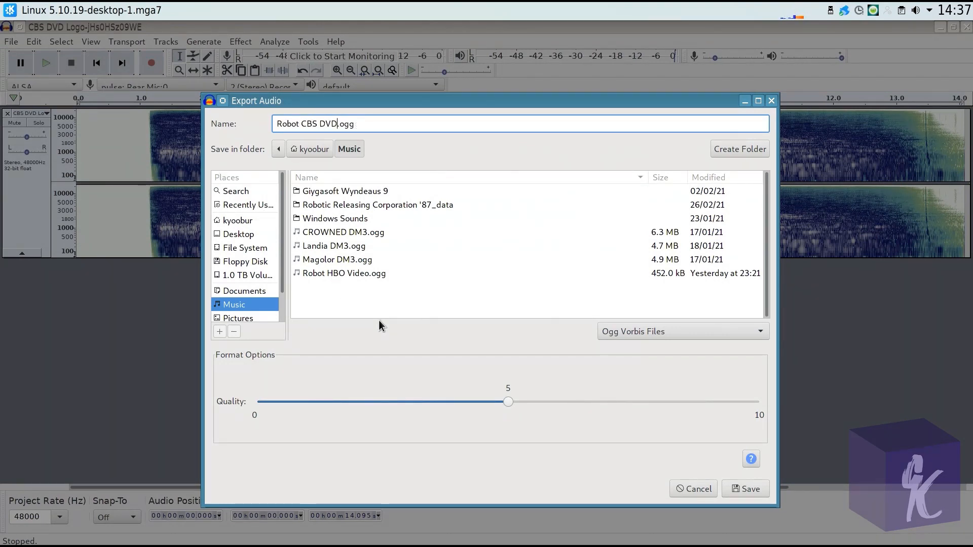
click(745, 489)
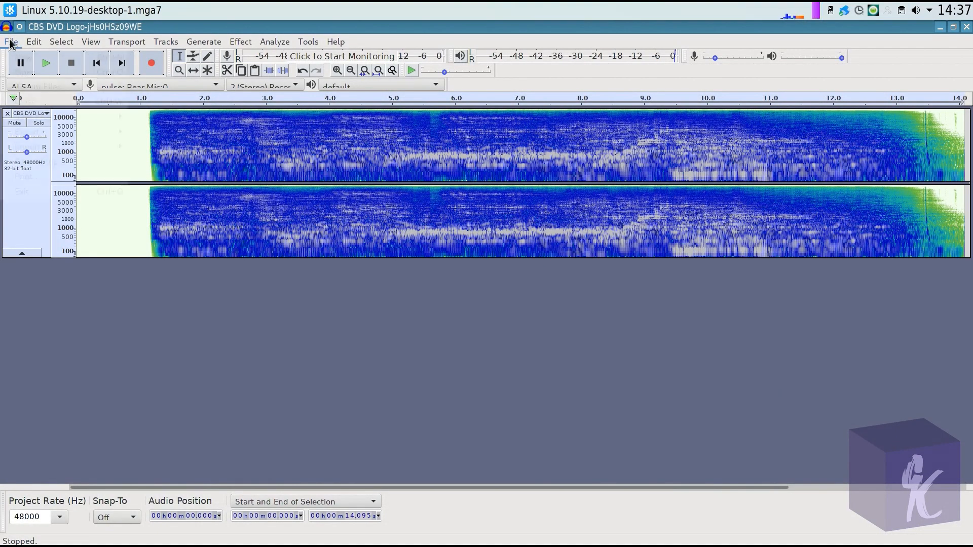
Step: Exit Audacity without saving the project and launch Kdenlive
click(10, 41)
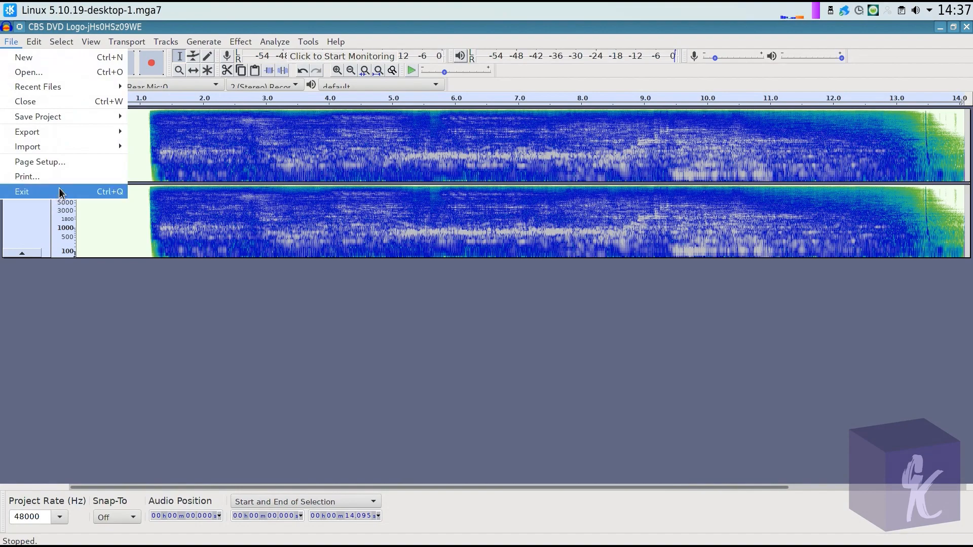
click(21, 192)
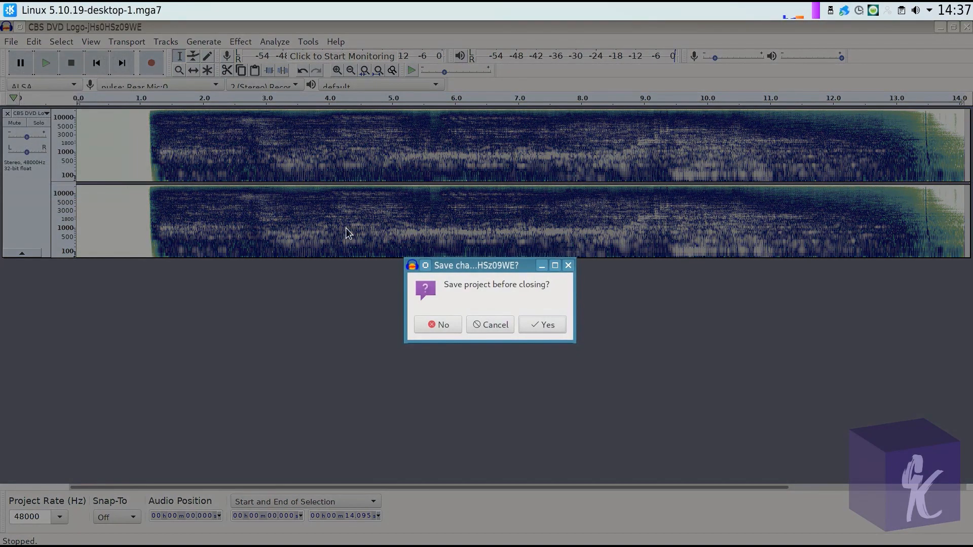
click(437, 324)
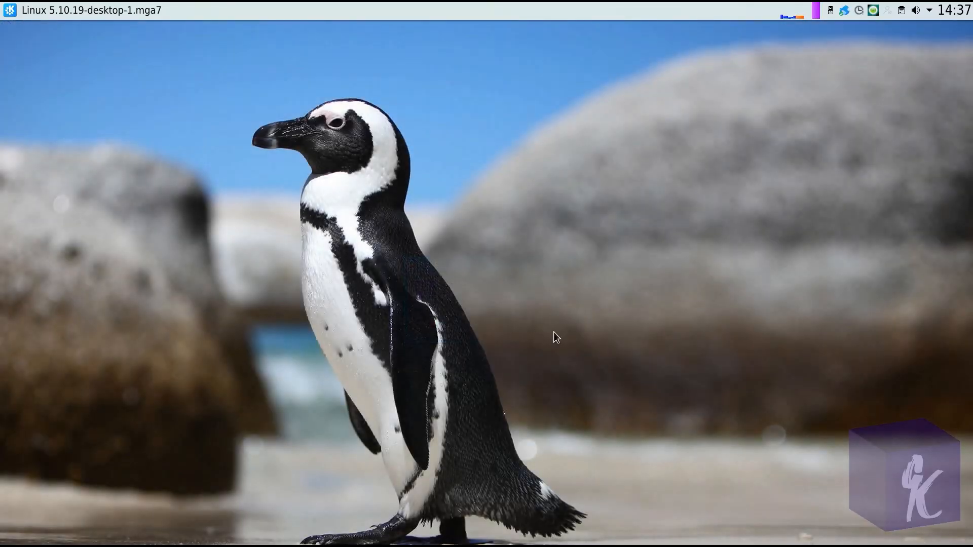
text(kd)
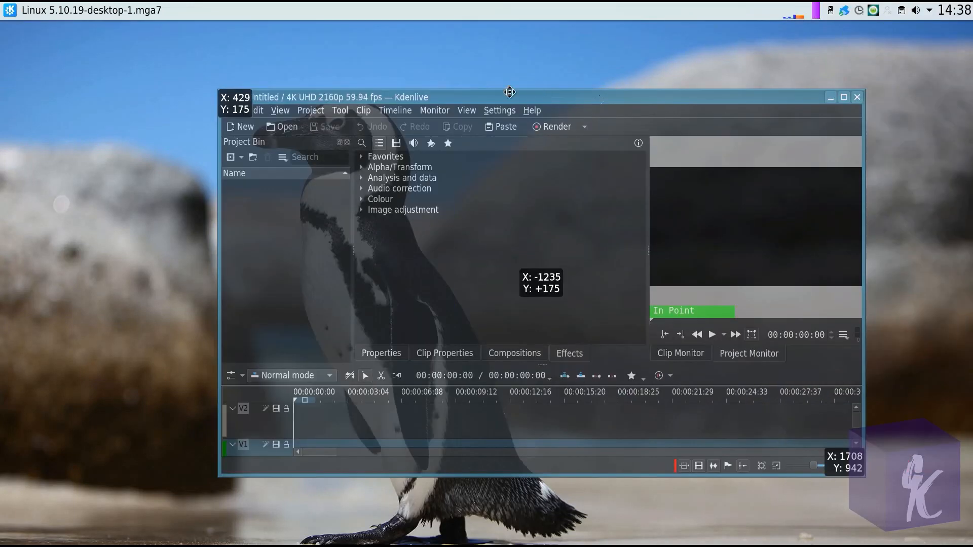
Step: Maximize the Kdenlive window so the empty untitled project fills the screen
click(843, 98)
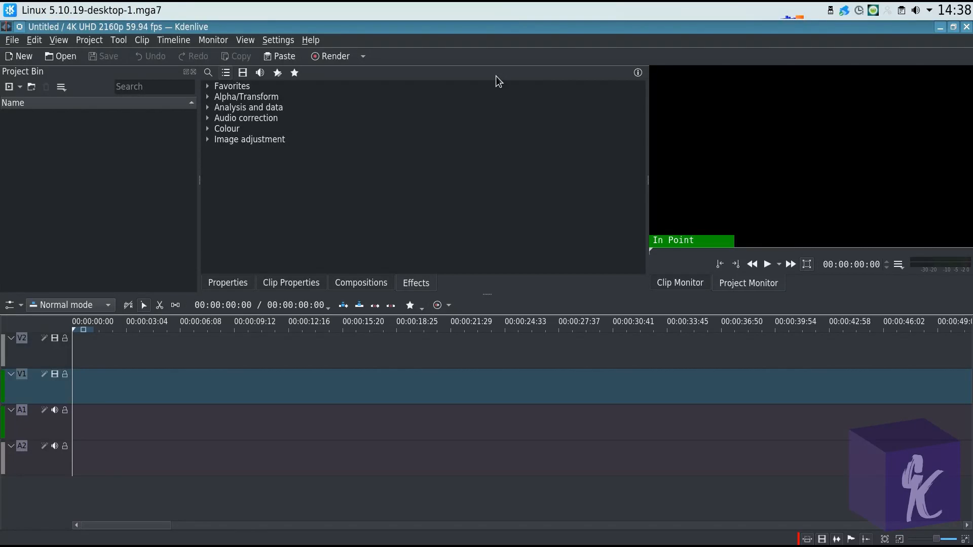
mouse_move(76, 146)
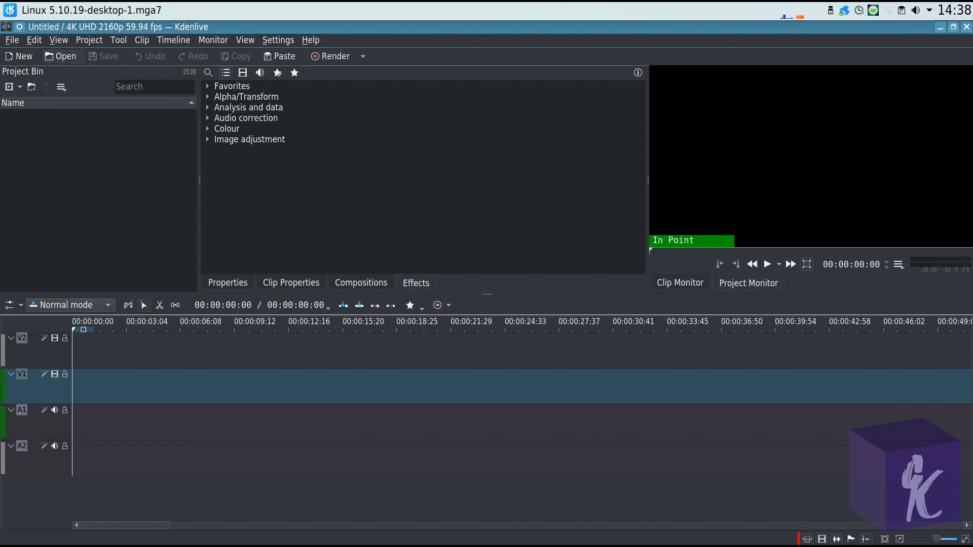
Step: Load Robotic Releasing Corporation.kdenlive and remove its missing image clip when prompted
click(60, 56)
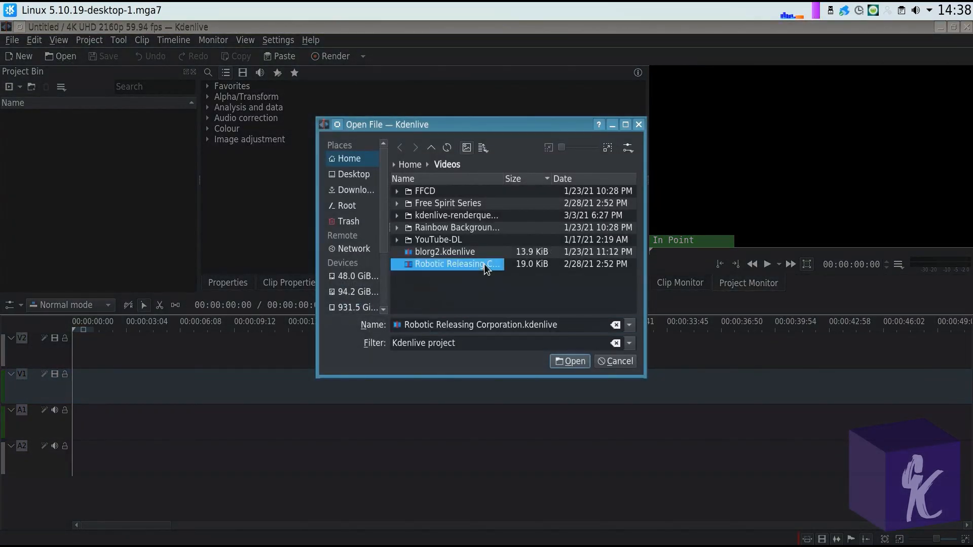
click(568, 360)
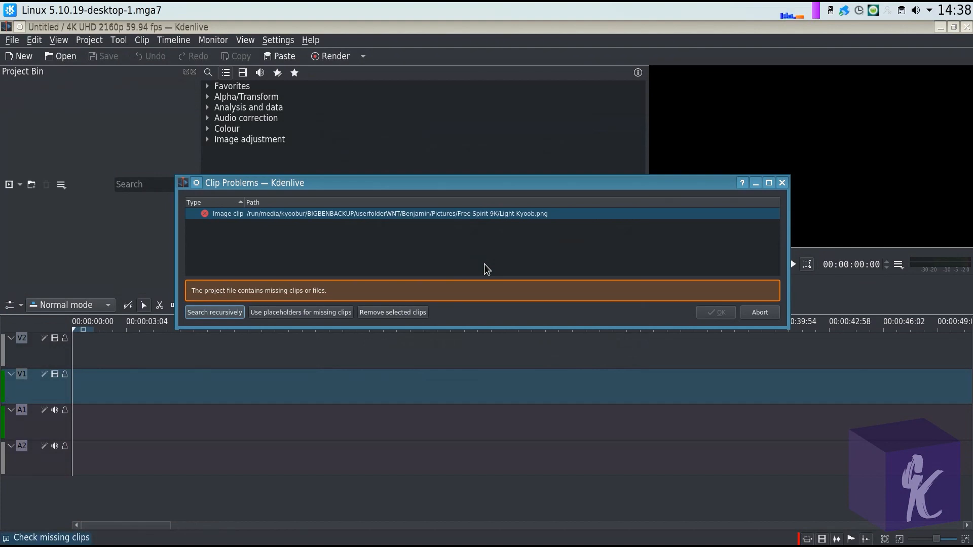
mouse_move(304, 209)
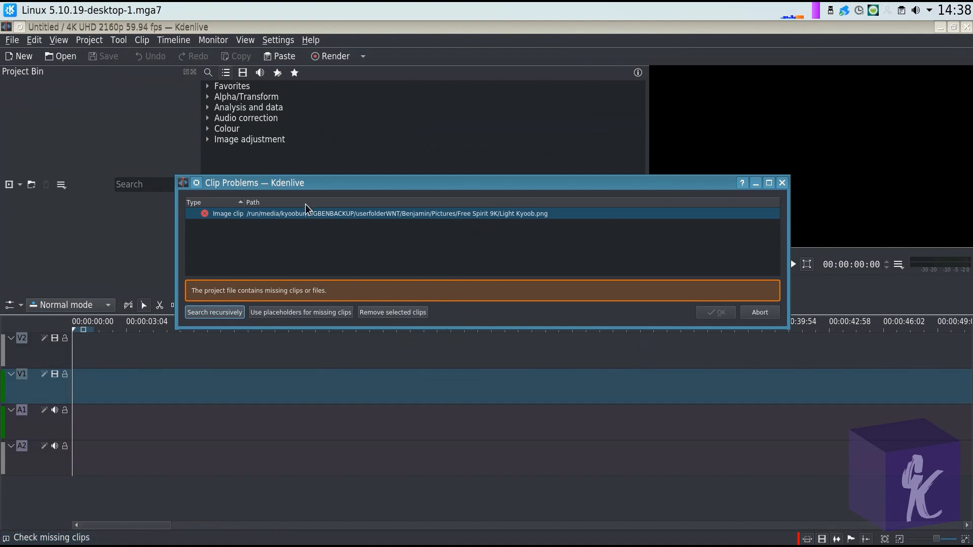
click(393, 312)
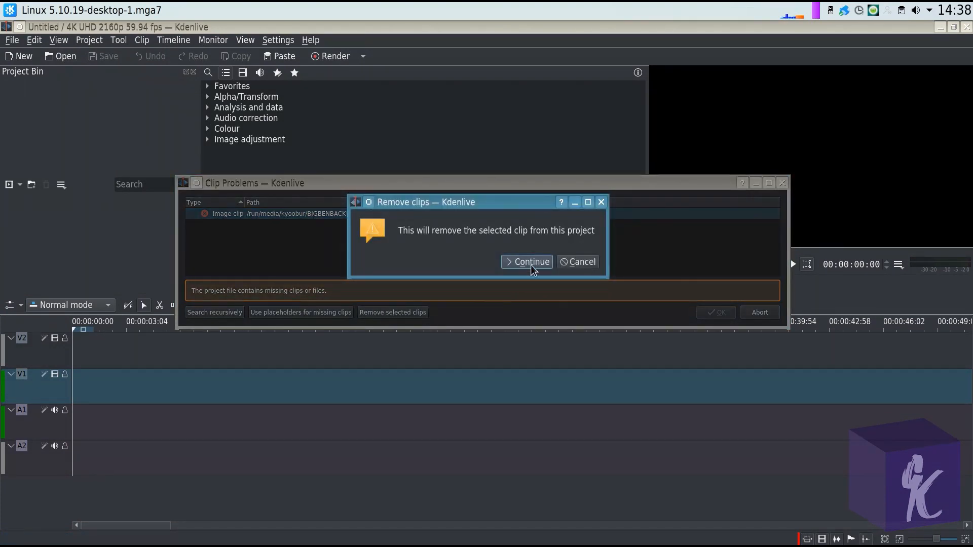
click(530, 261)
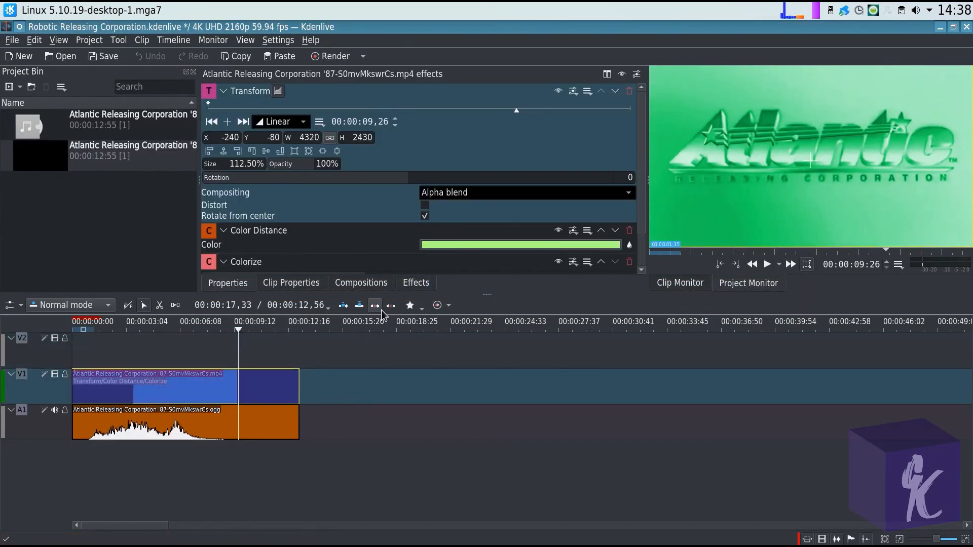
scroll(down, 3)
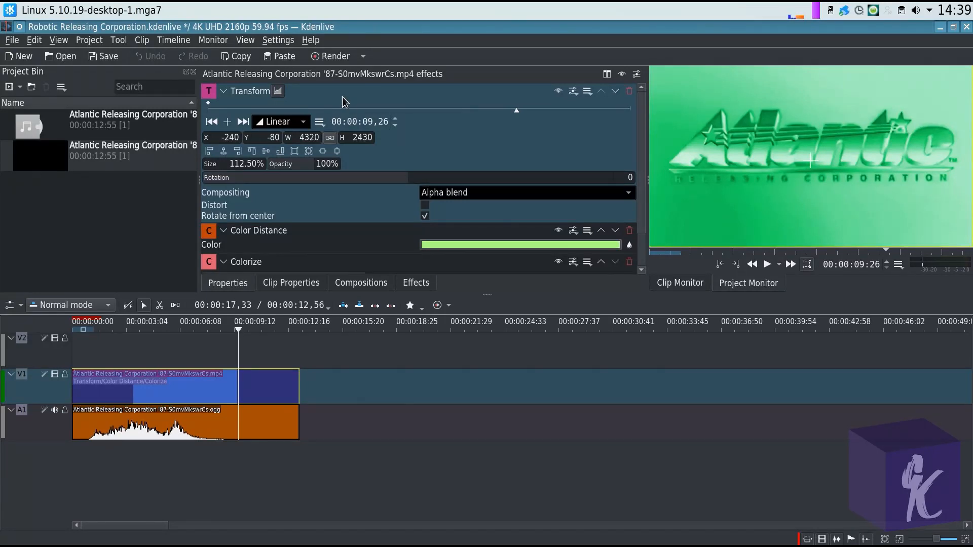
mouse_move(812, 195)
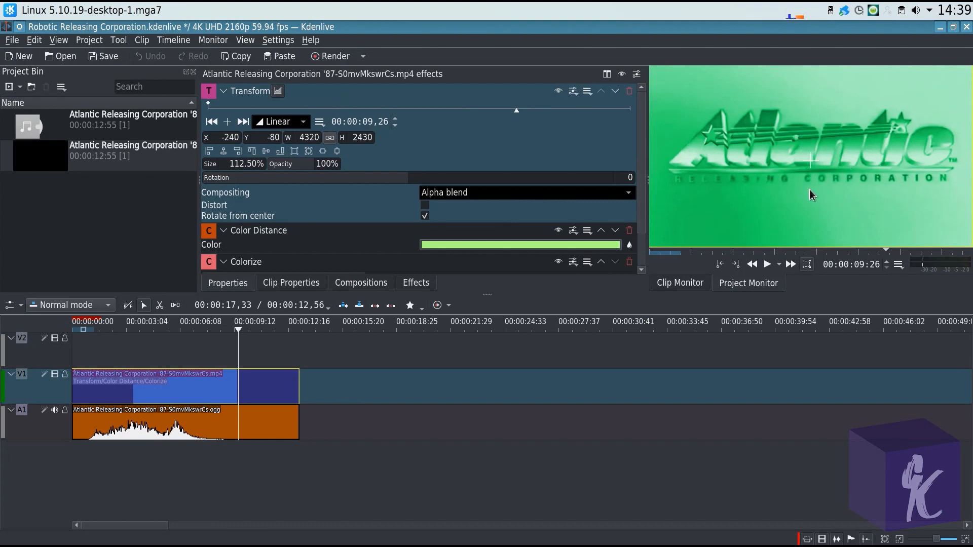
mouse_move(814, 198)
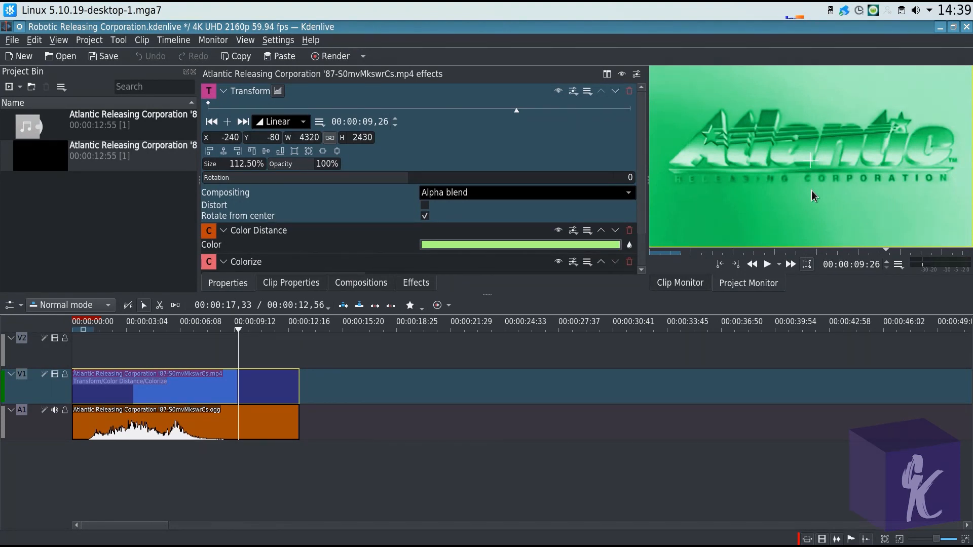
mouse_move(791, 181)
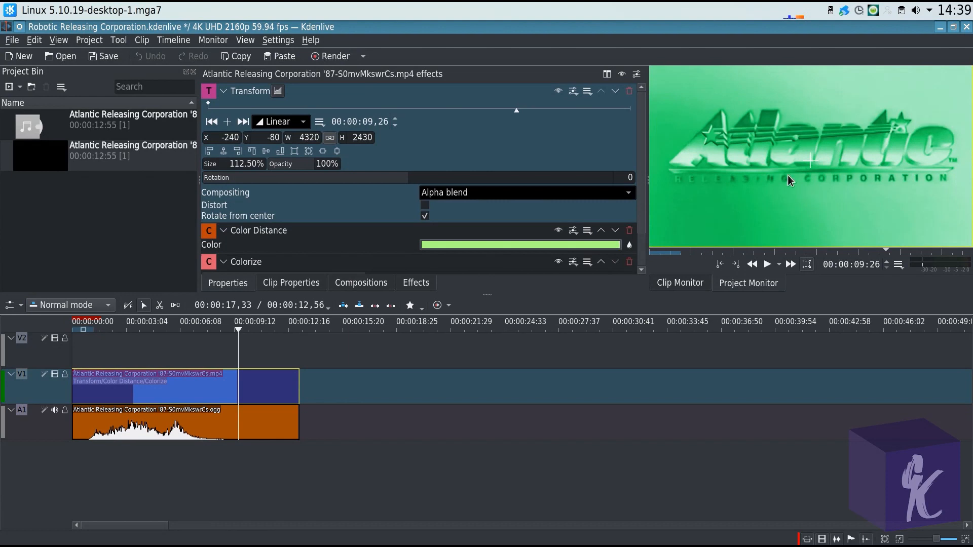
mouse_move(591, 125)
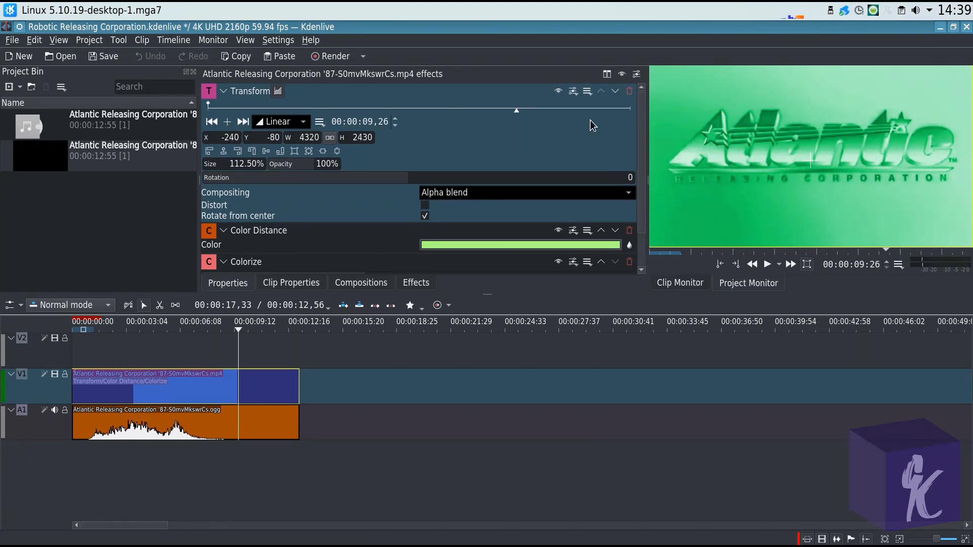
mouse_move(644, 117)
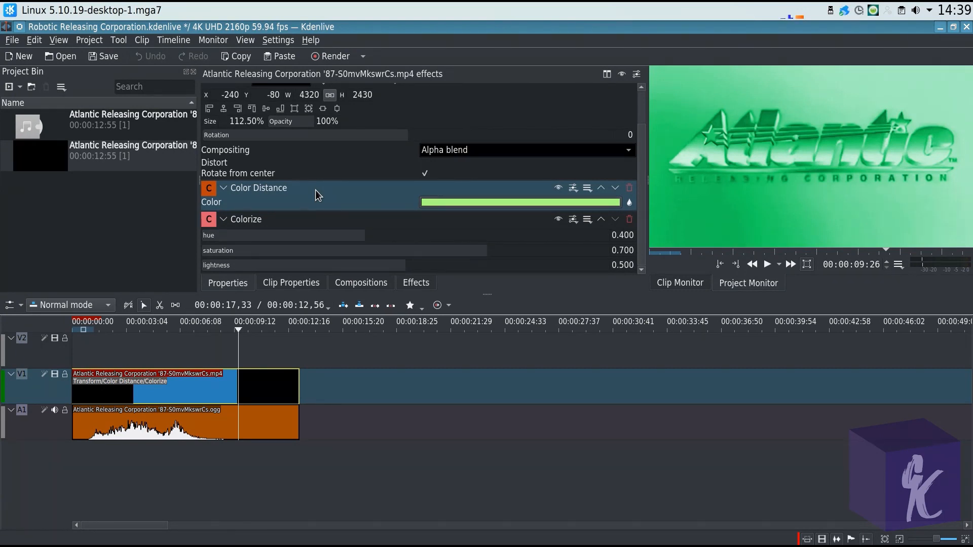
mouse_move(322, 192)
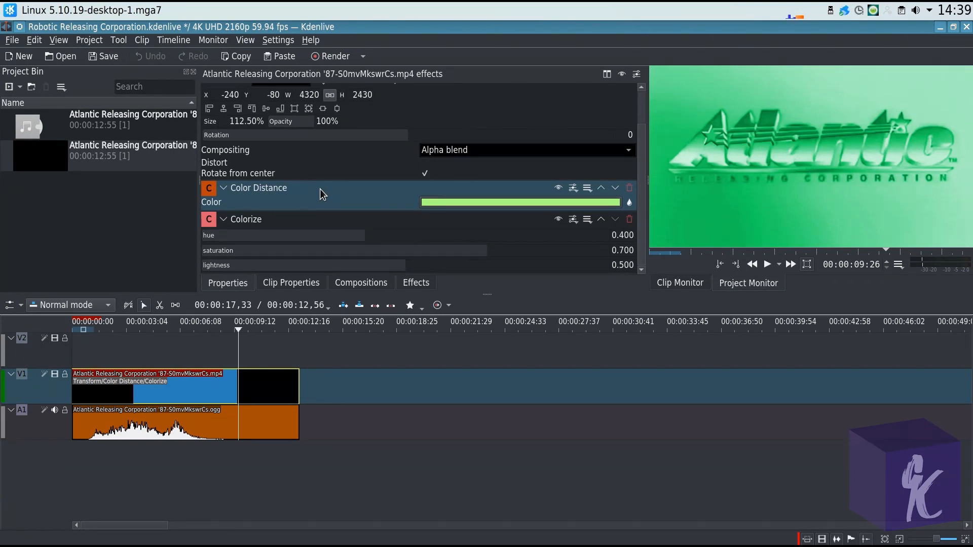
Step: Disable Colorize so the Atlantic logo previews grey, confirming Color Distance stays #aaff7f
click(558, 219)
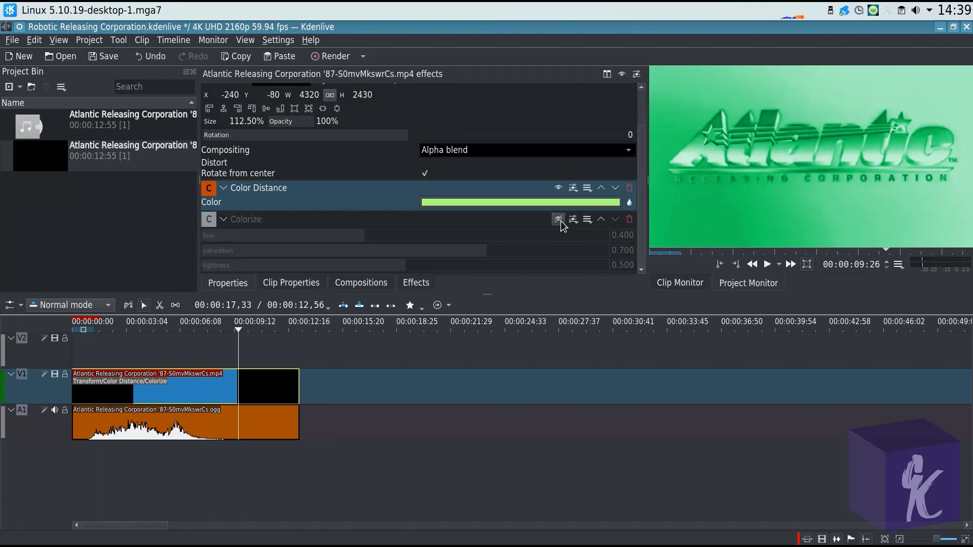
click(558, 187)
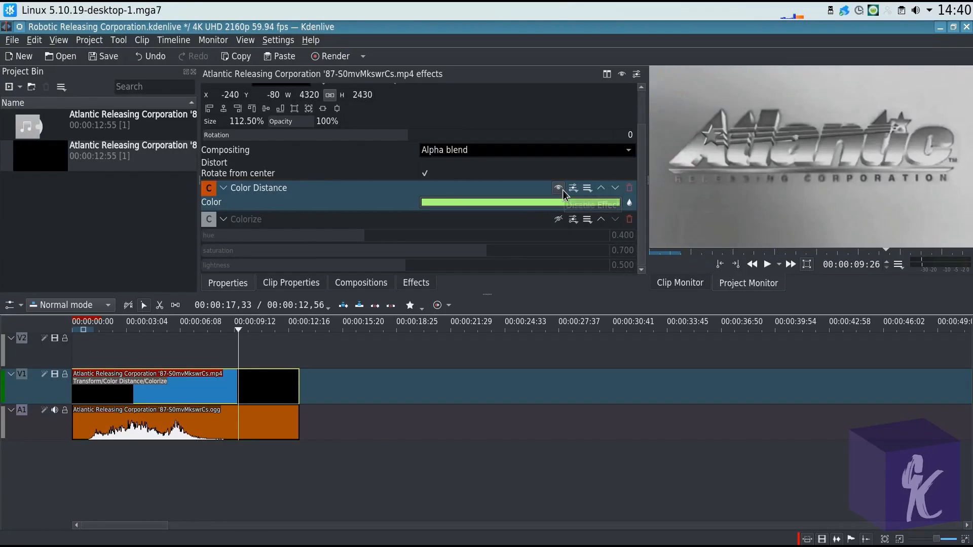
click(557, 188)
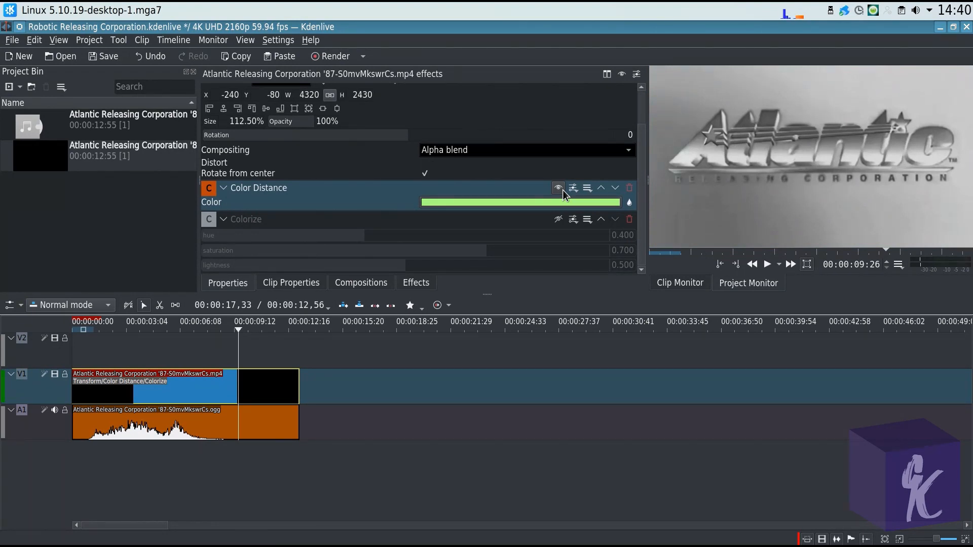
mouse_move(543, 205)
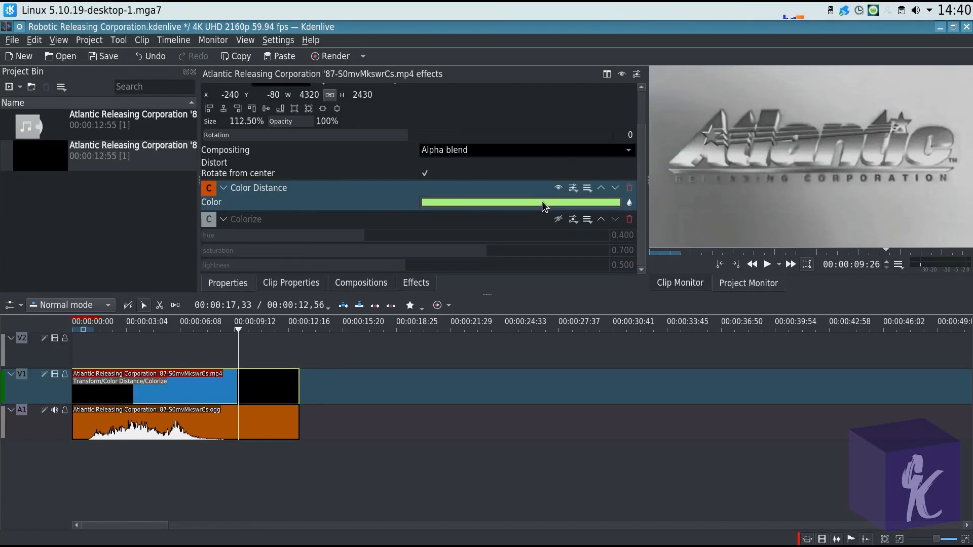
mouse_move(802, 129)
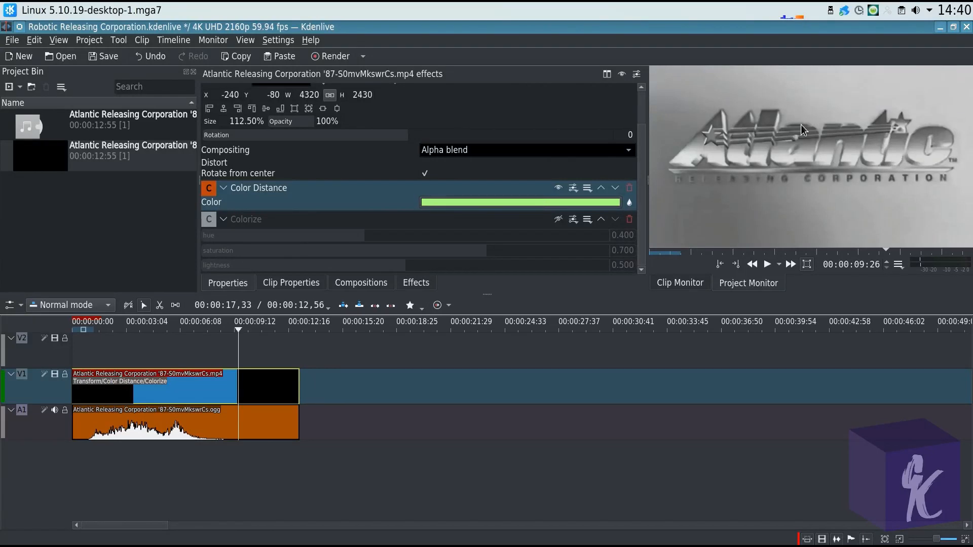
mouse_move(693, 155)
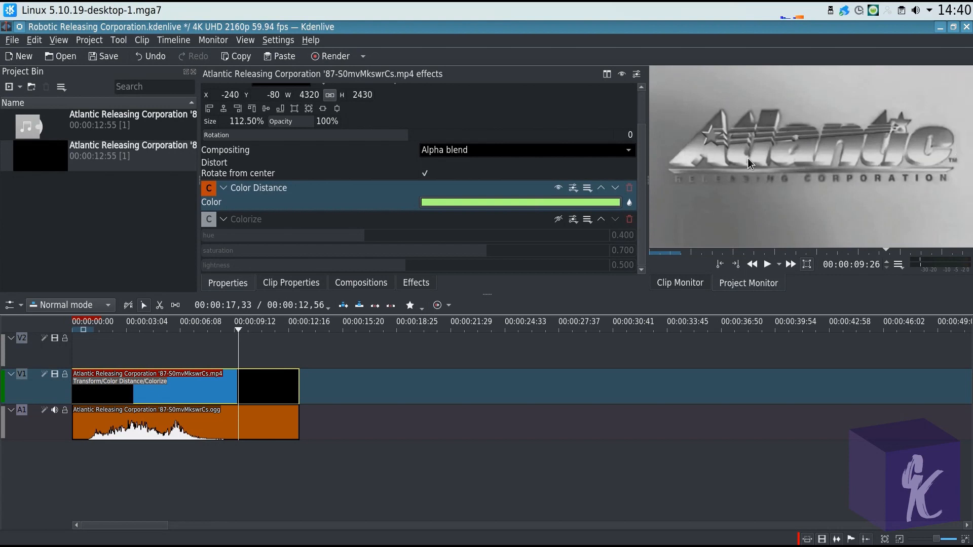
mouse_move(768, 154)
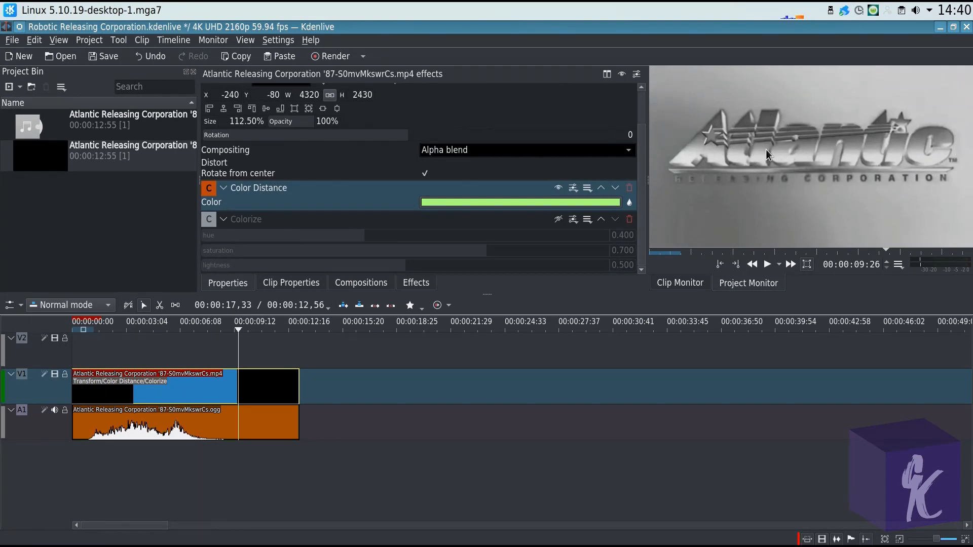
mouse_move(731, 191)
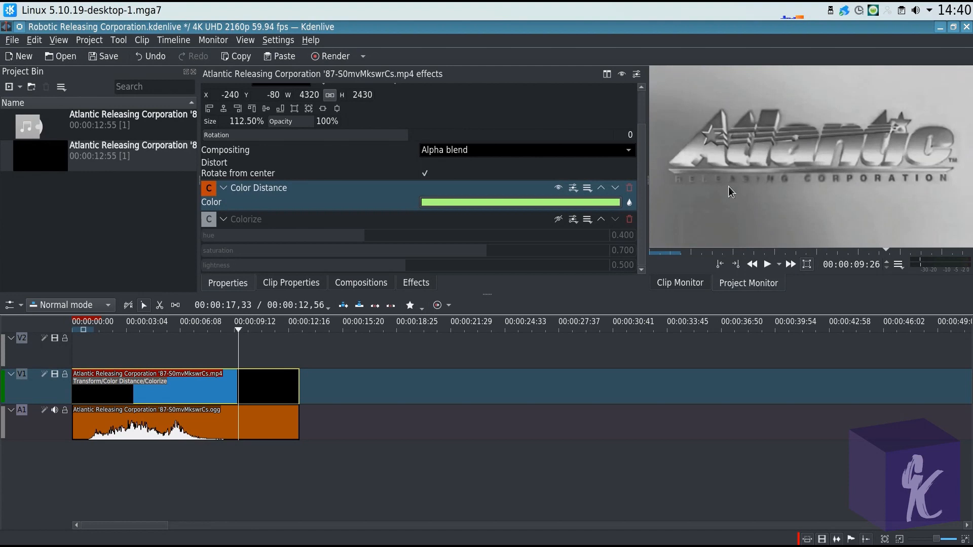
mouse_move(796, 175)
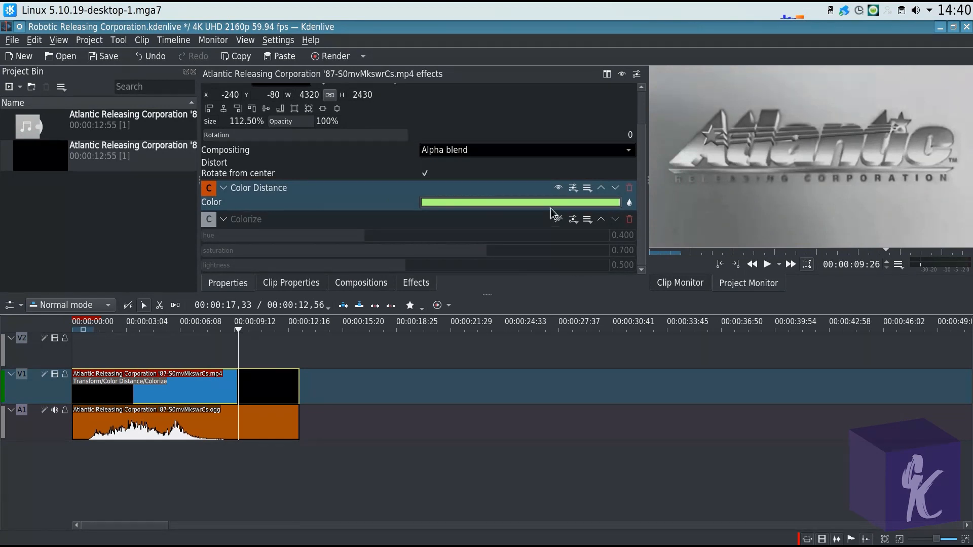
click(520, 202)
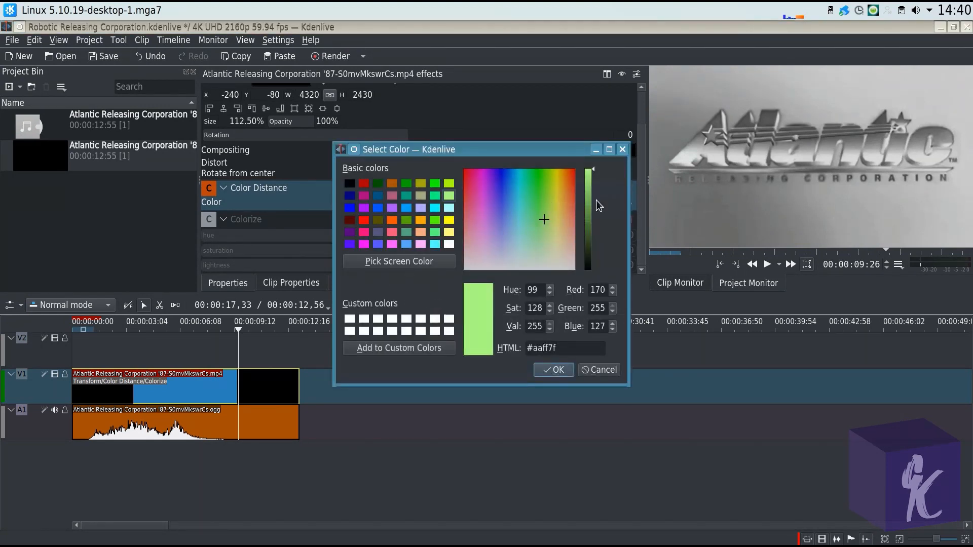
mouse_move(450, 204)
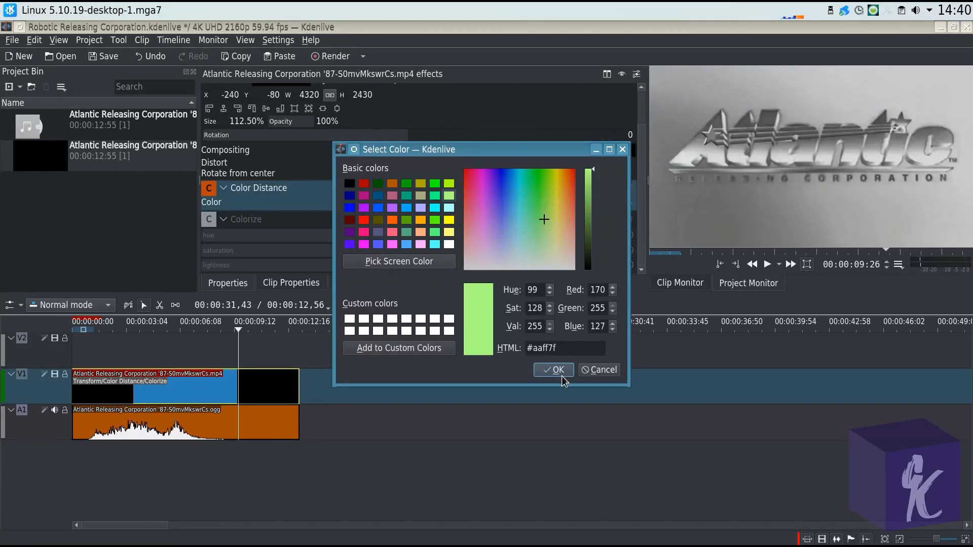
click(551, 370)
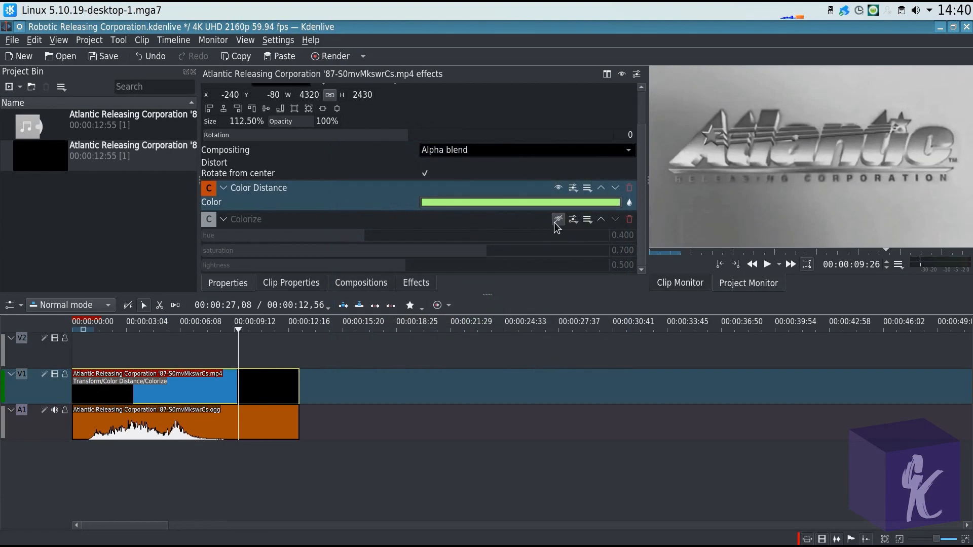
mouse_move(557, 219)
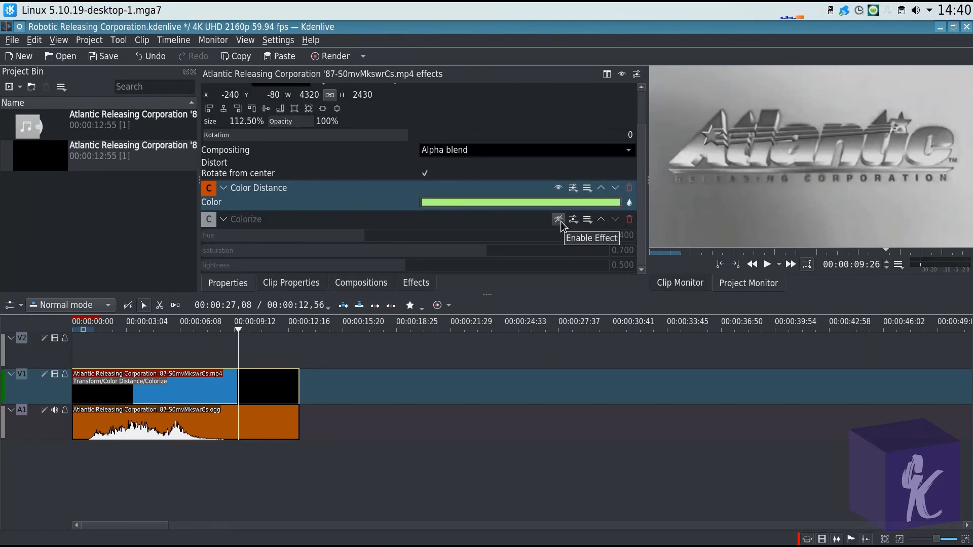
Step: Re-enable Colorize so the Atlantic logo is green-tinted again
click(558, 219)
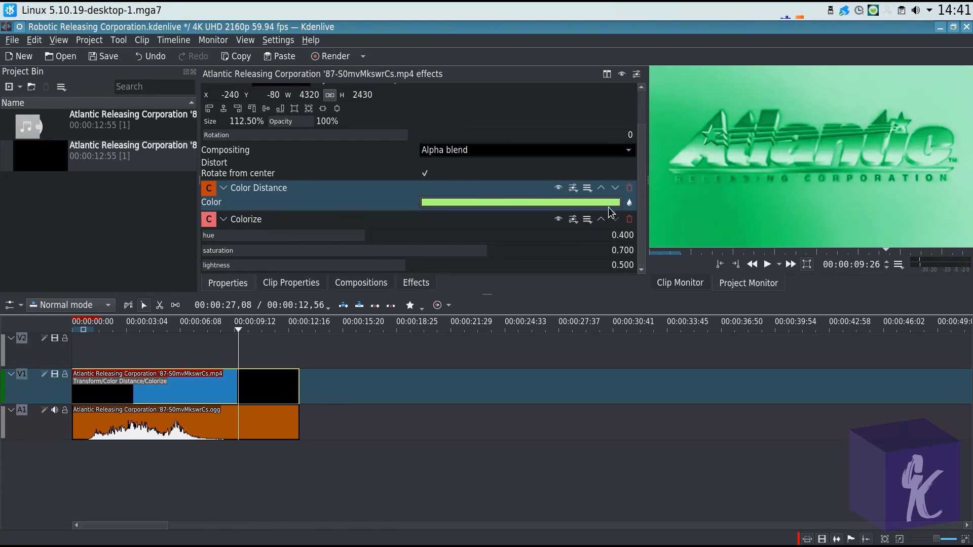
mouse_move(615, 219)
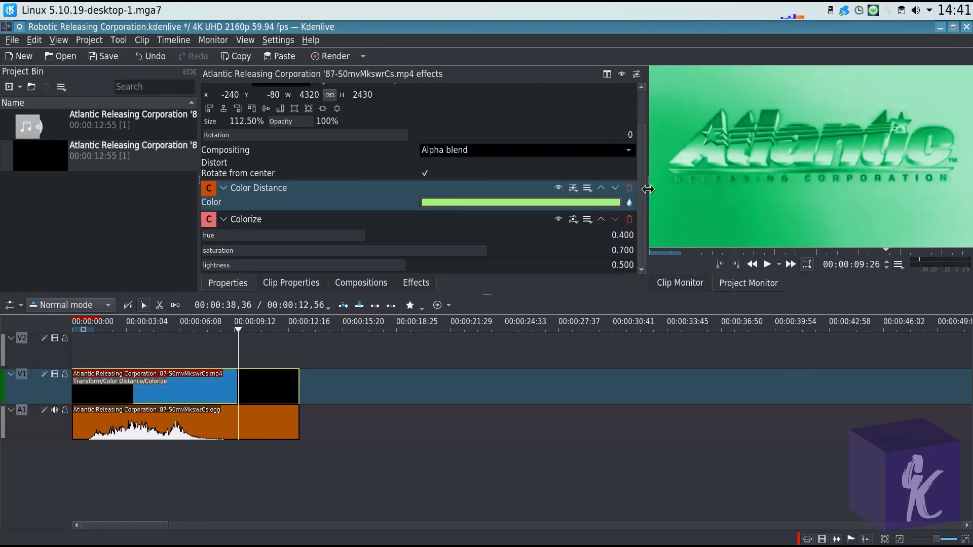
mouse_move(435, 95)
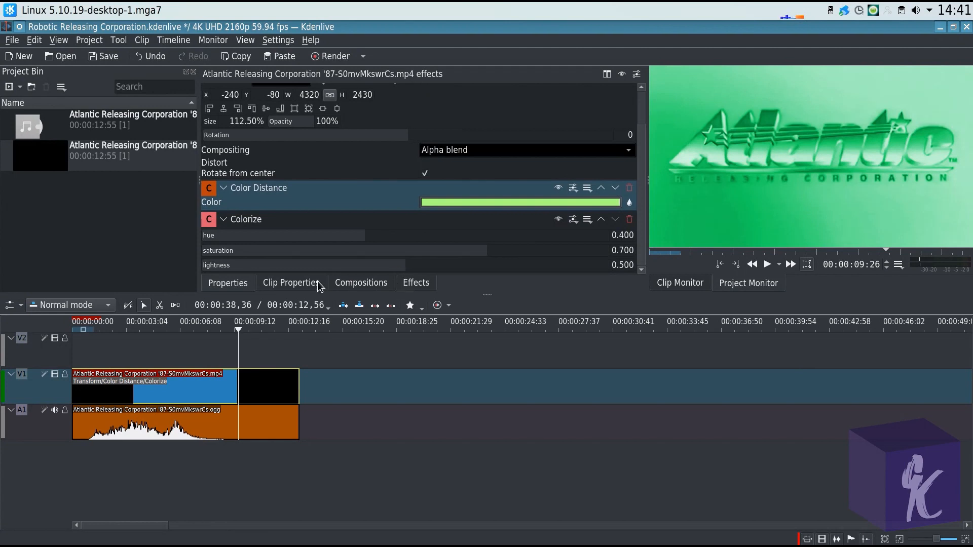
mouse_move(270, 290)
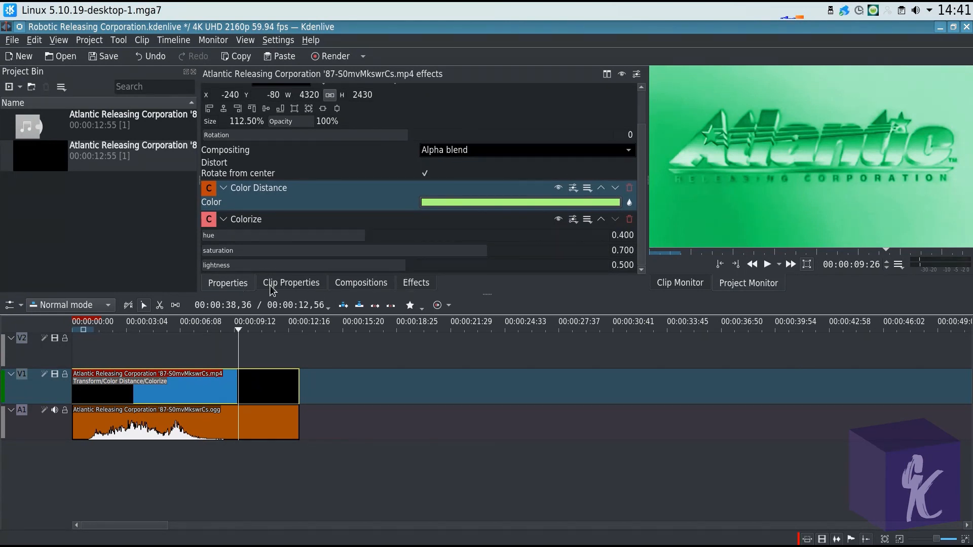
Step: Apply a Pixelize effect (block size 10 by 10) to the Atlantic logo clip
click(415, 283)
text(p)
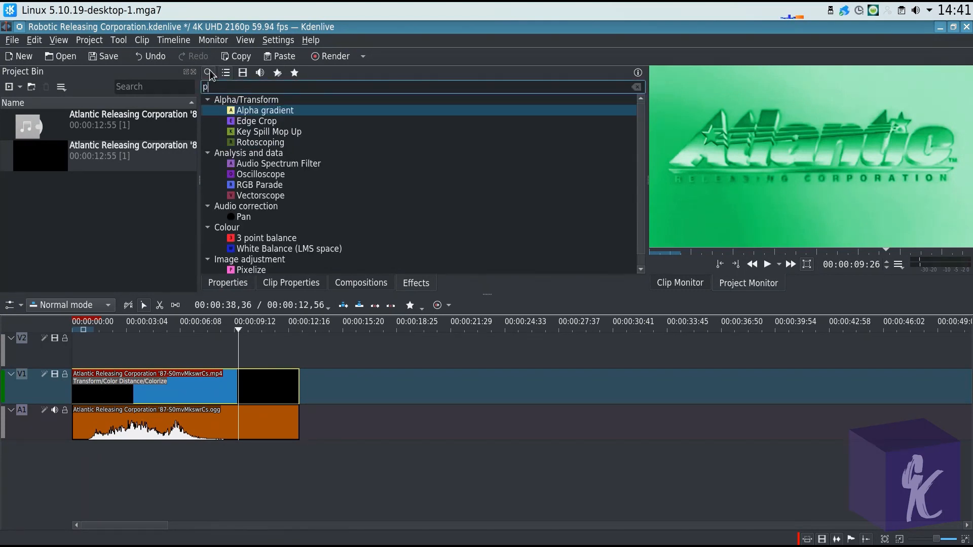
text(ixeliz)
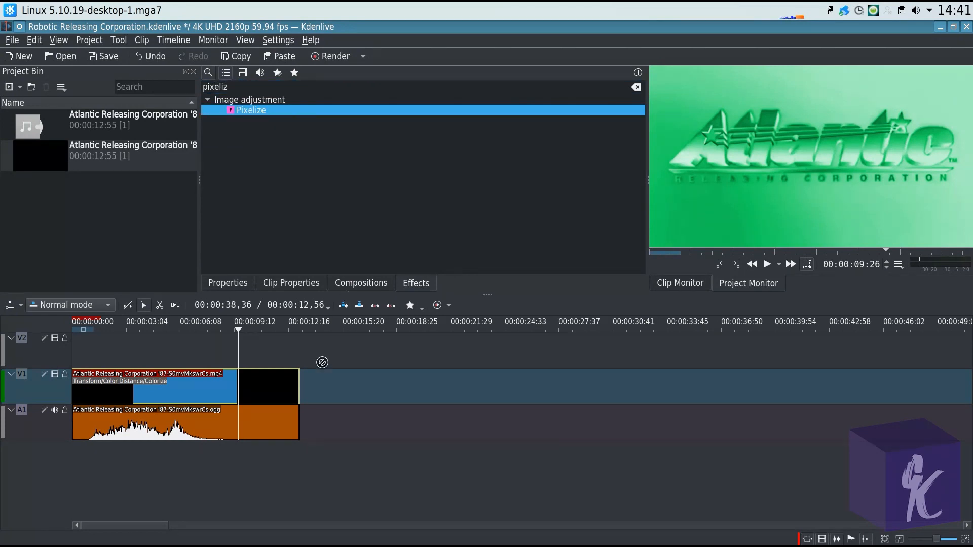
double_click(250, 110)
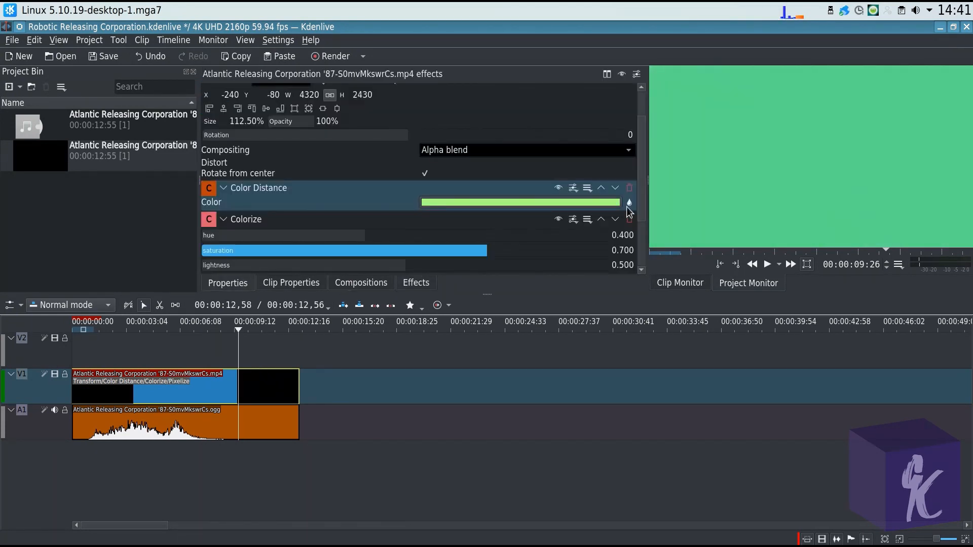
scroll(down, 3)
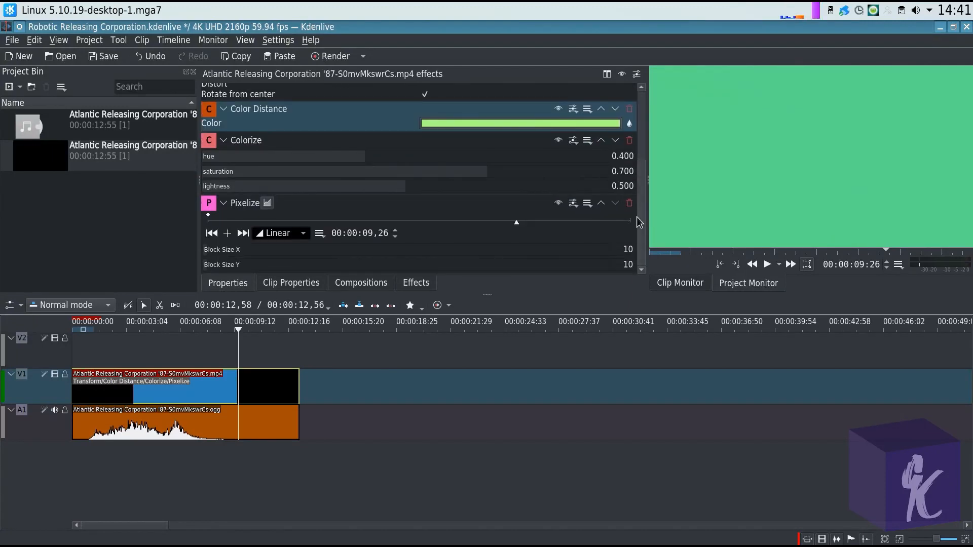